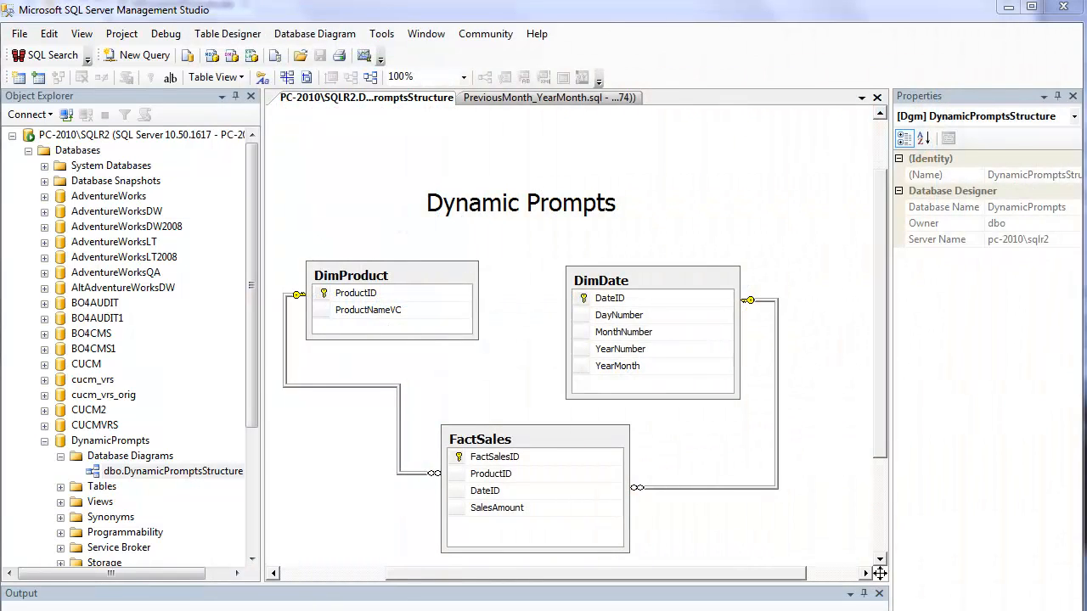
mouse_move(462, 561)
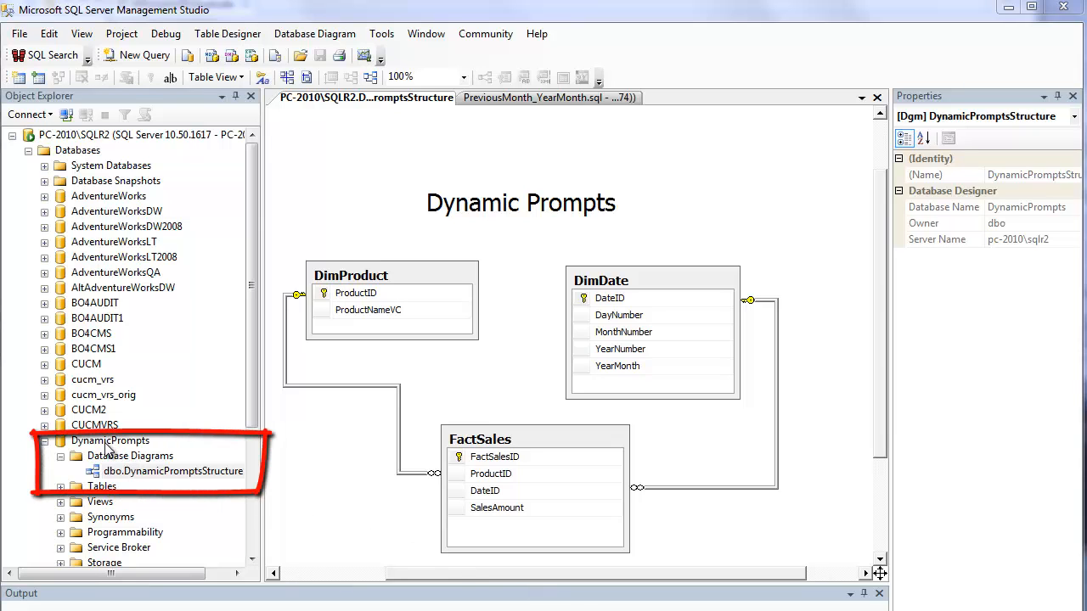
mouse_move(299, 476)
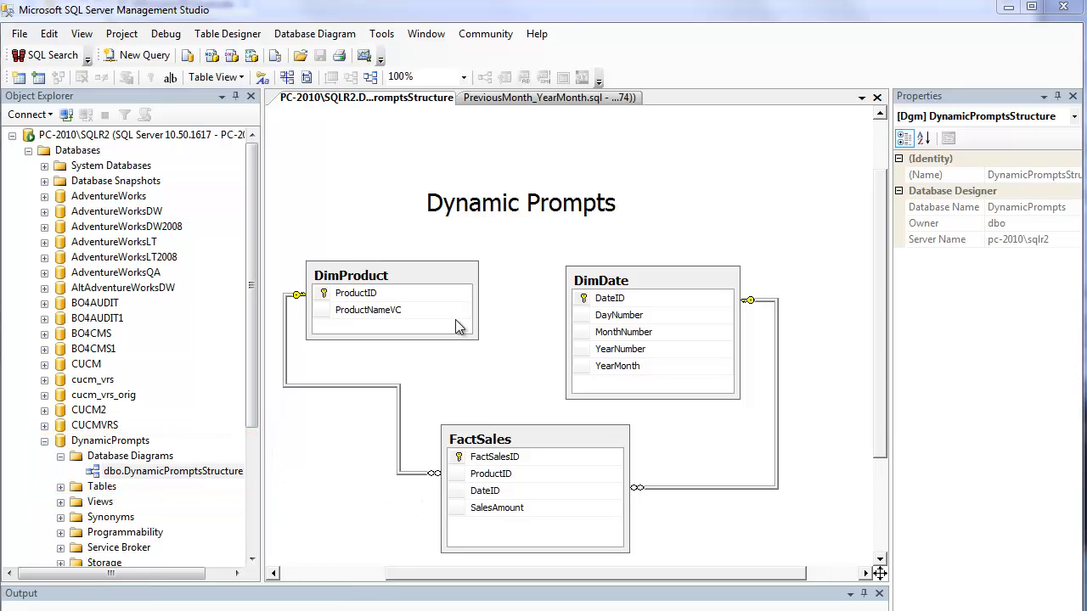
mouse_move(603, 292)
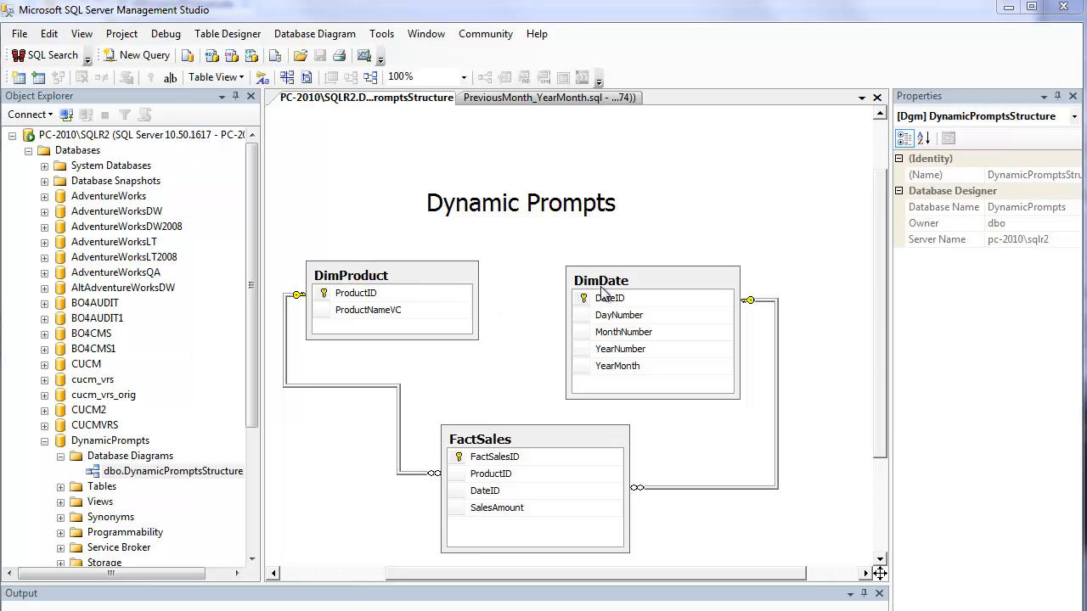
mouse_move(552, 448)
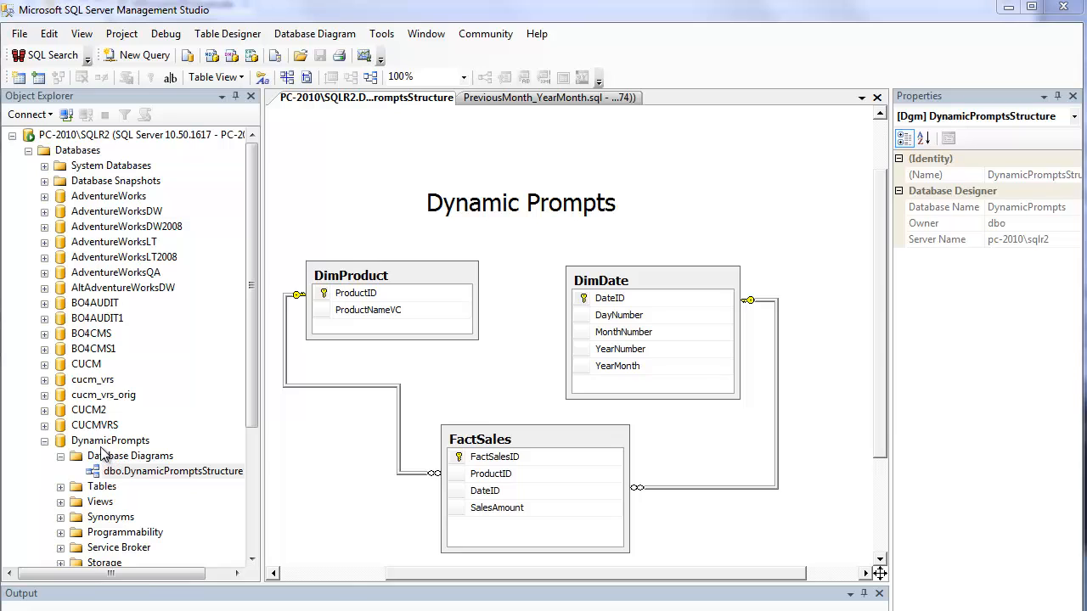
mouse_move(102, 450)
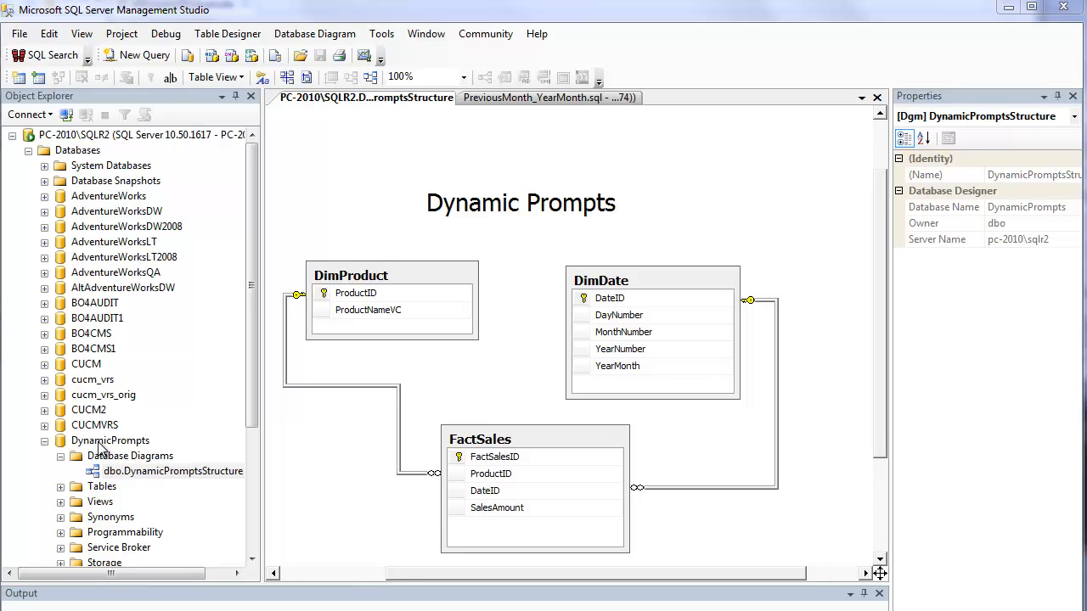
mouse_move(576, 102)
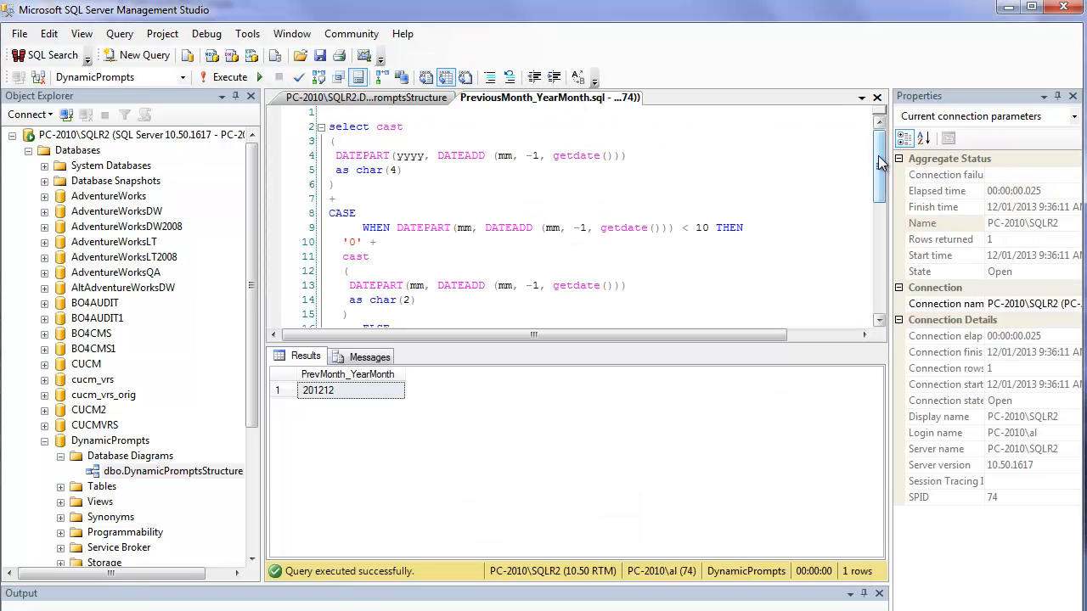
- Re-run the previous-month query, returning PrevMonth_YearMonth 201212
left_click(370, 256)
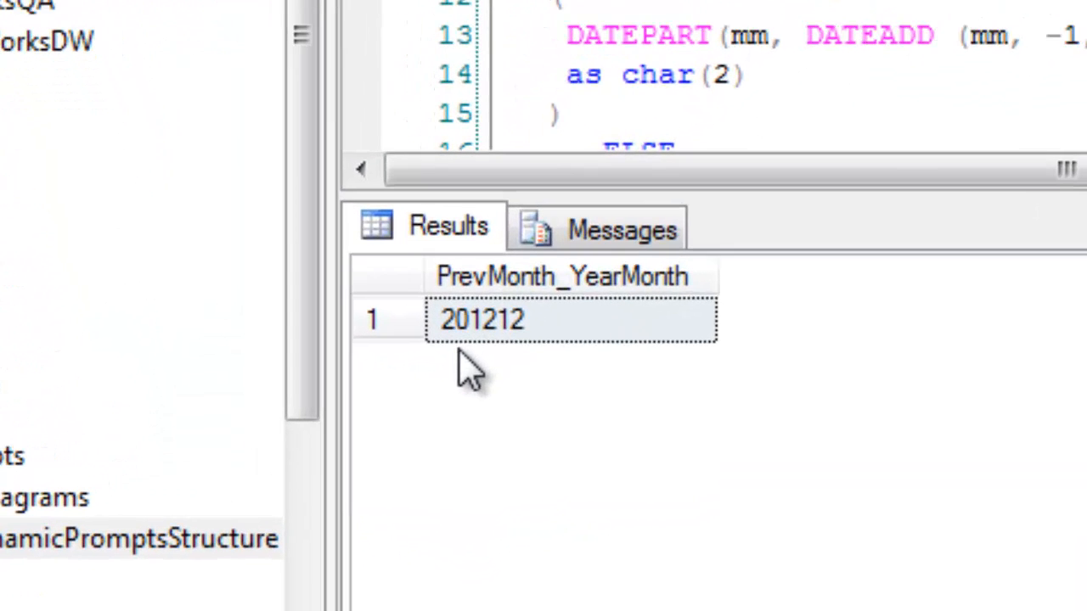
mouse_move(535, 348)
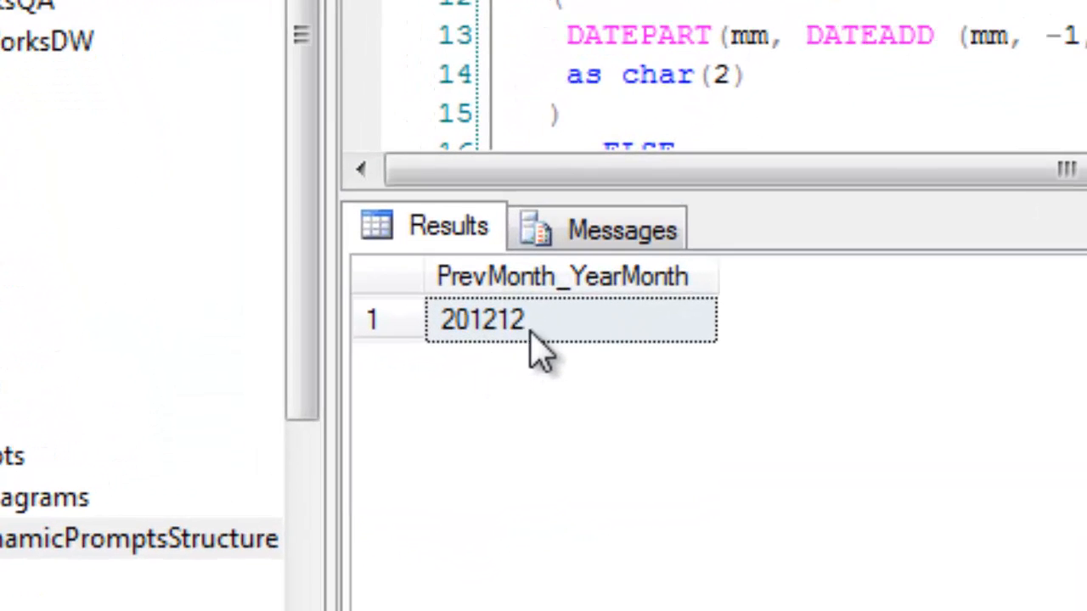
mouse_move(526, 340)
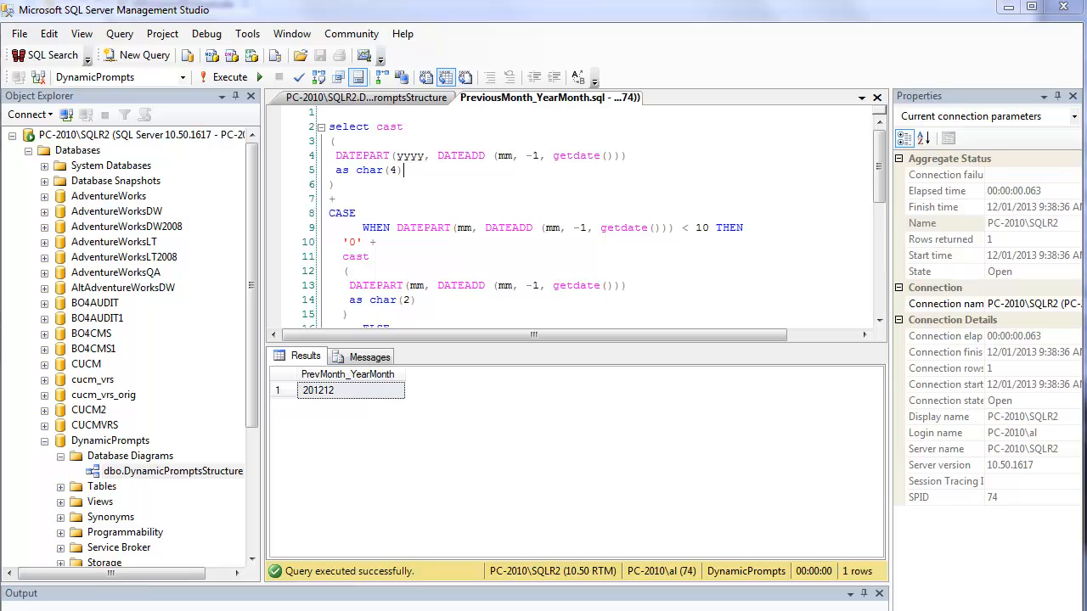
mouse_move(865, 449)
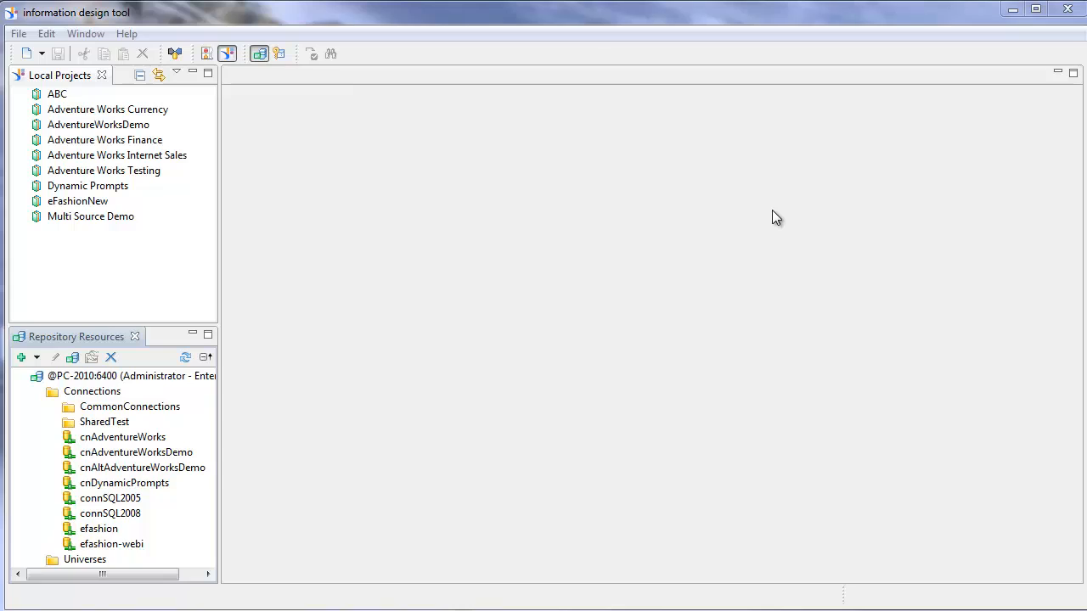
mouse_move(411, 109)
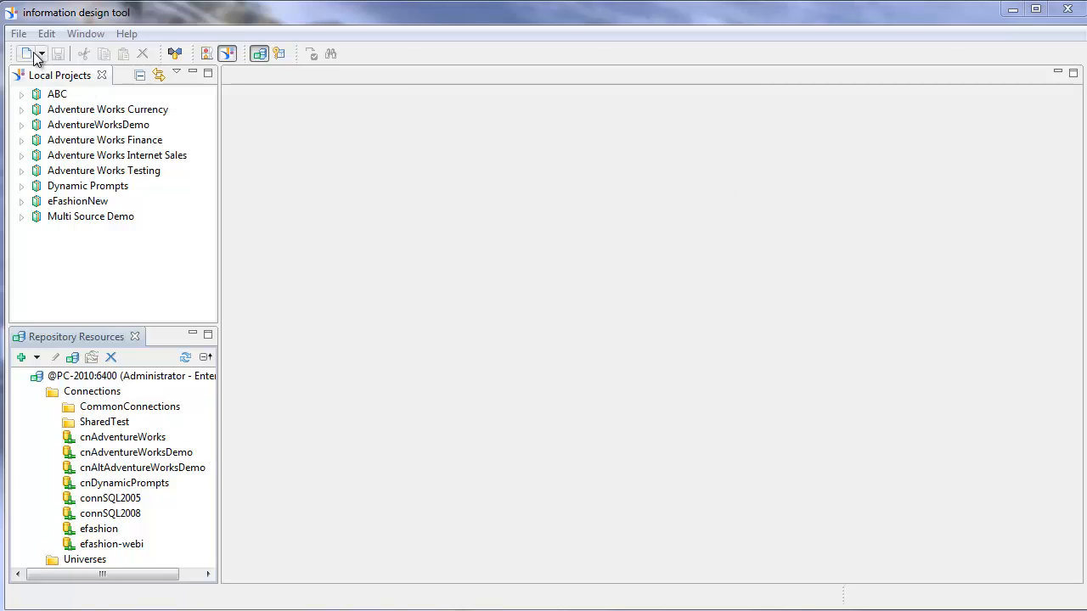
- Create a new project named DynamicPromptDemo
left_click(26, 53)
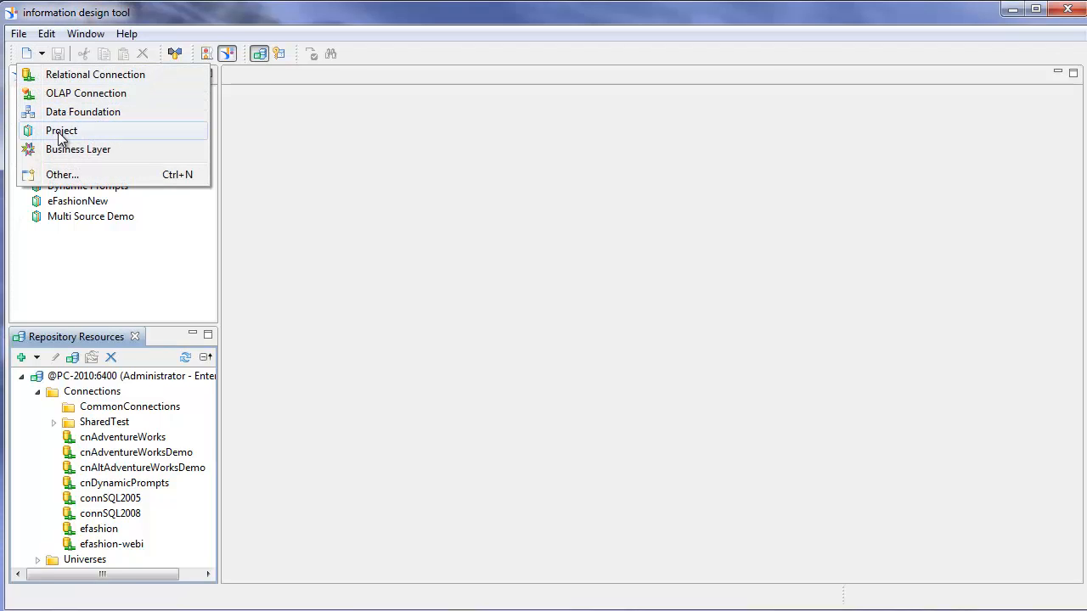
left_click(61, 129)
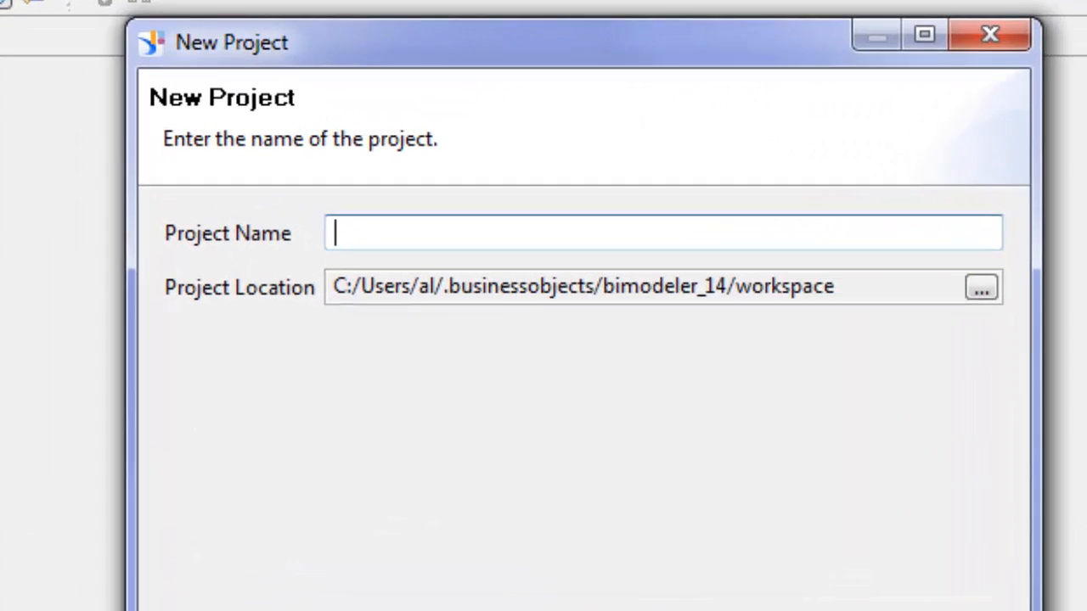
type("DynamicPromptDemo")
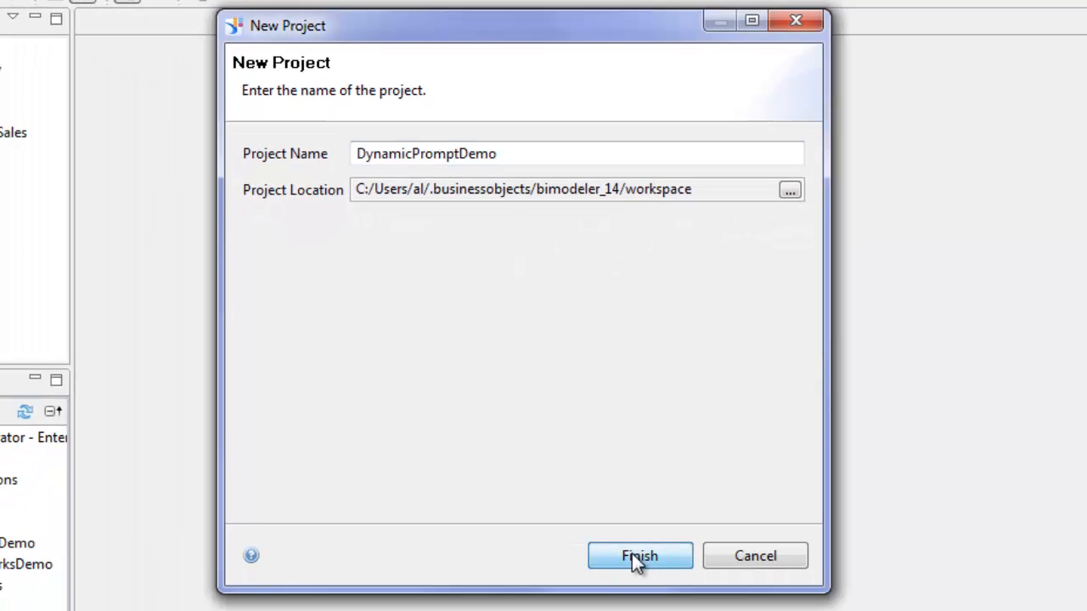
left_click(639, 557)
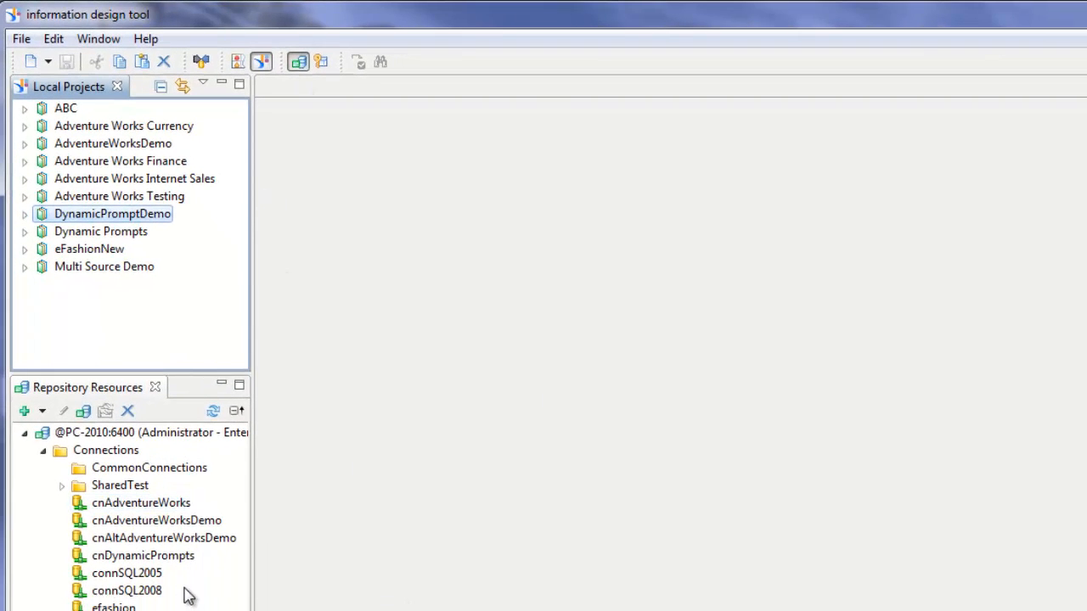
- Create a cnDynamicPrompts relational connection shortcut inside the DynamicPromptDemo project
left_click(143, 555)
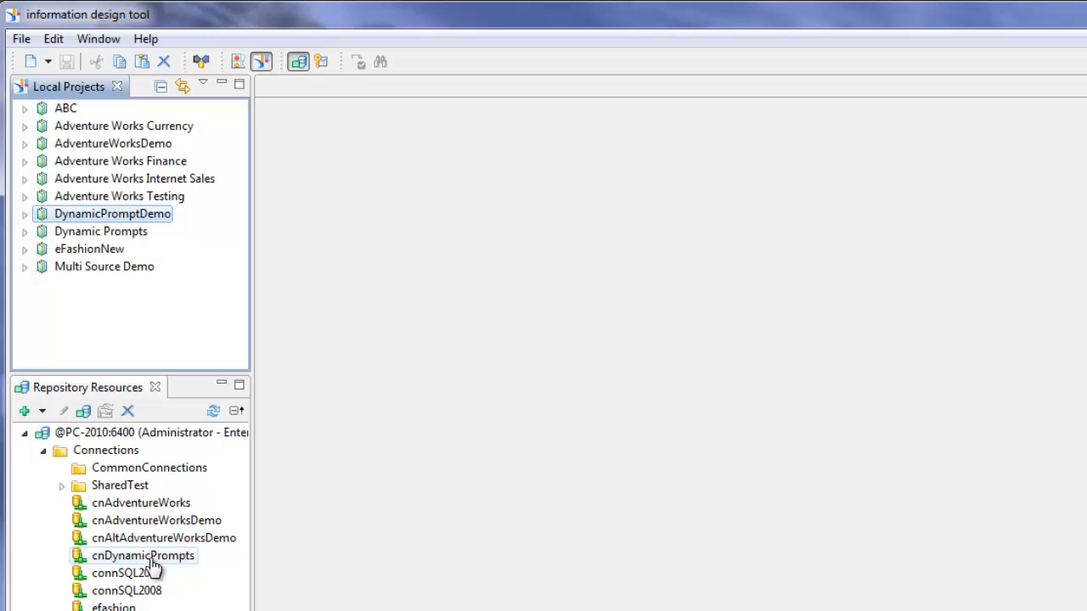
left_click(142, 555)
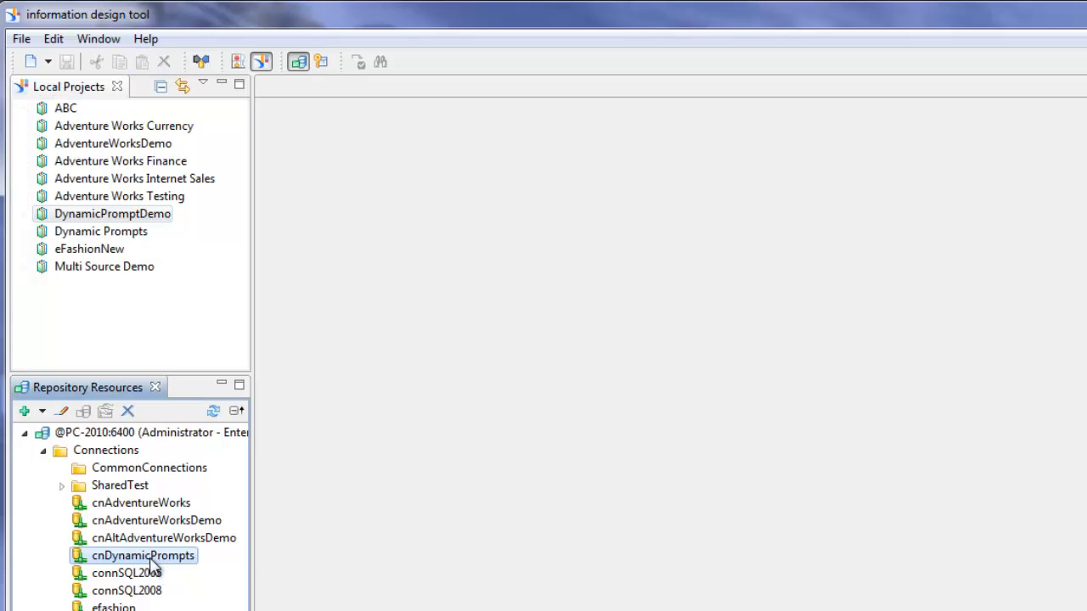
right_click(142, 555)
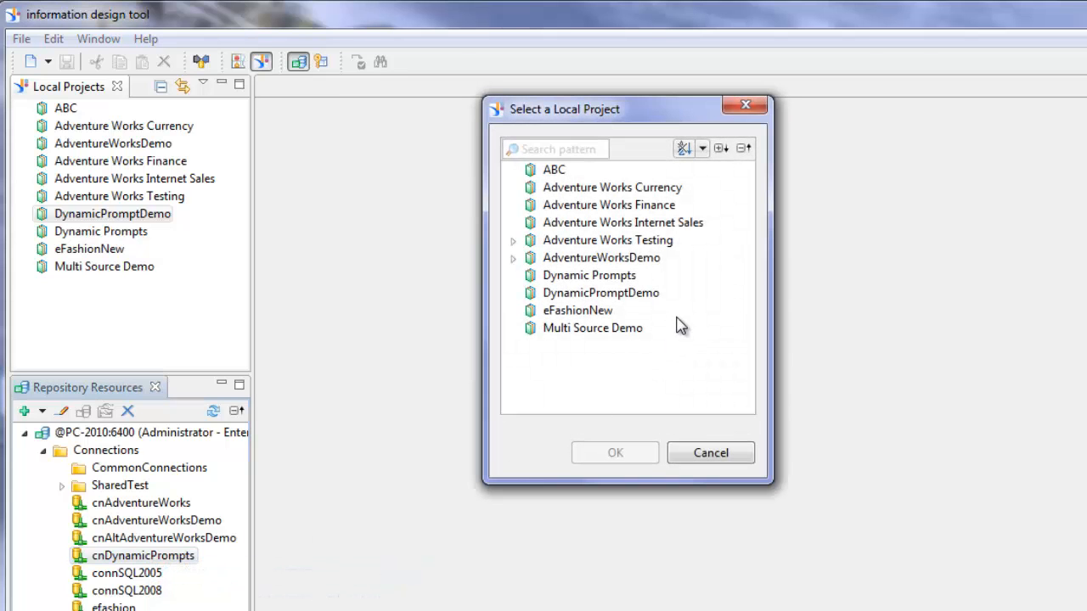
left_click(601, 292)
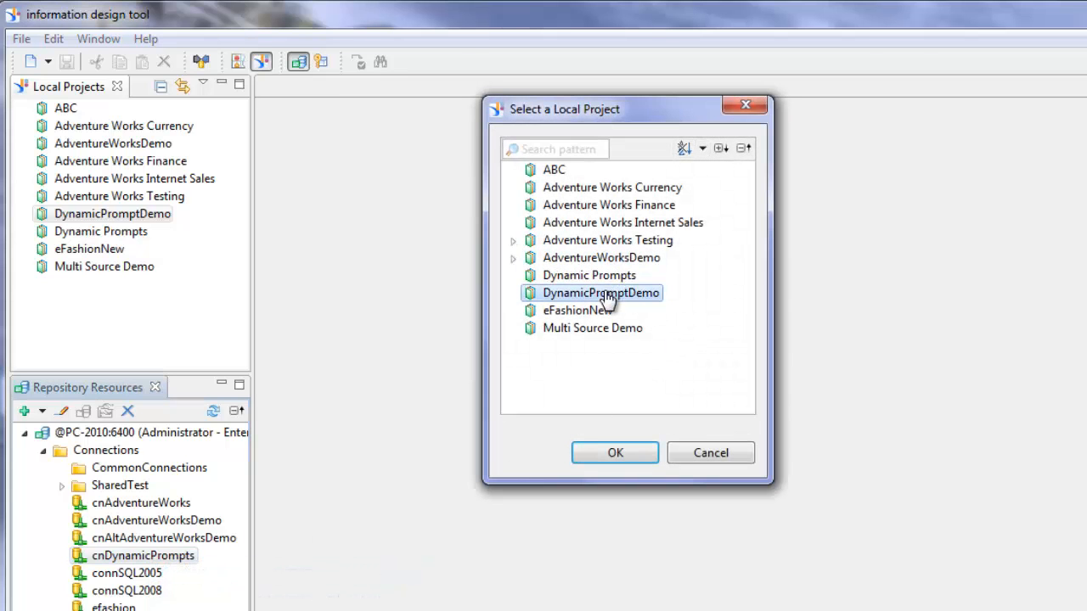
left_click(615, 451)
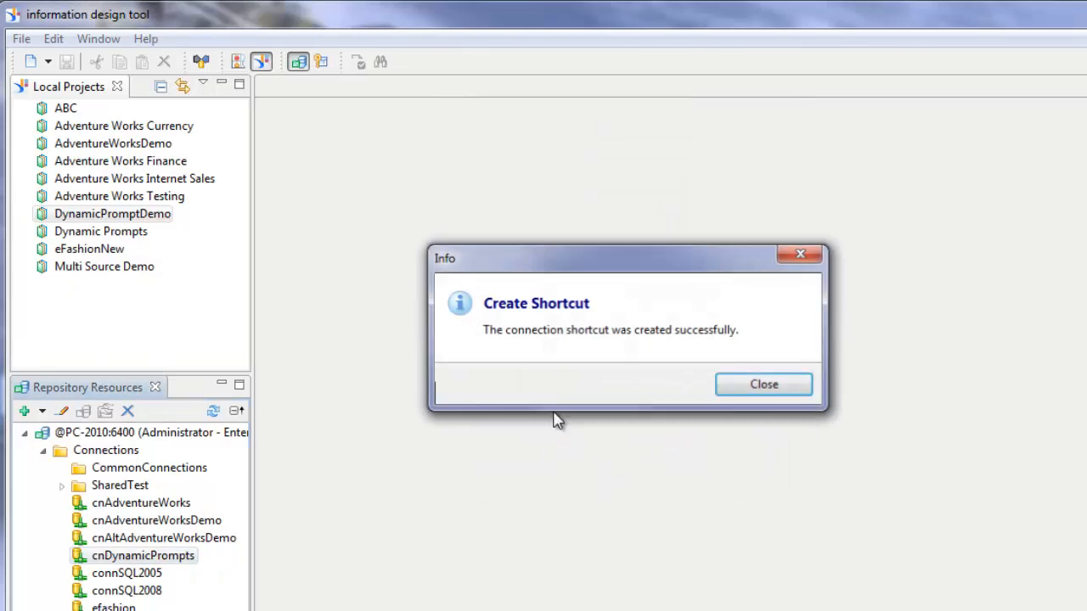
left_click(763, 383)
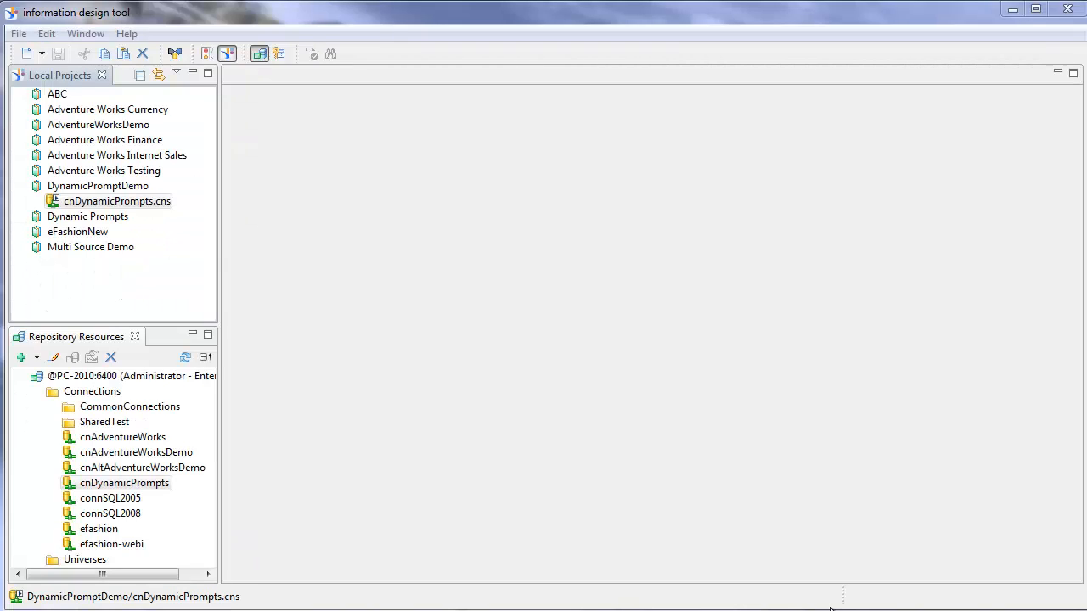
- Create single-source data foundation dfDynamicPromptDemo on the cnDynamicPrompts.cns connection
left_click(97, 186)
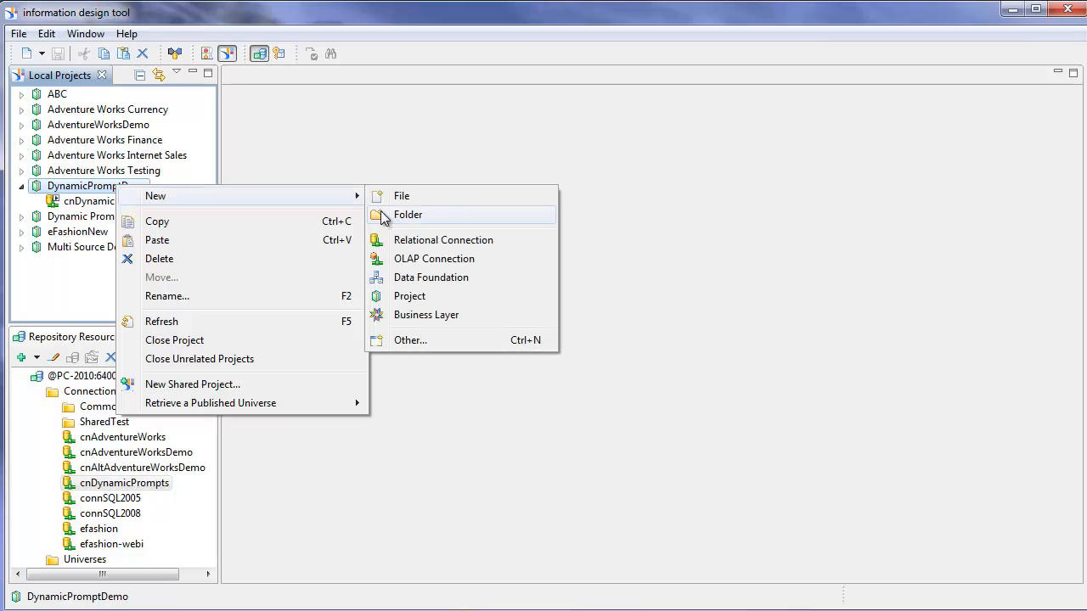
left_click(431, 279)
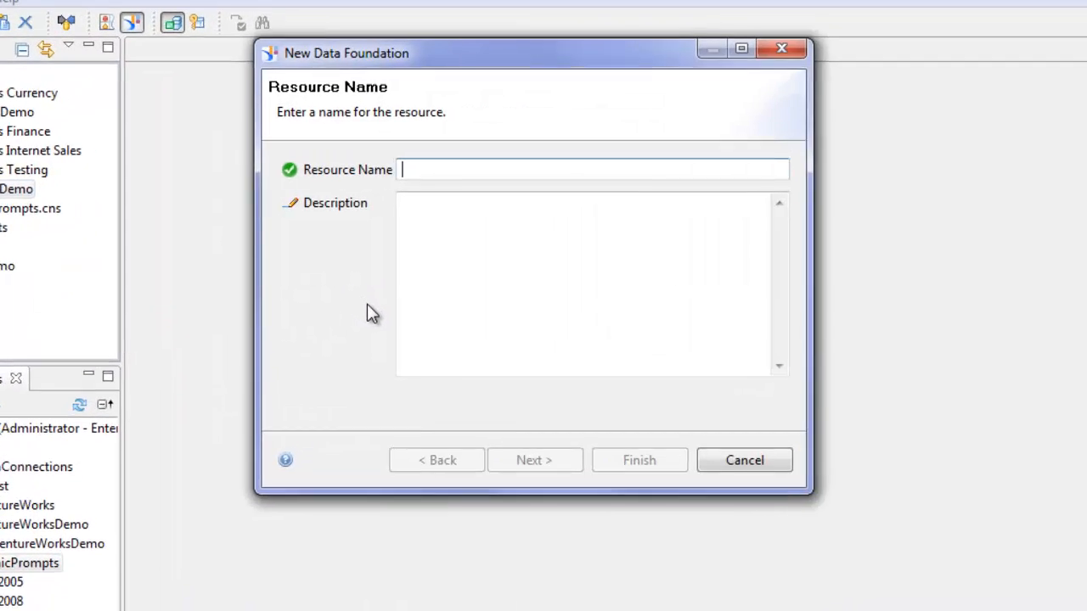
type("dfDynamicPromptDemo")
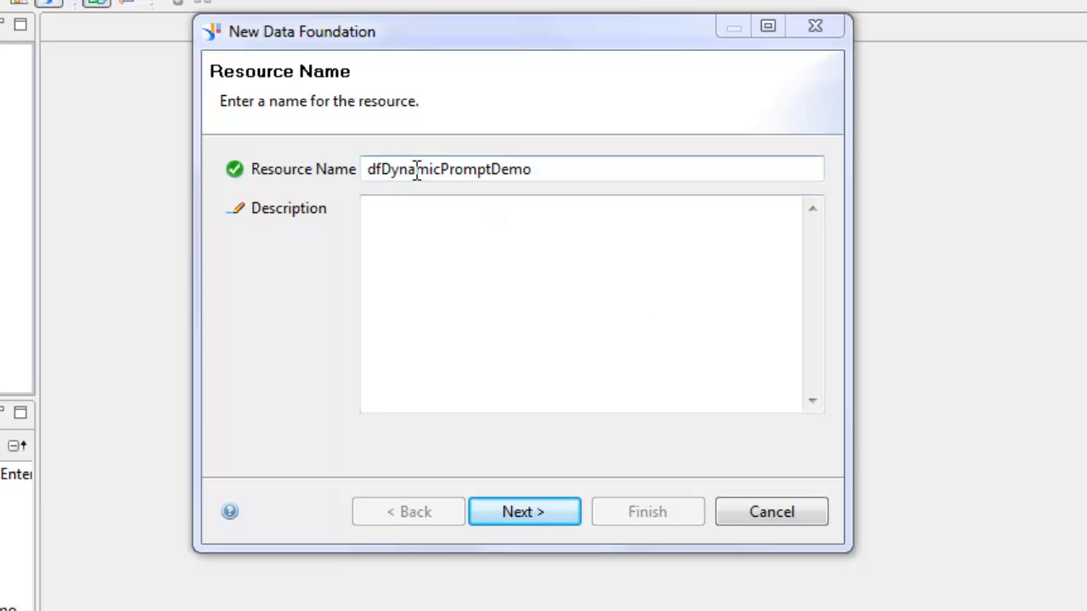
mouse_move(528, 472)
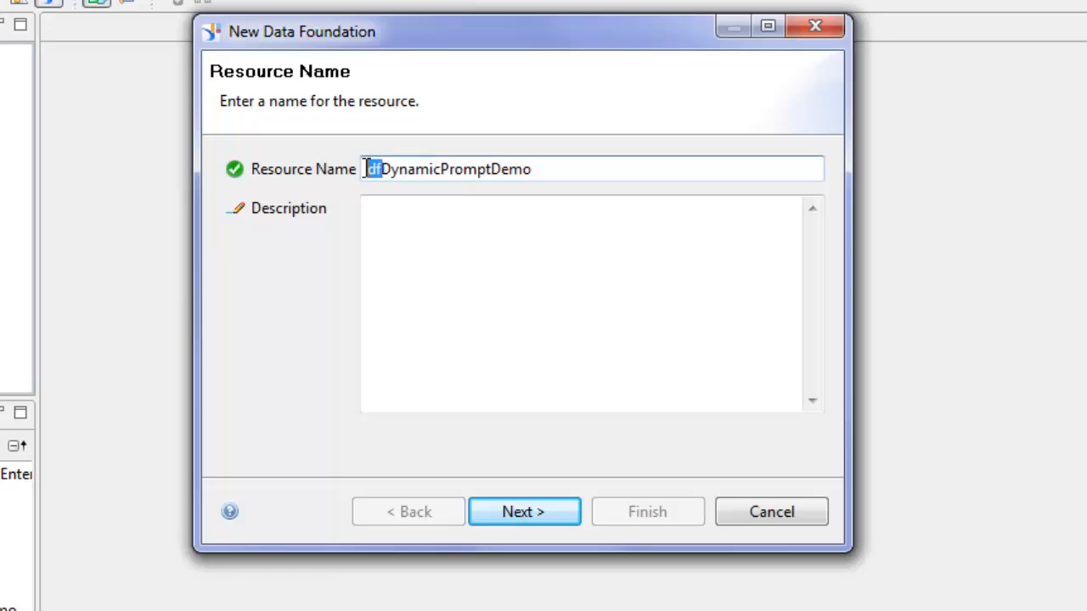
left_click(523, 511)
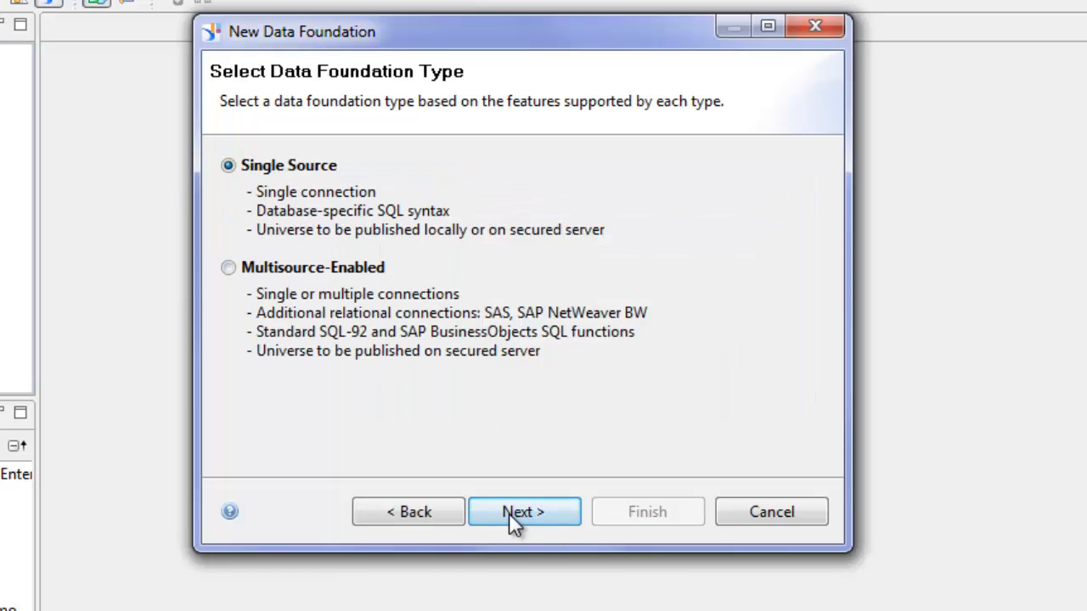
left_click(523, 512)
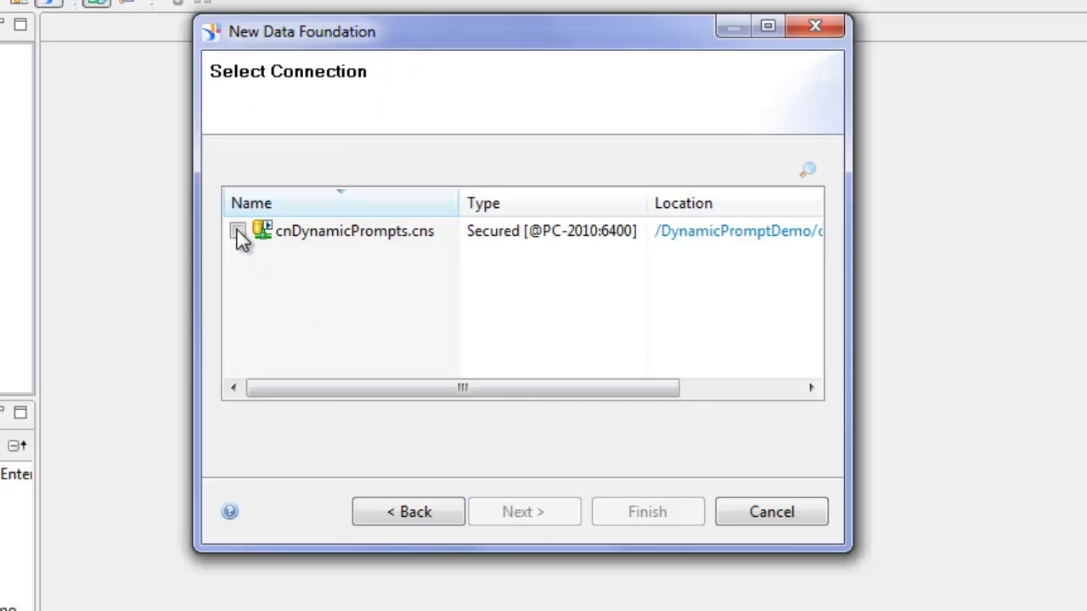
left_click(238, 230)
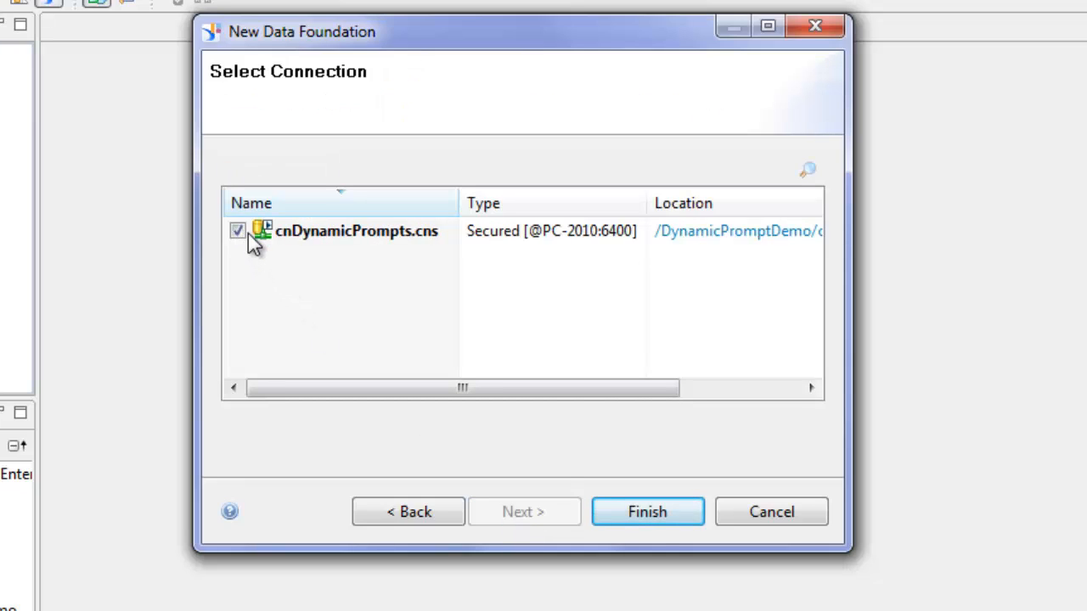
left_click(647, 512)
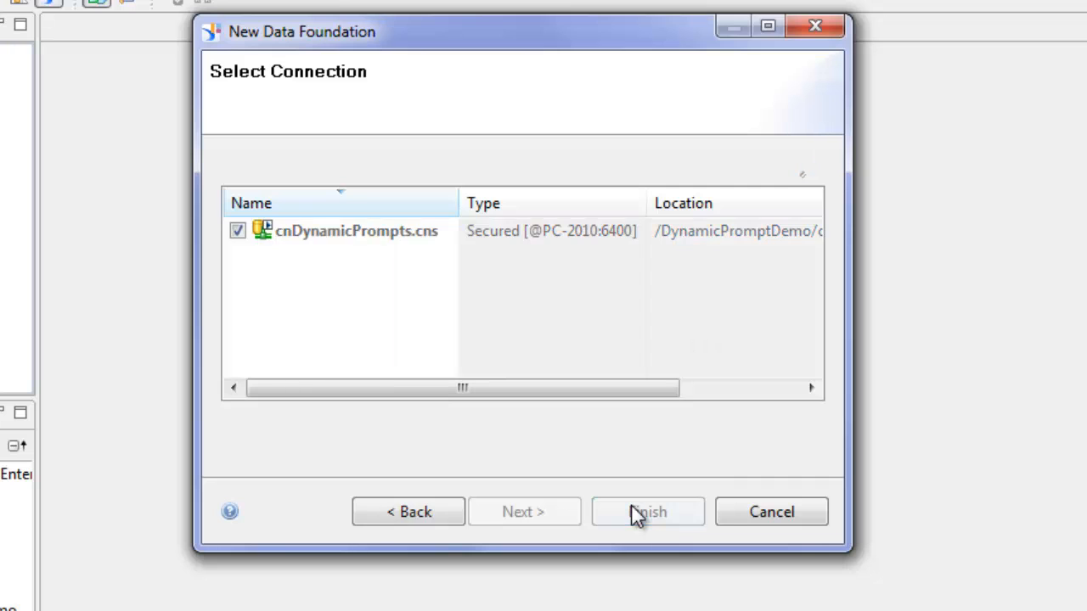
left_click(647, 511)
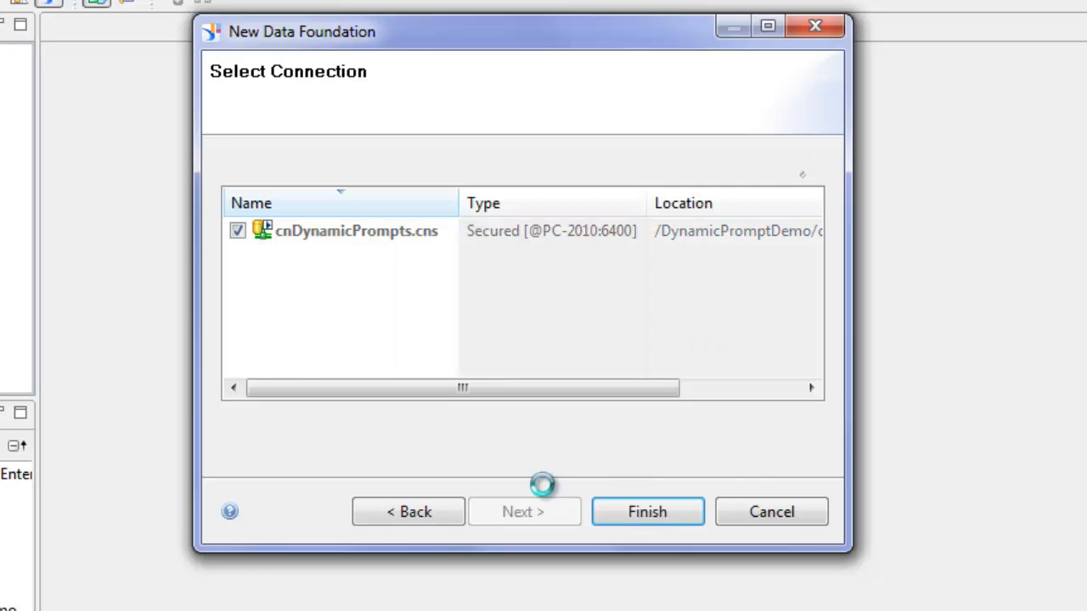
left_click(647, 512)
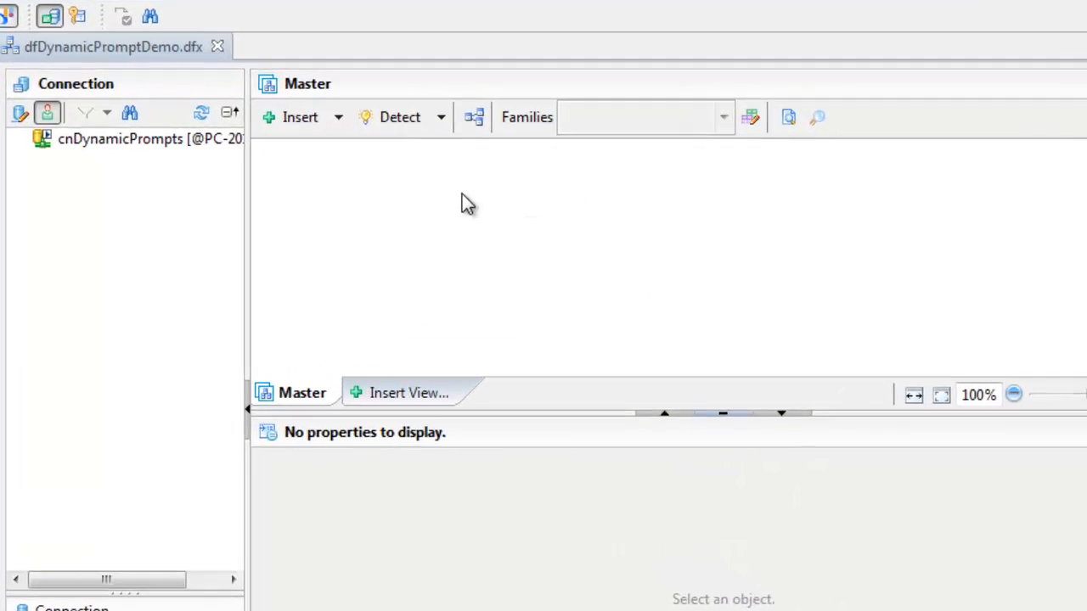
- Insert the DimDate, DimProduct and FactSales tables into the data foundation
right_click(469, 203)
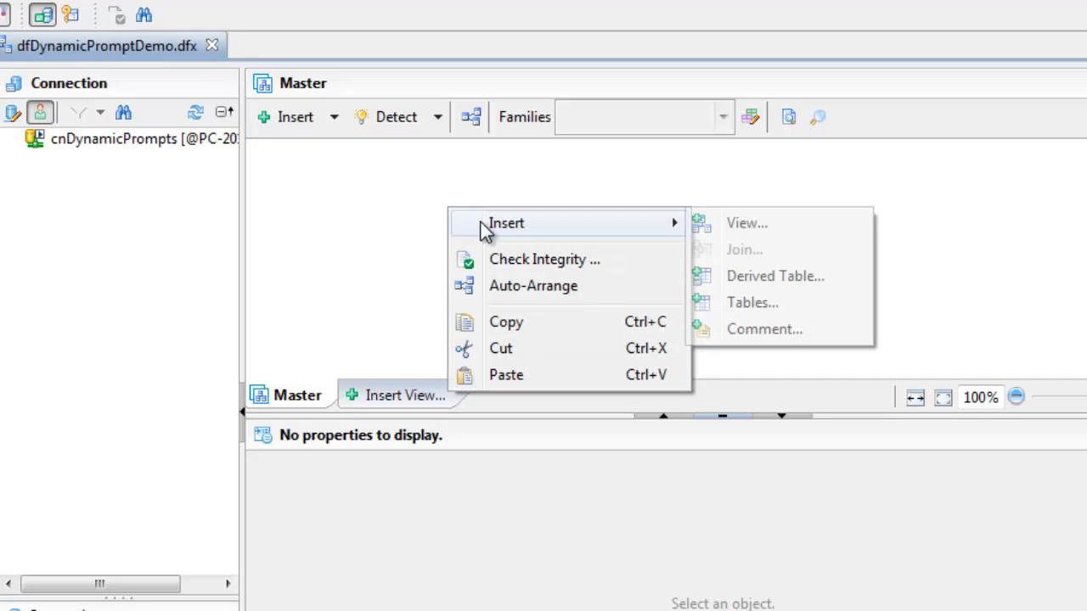
mouse_move(752, 302)
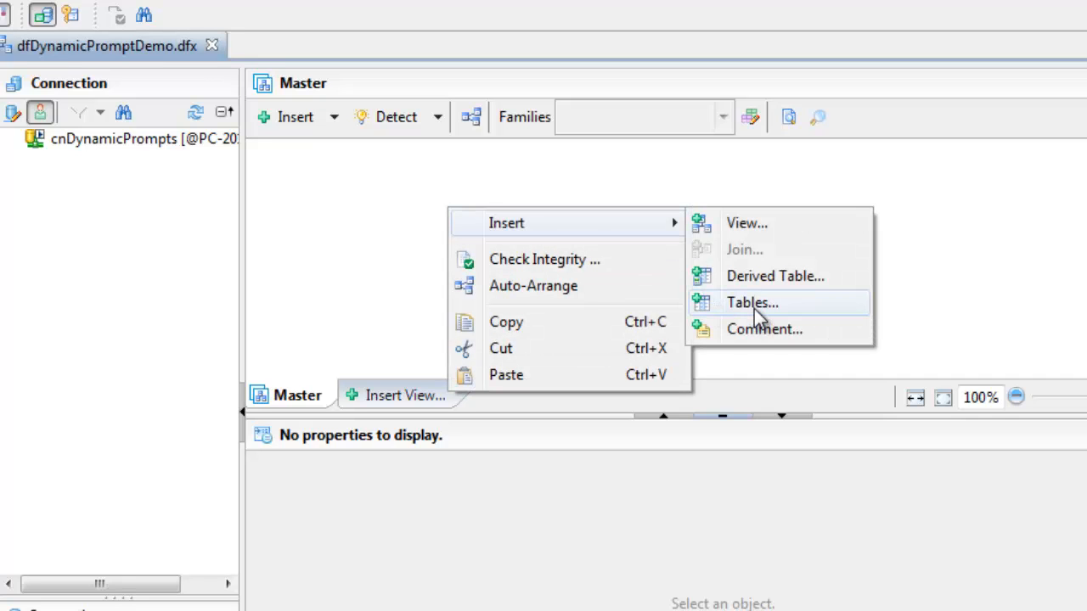
left_click(750, 302)
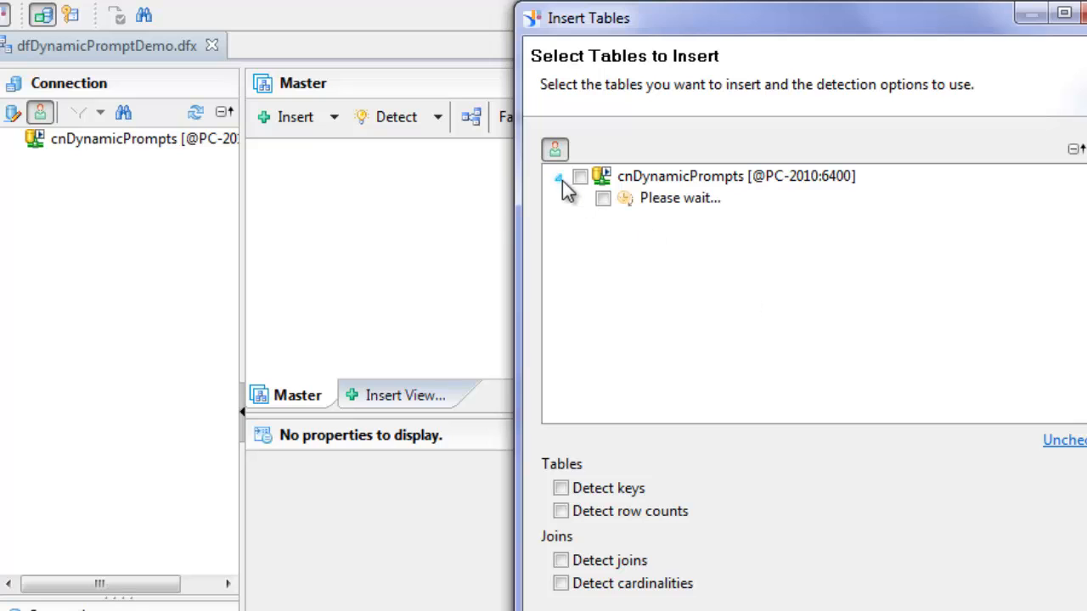
left_click(560, 177)
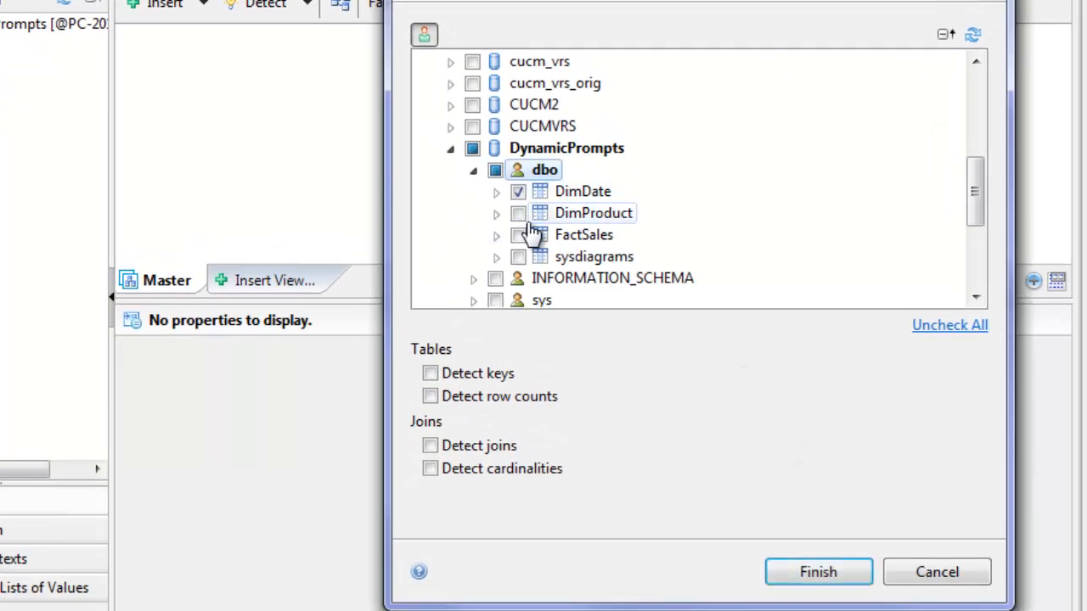
left_click(518, 214)
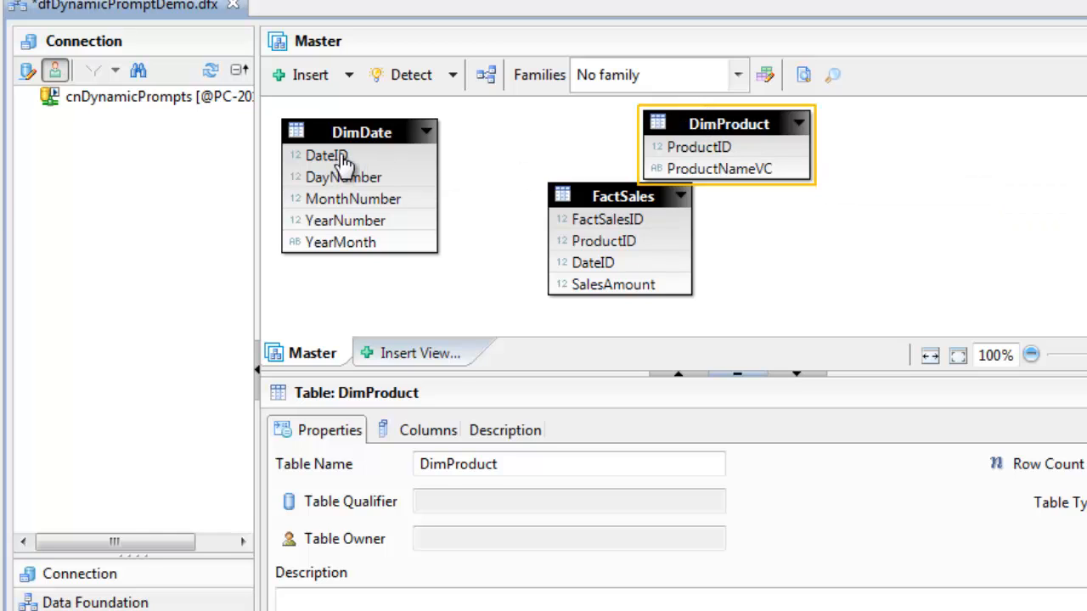
- Join DimDate.DateID and DimProduct.ProductID to FactSales and detect cardinality
left_click_drag(326, 156, 593, 261)
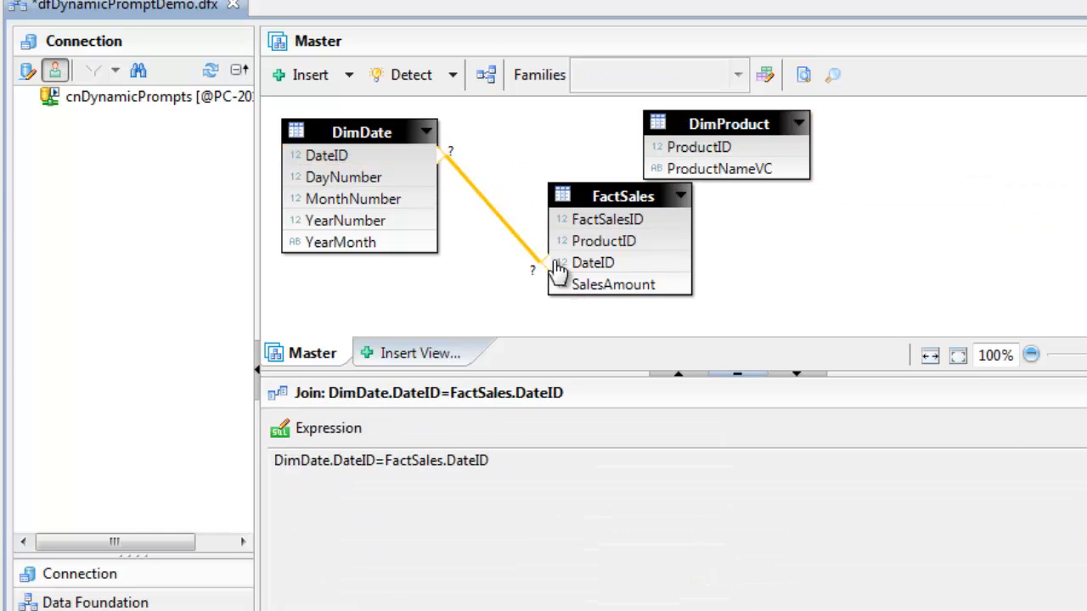
right_click(557, 269)
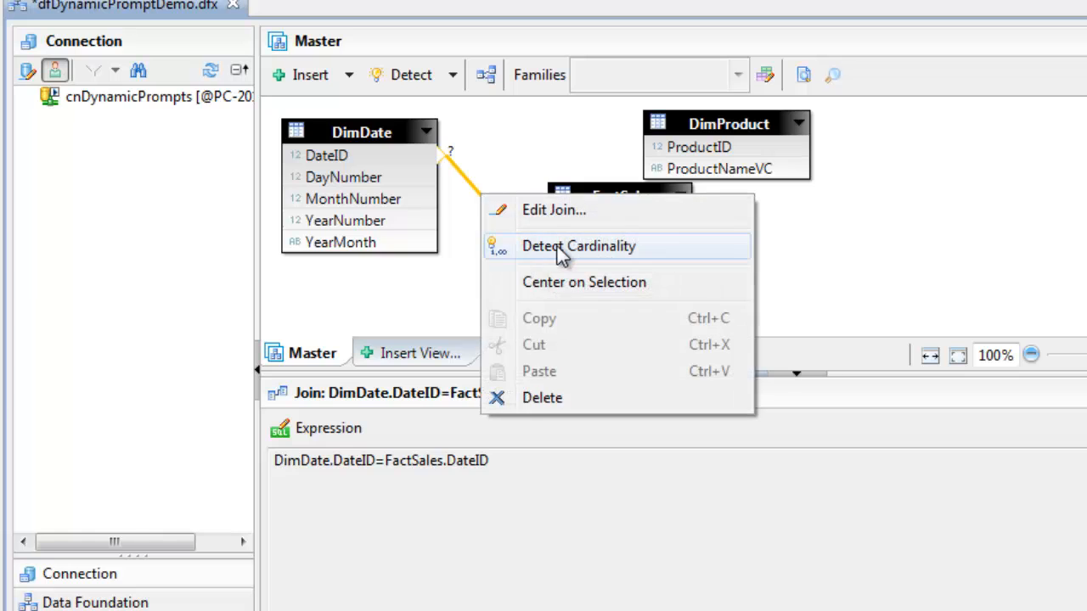
left_click(577, 245)
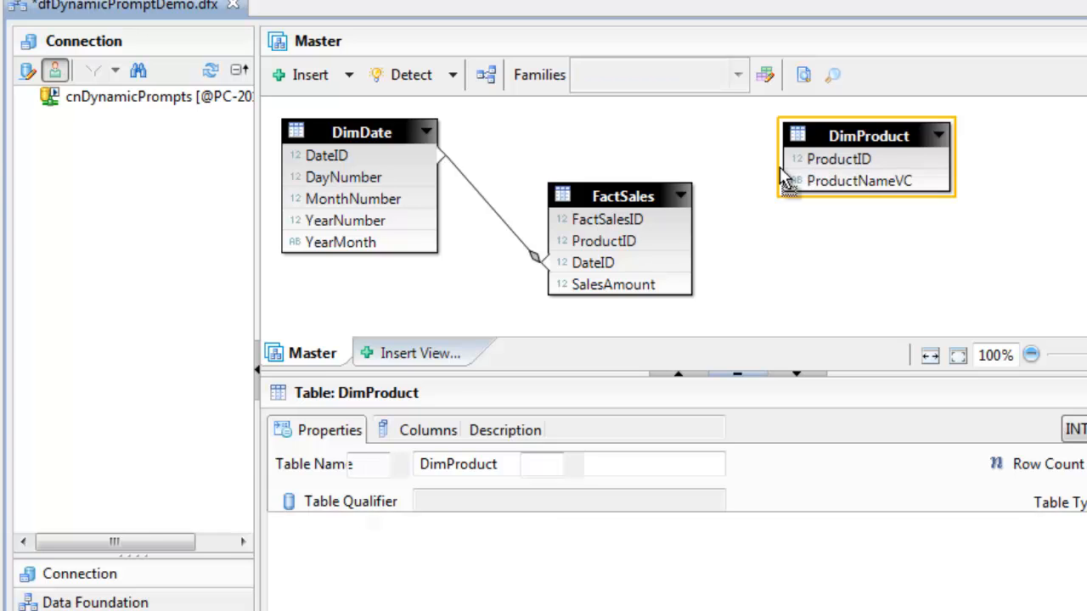
left_click(732, 219)
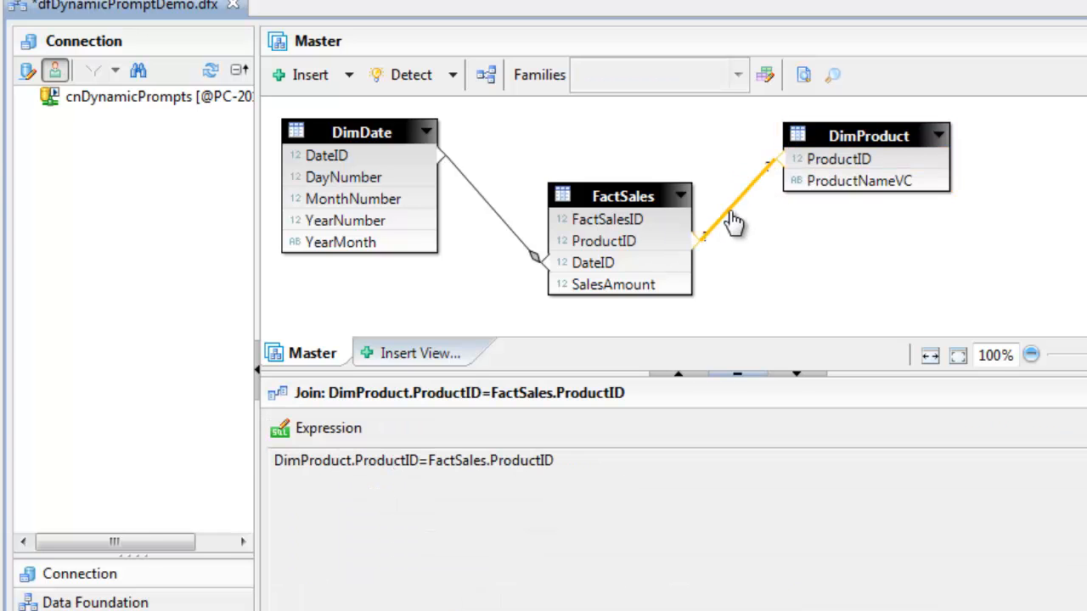
mouse_move(751, 265)
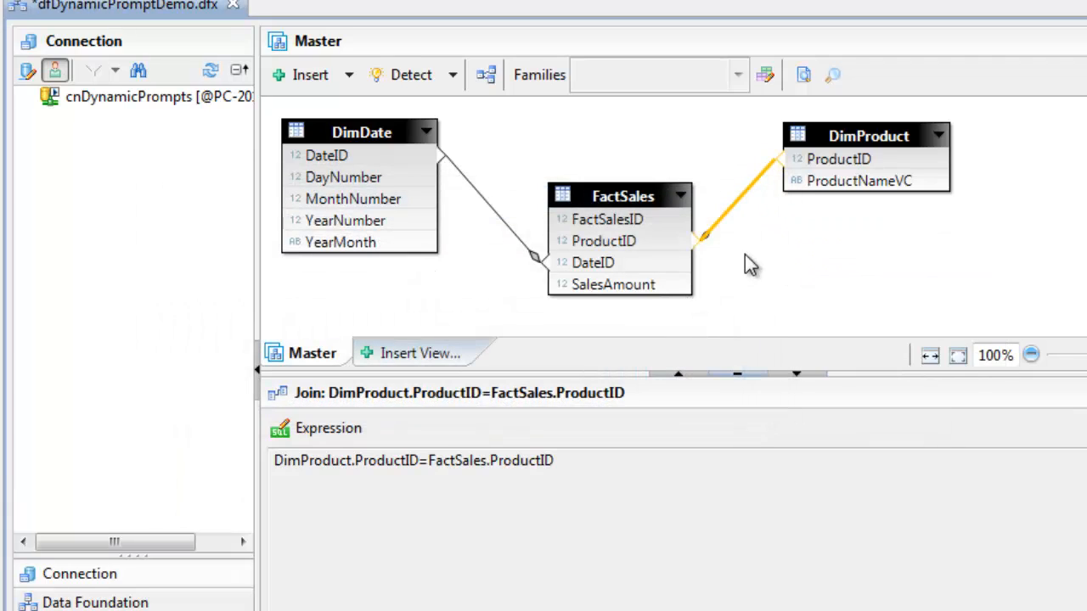
left_click(815, 286)
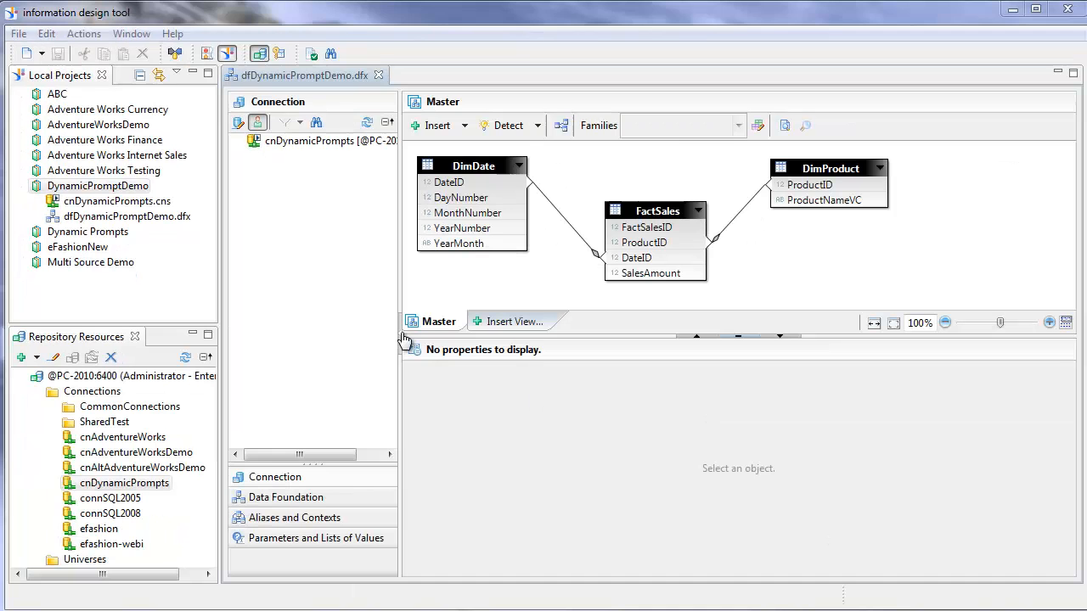
- Create business layer blDynamicPromptDemo on dfDynamicPromptDemo.dfx with auto-generated folders
left_click(97, 185)
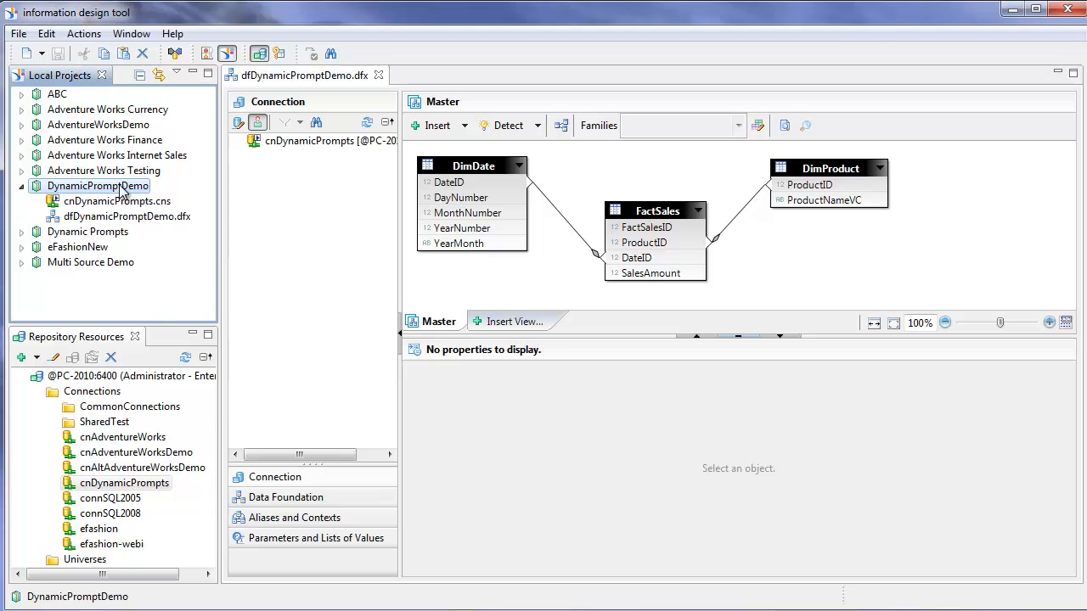
right_click(95, 185)
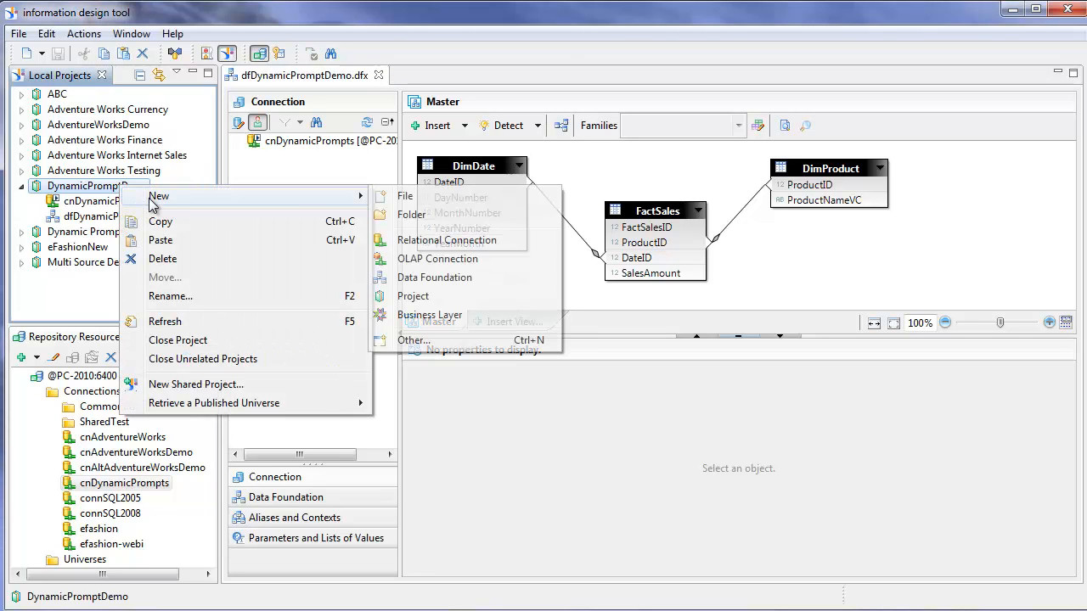
mouse_move(442, 321)
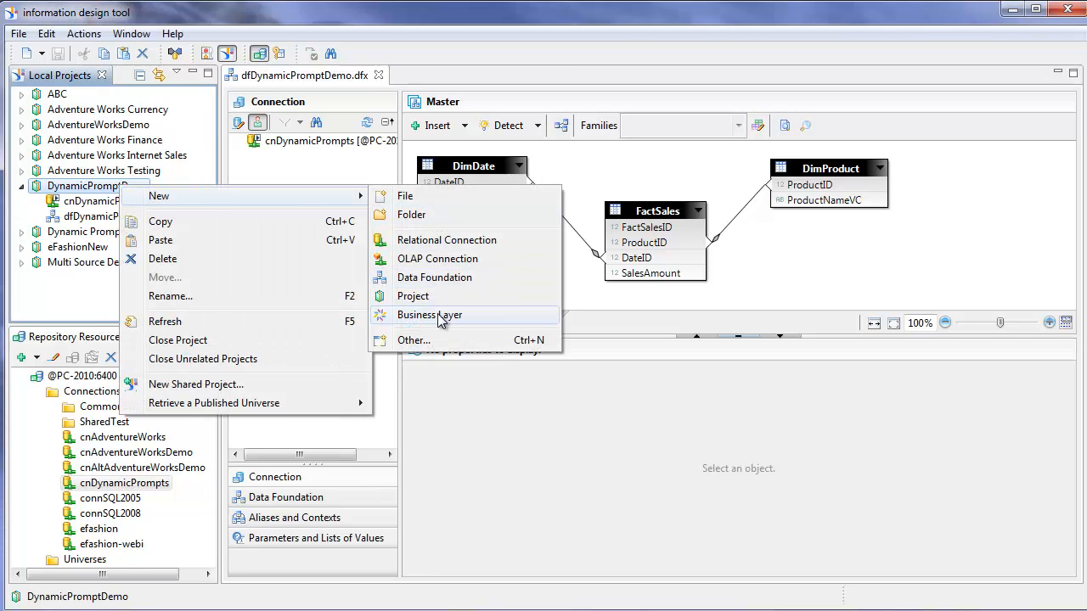
left_click(428, 315)
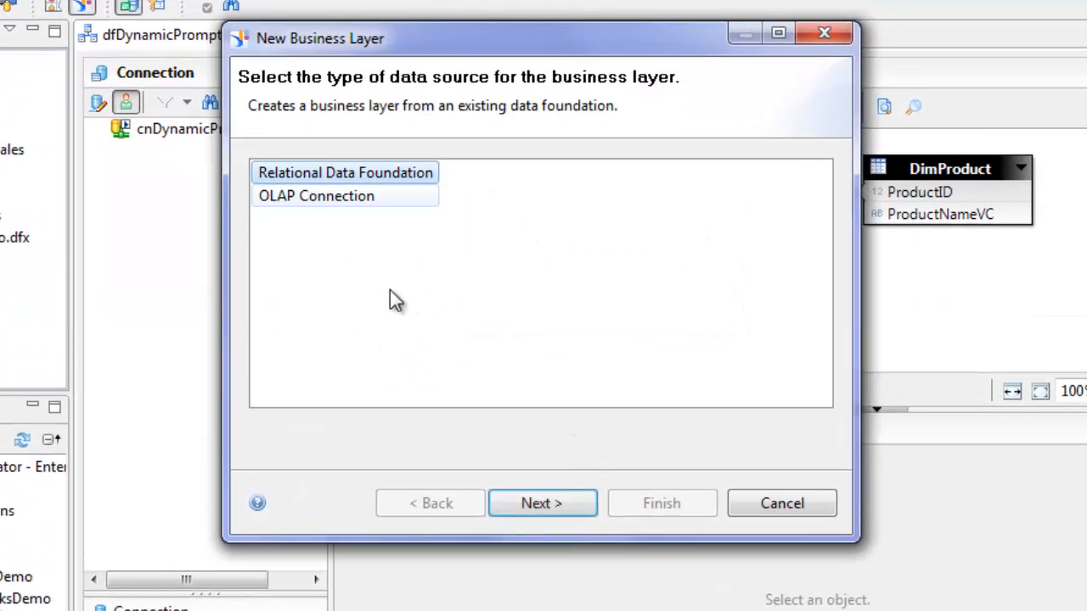
left_click(542, 502)
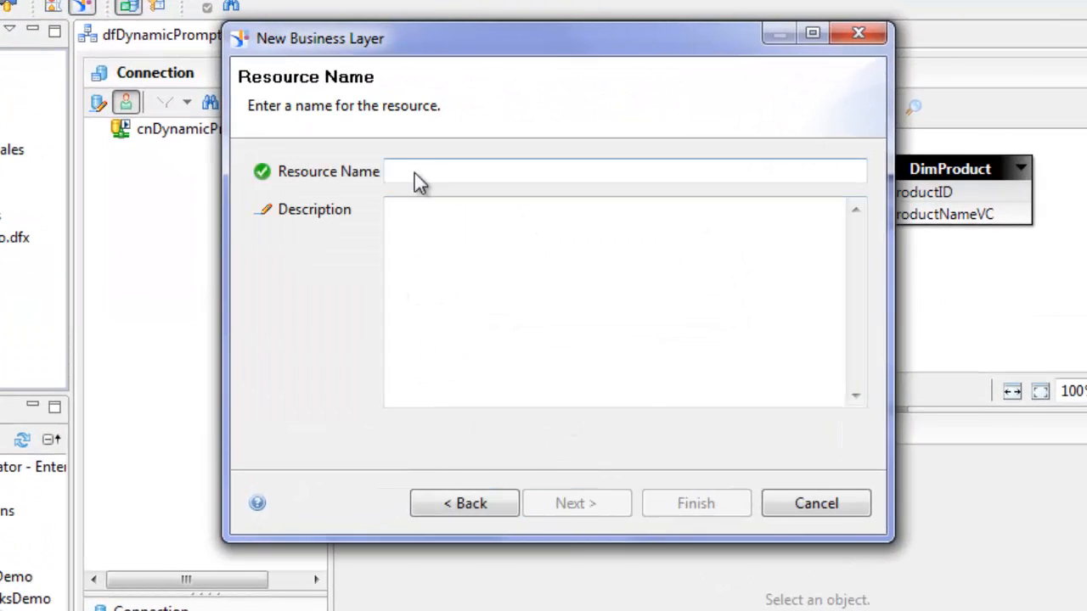
type("blDynamicPromptDemo")
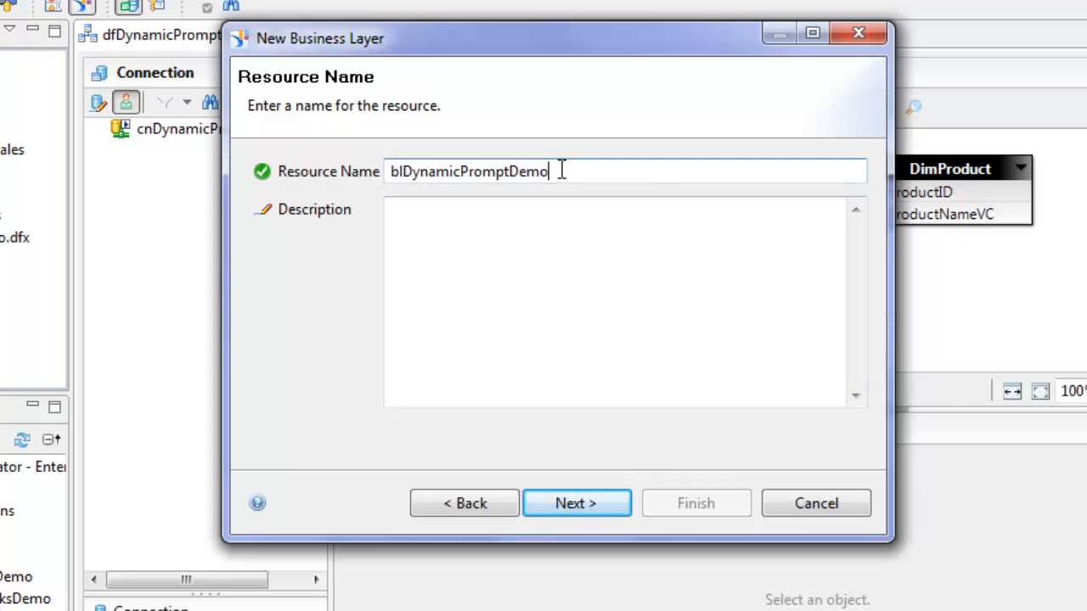
left_click(576, 503)
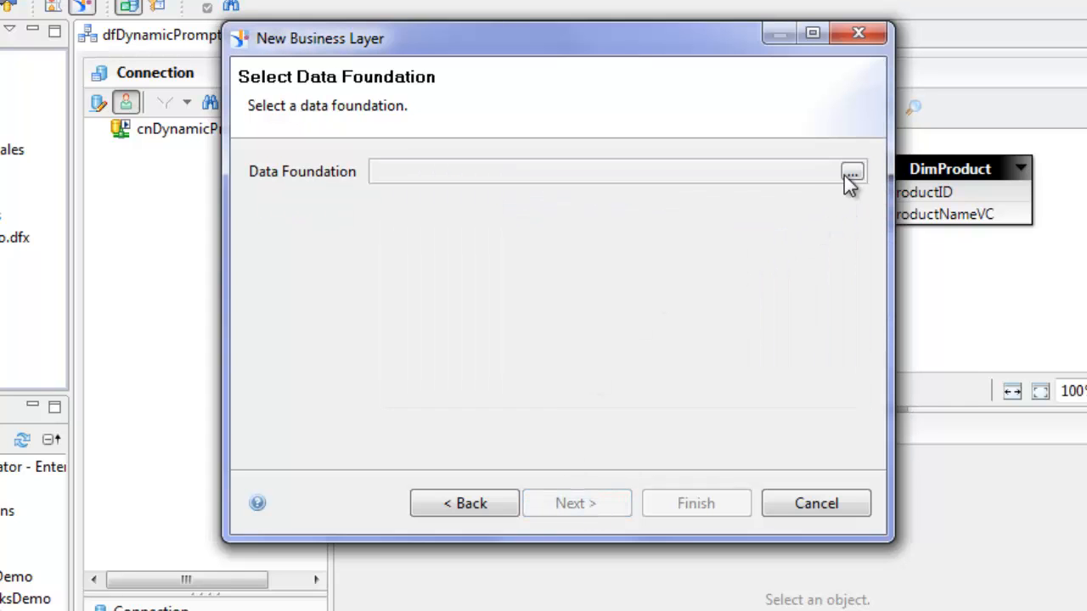
left_click(852, 172)
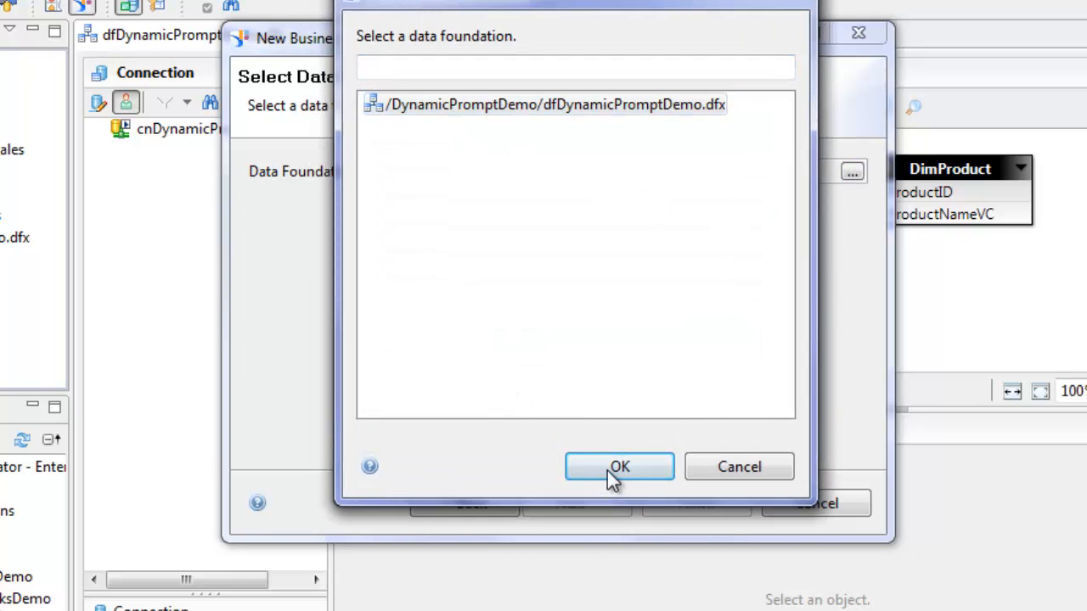
left_click(618, 465)
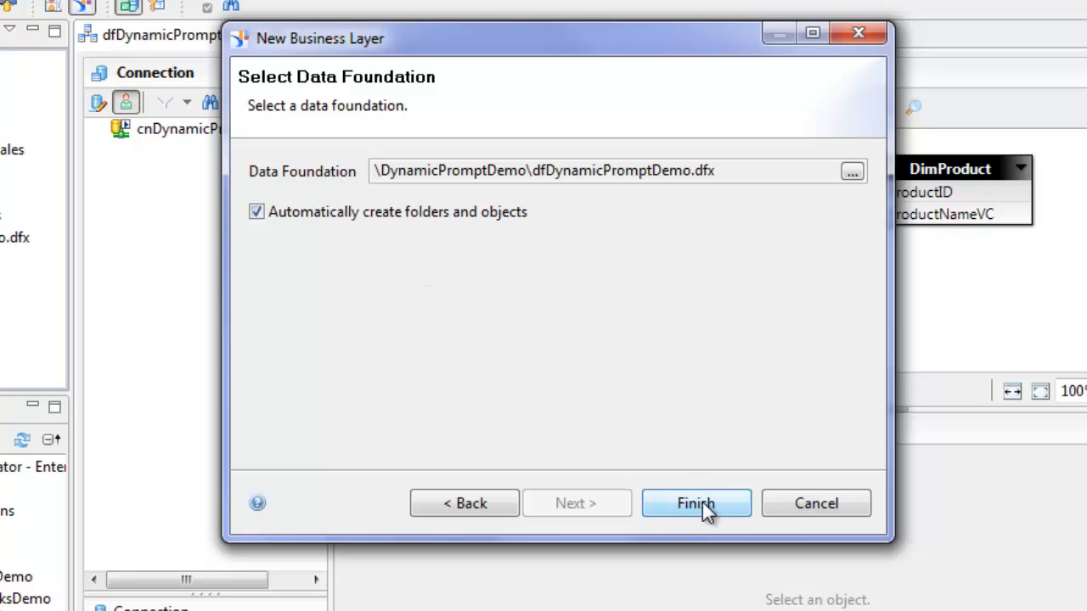
left_click(696, 503)
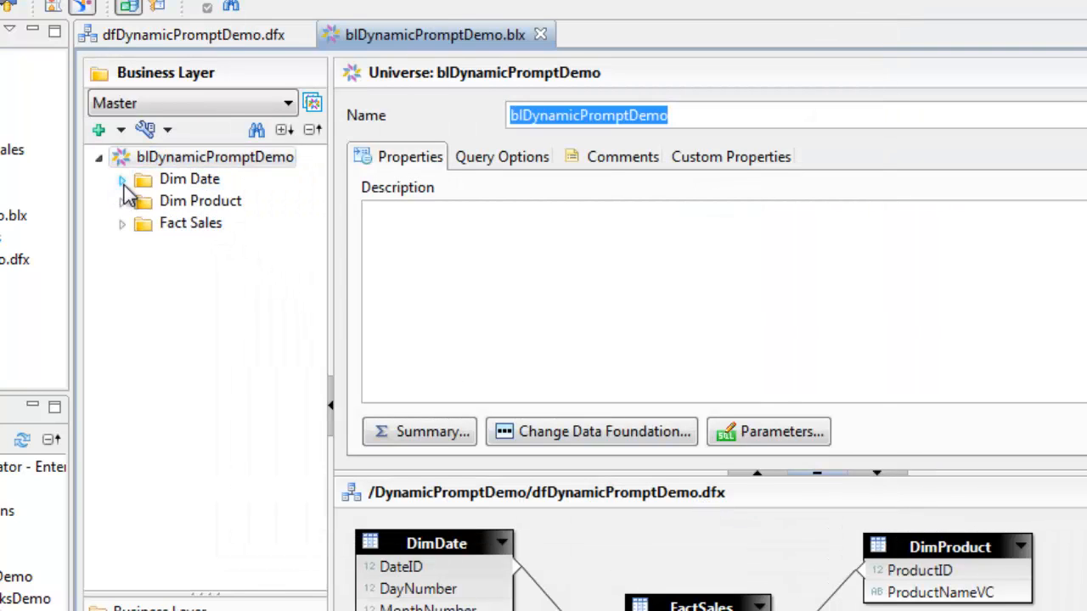
- Delete the Date Id dimension and rename Product Name Vc to Product Name
left_click(122, 178)
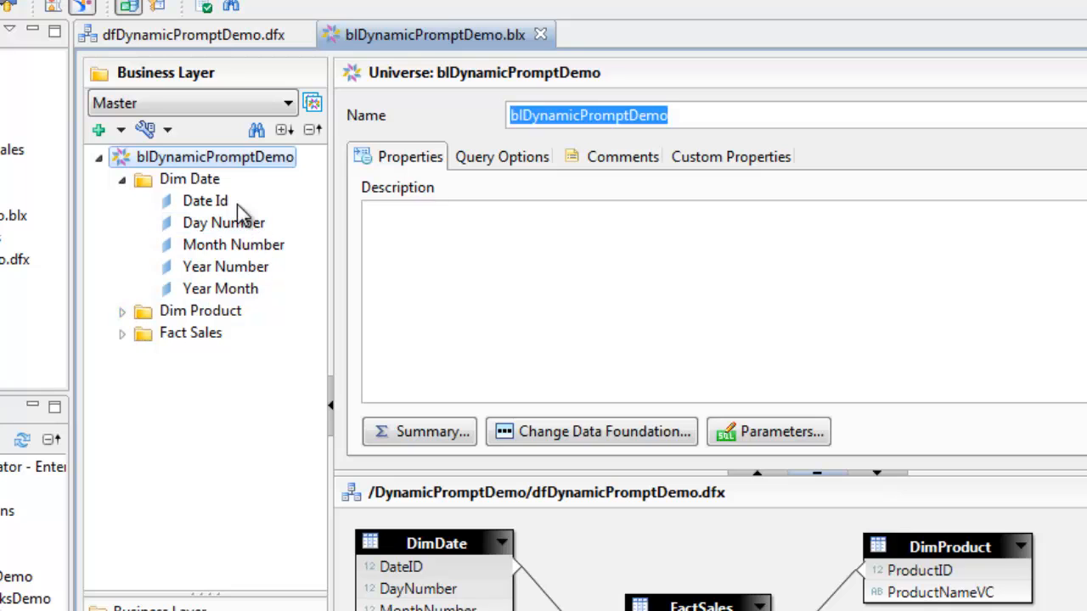
left_click(206, 200)
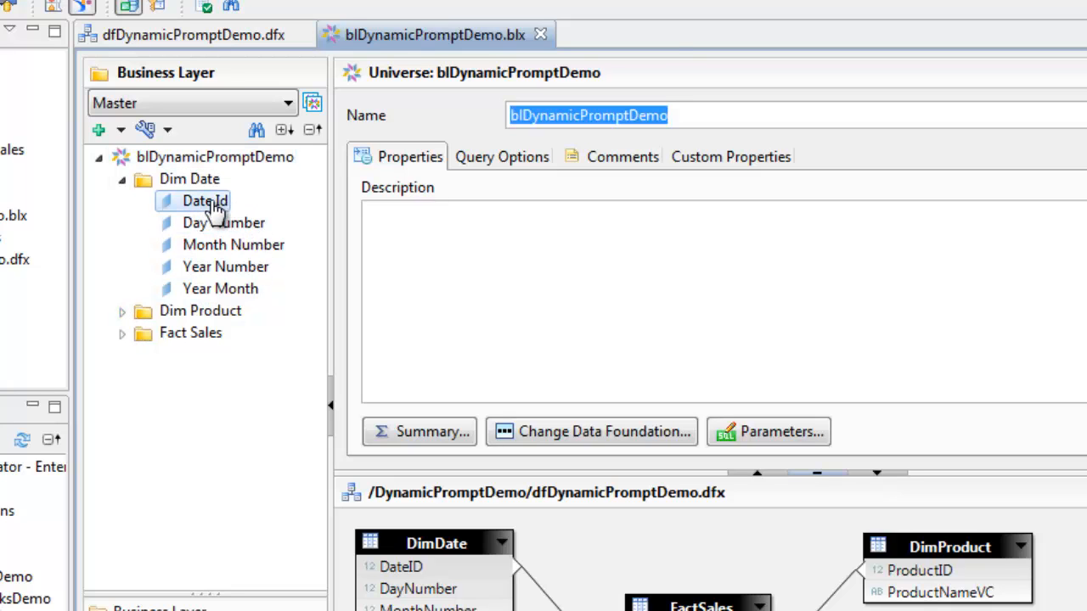
right_click(204, 200)
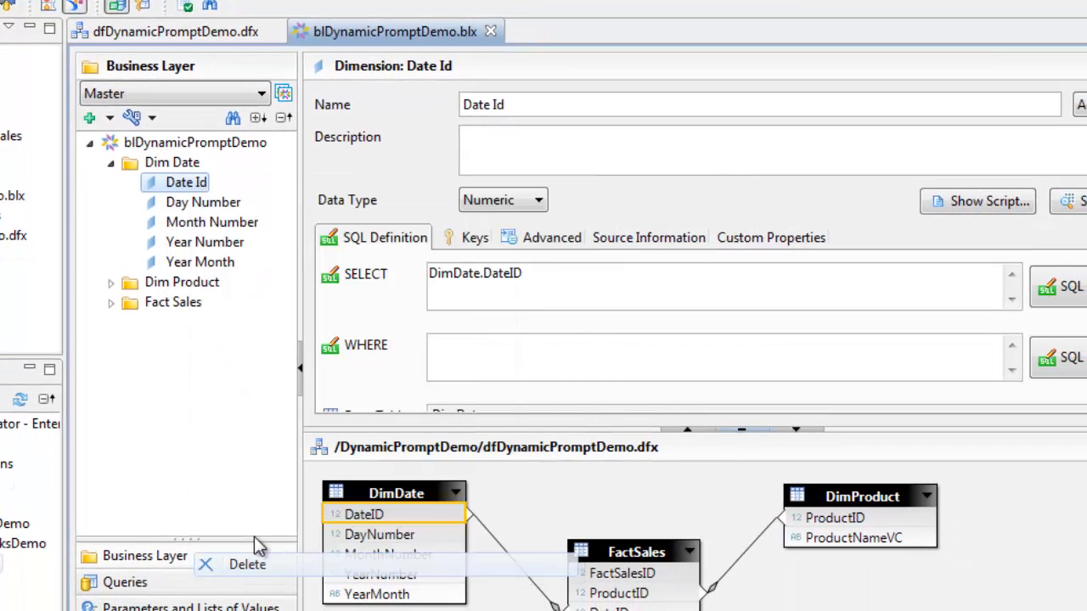
left_click(248, 564)
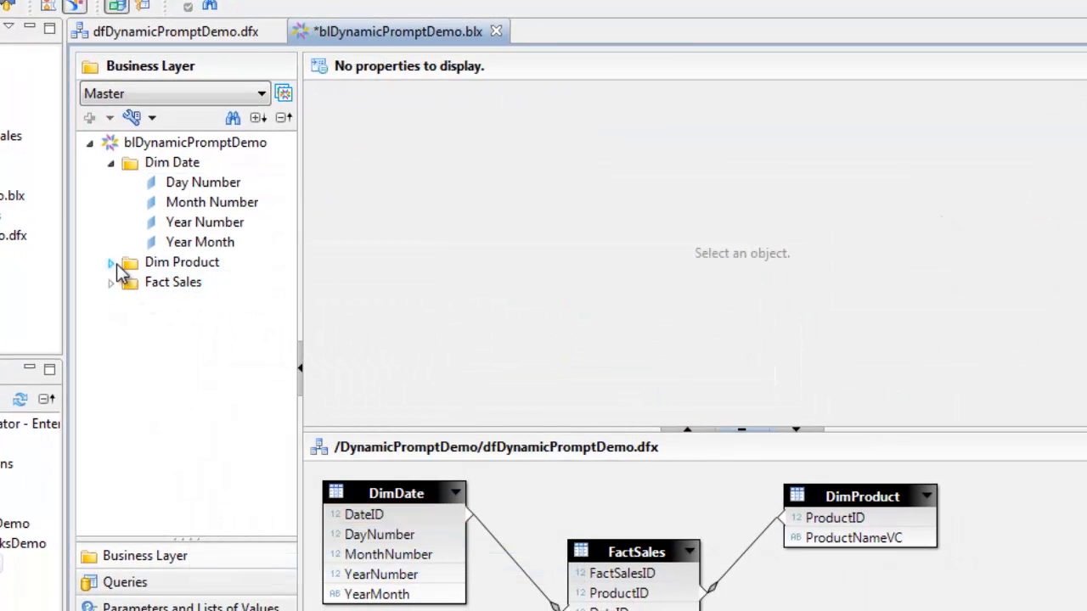
left_click(110, 261)
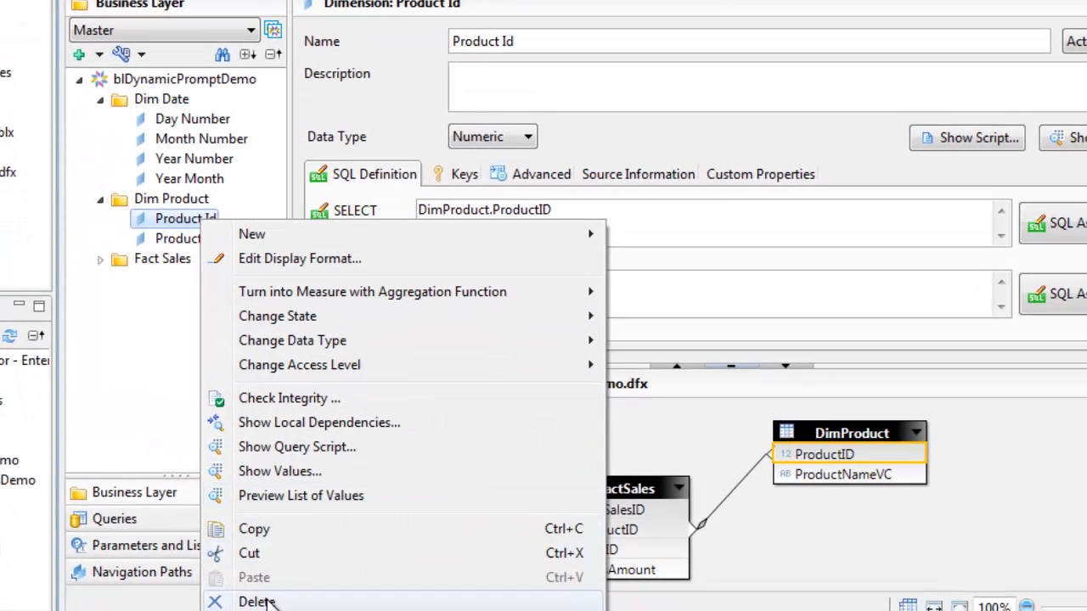
left_click(258, 602)
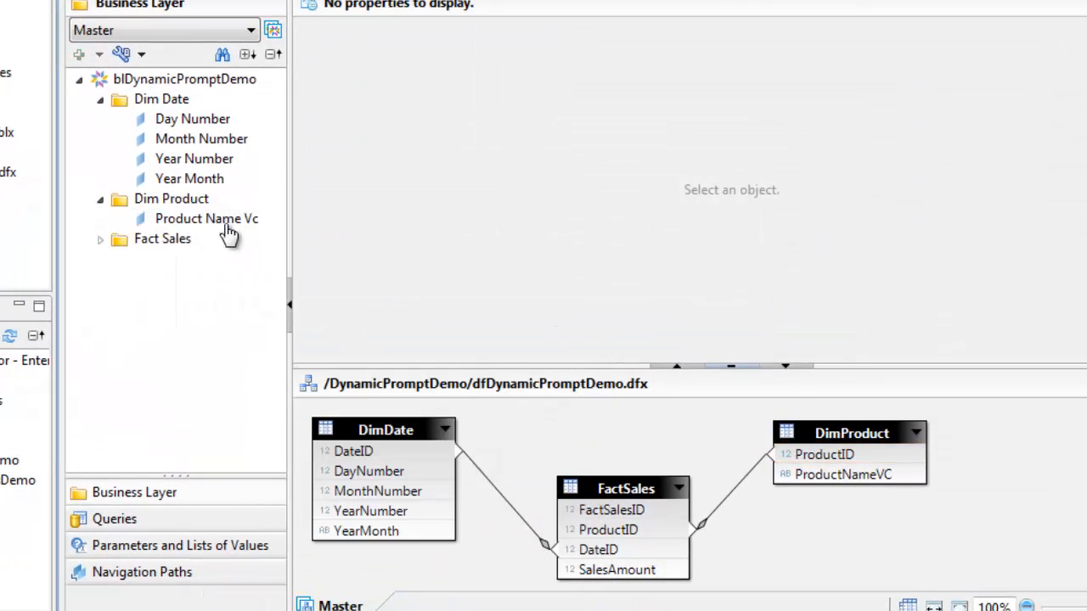
left_click(207, 217)
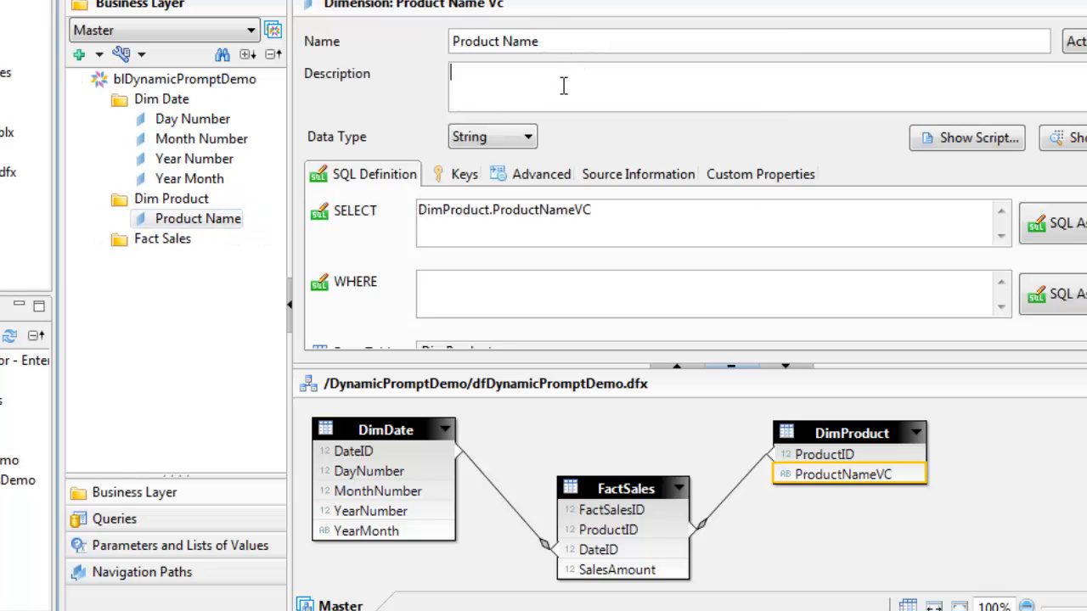
left_click(161, 237)
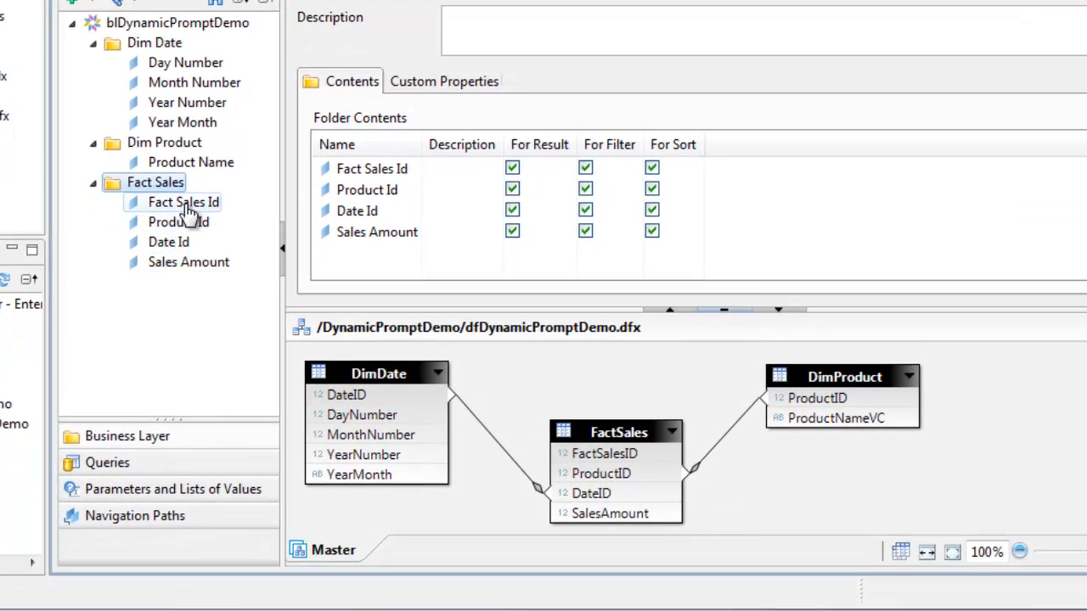
- Delete Fact Sales Id and turn Sales Amount into a Sum measure
right_click(184, 202)
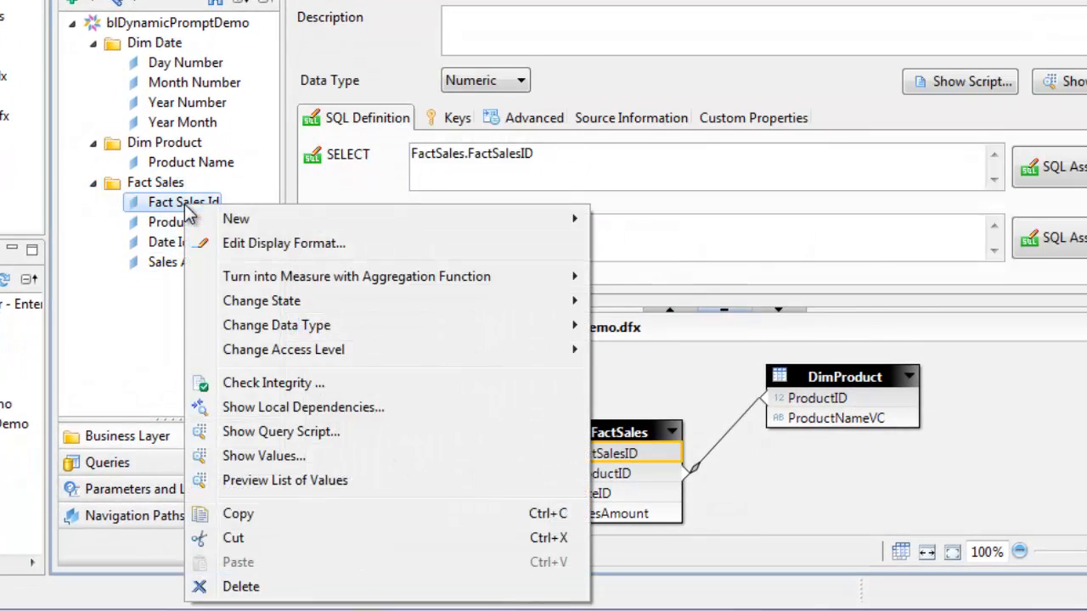
left_click(241, 586)
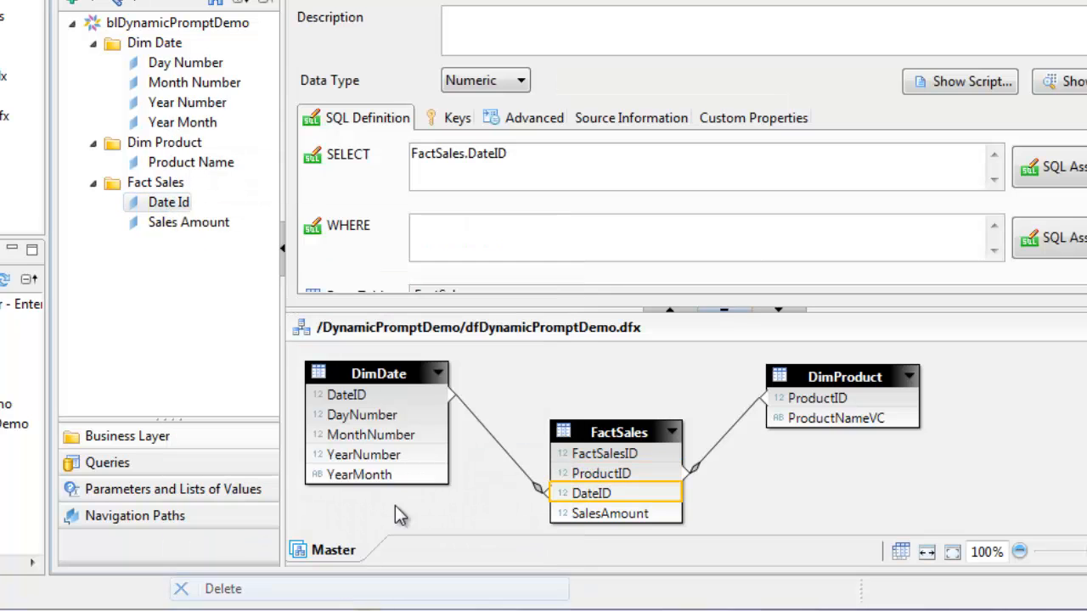
left_click(188, 202)
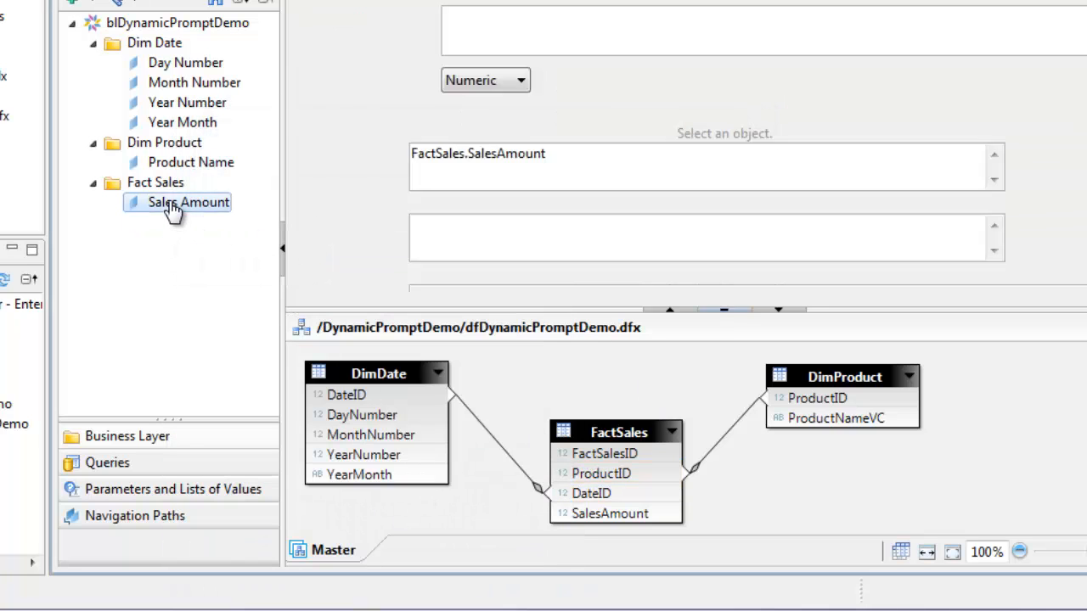
right_click(187, 202)
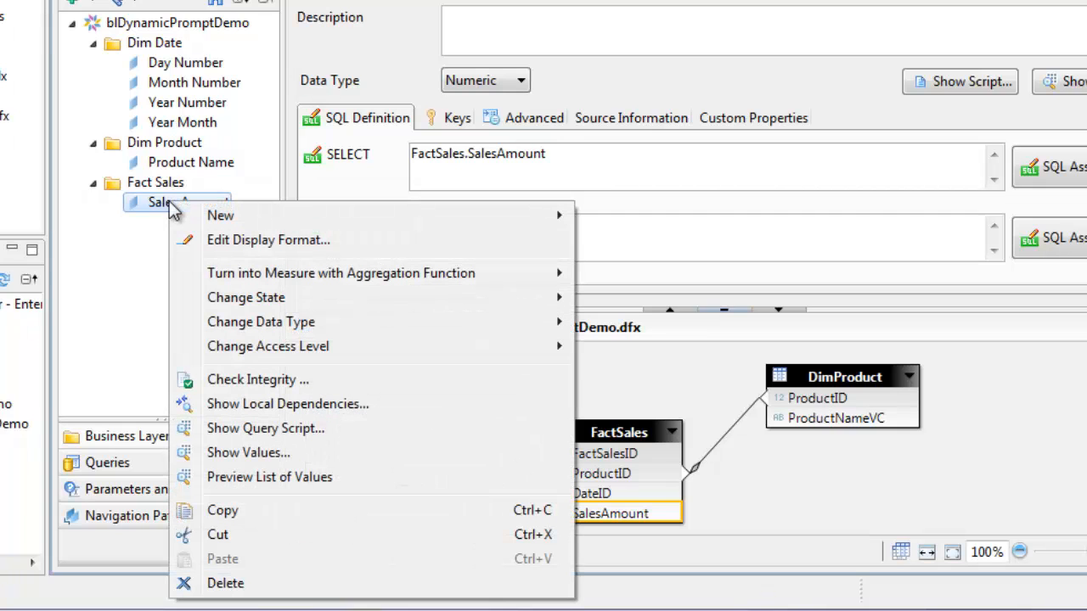
mouse_move(340, 272)
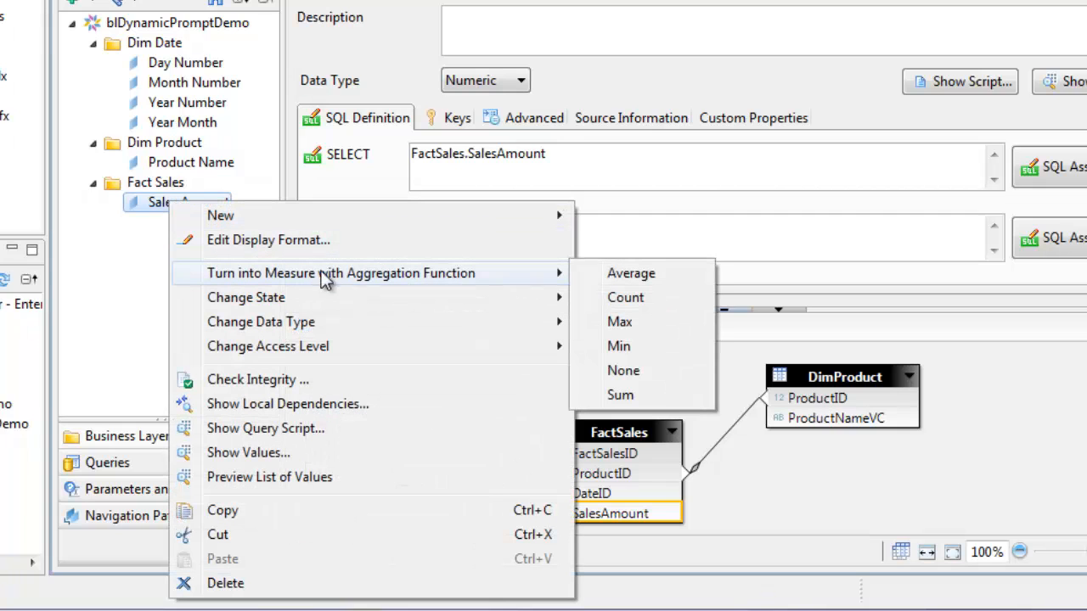
mouse_move(620, 394)
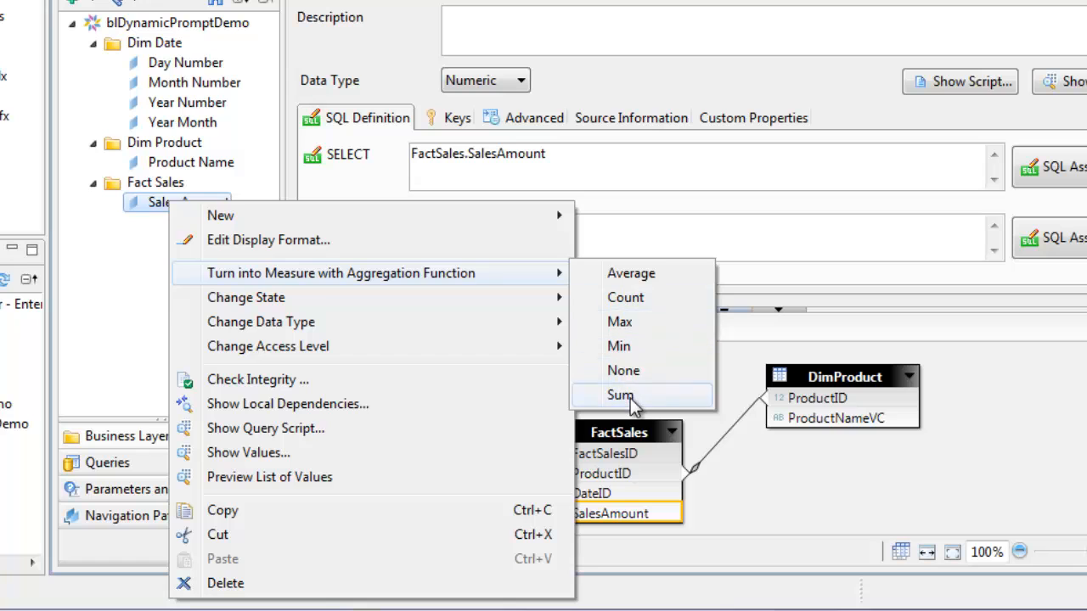
left_click(621, 394)
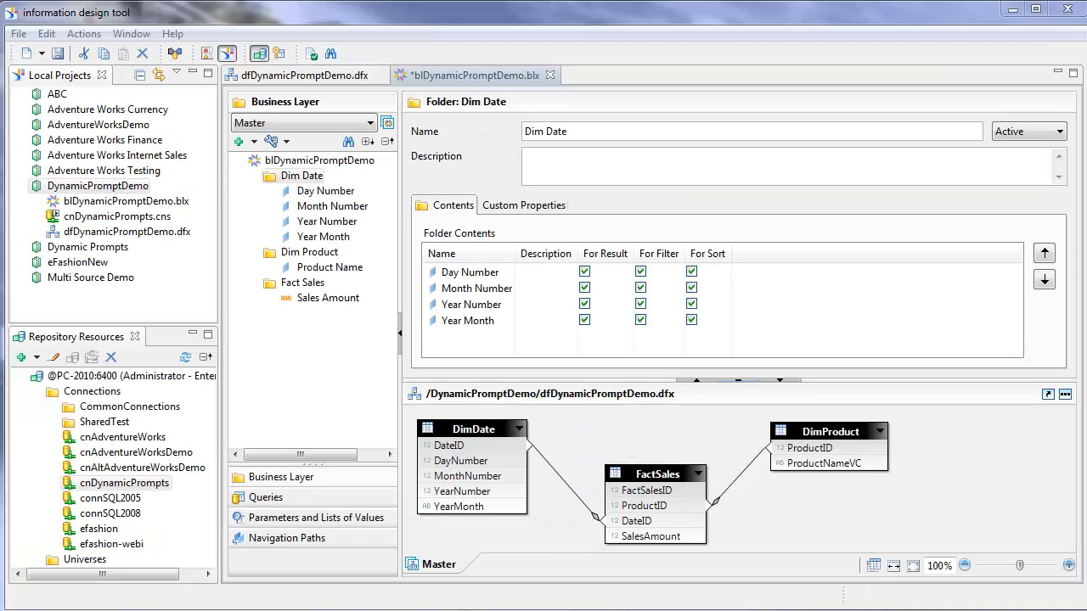
- Rename the Dim Date and Dim Product folders to Date and Product
left_click(302, 175)
type("Product")
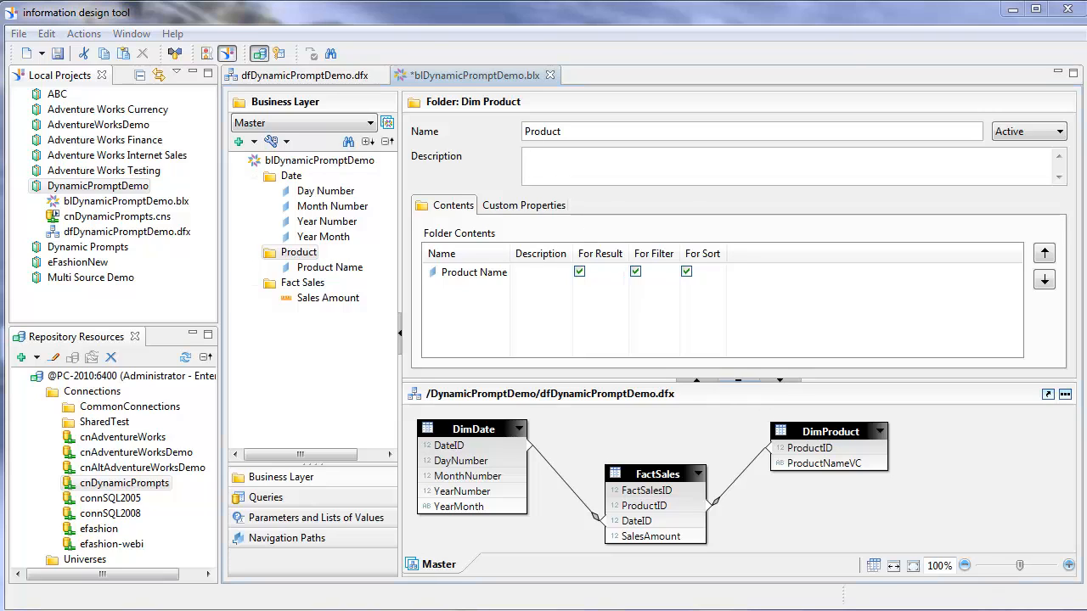
left_click(292, 175)
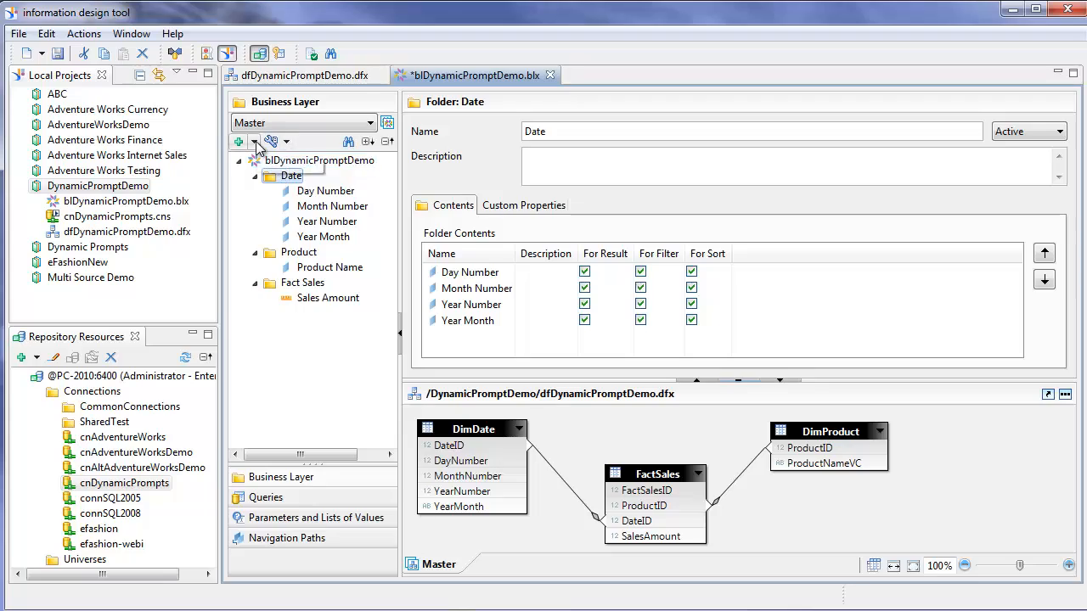
- Insert a filter named Dynamic Default Date Prompt in the Date folder
left_click(284, 143)
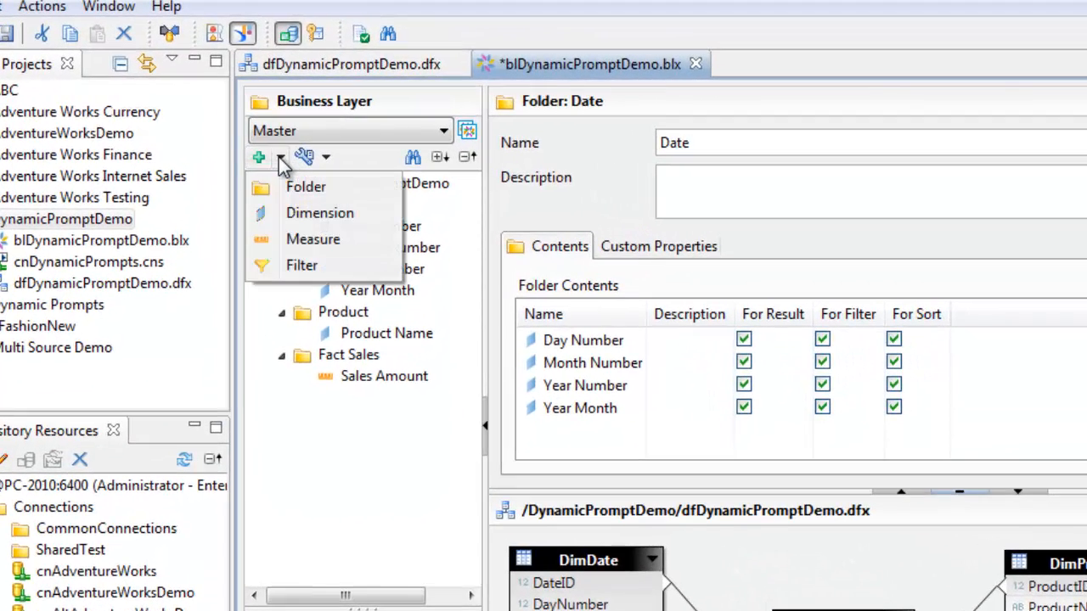
mouse_move(303, 265)
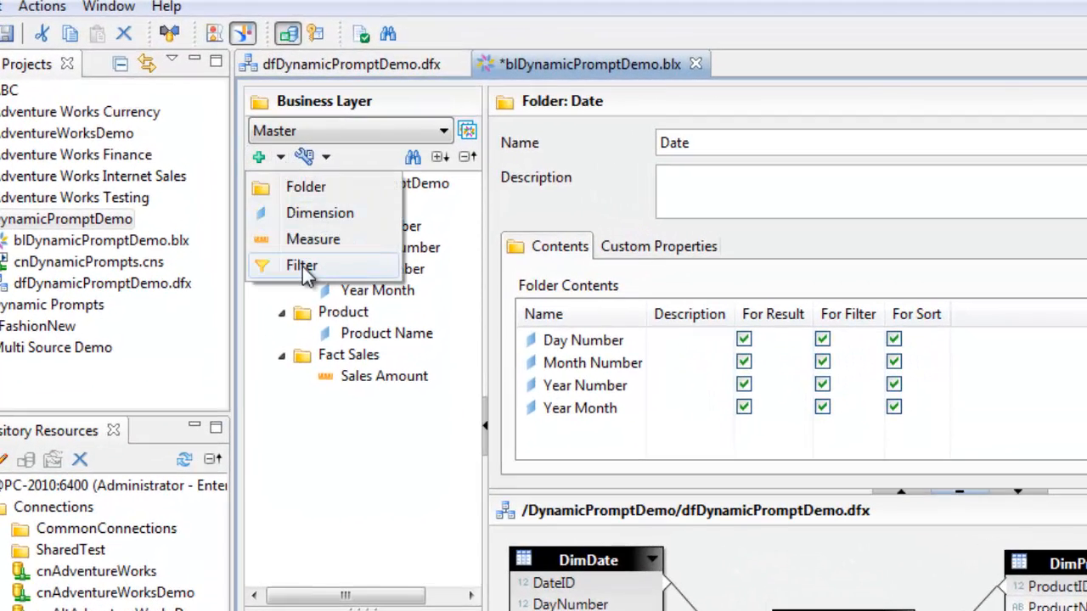
left_click(303, 265)
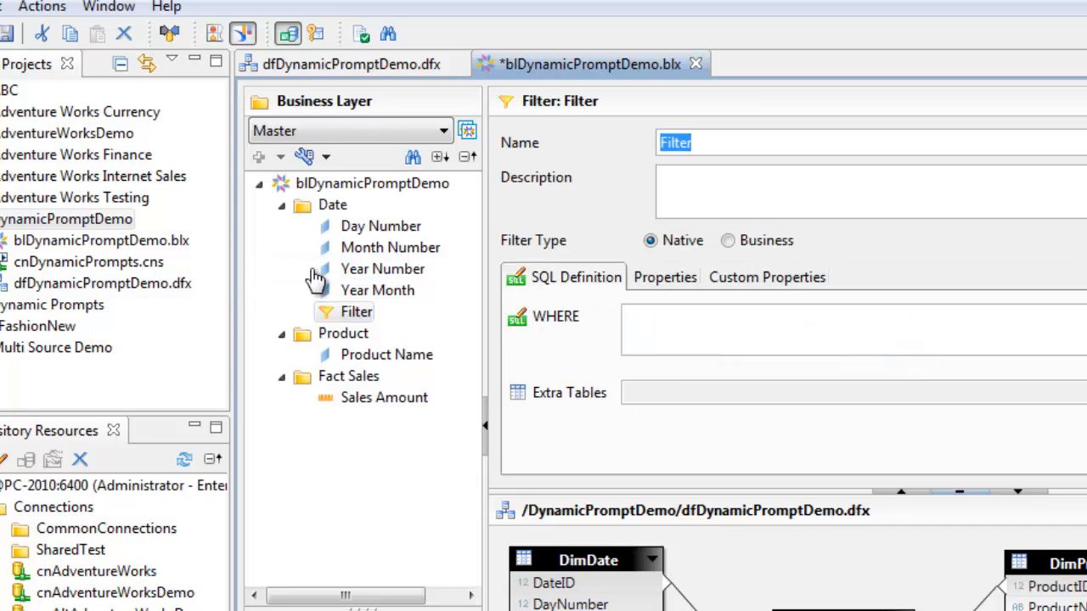
type("Dynamic Default Date Prompt")
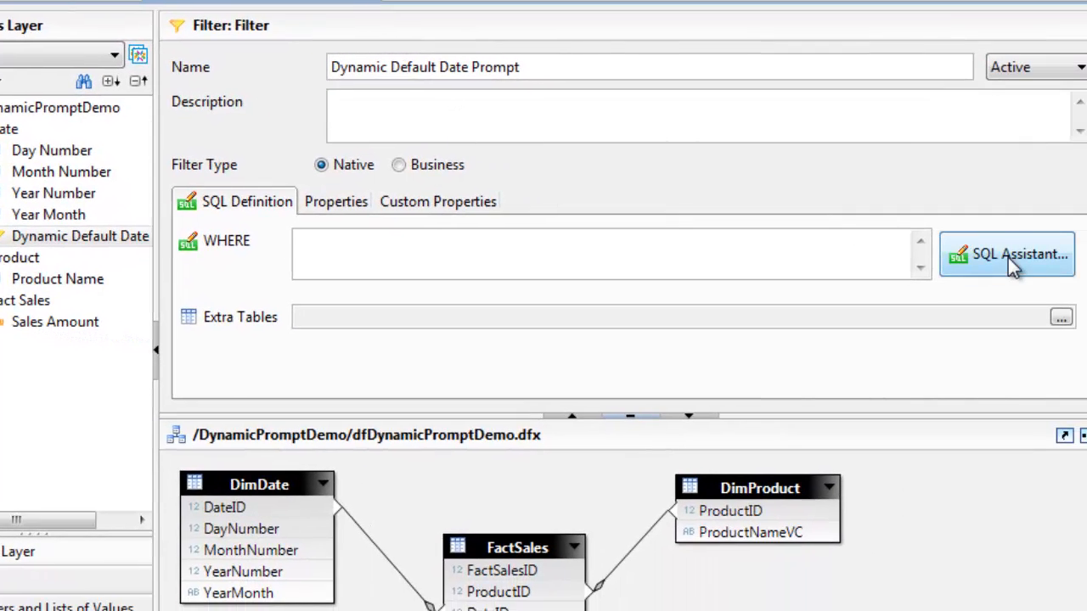
left_click(1005, 255)
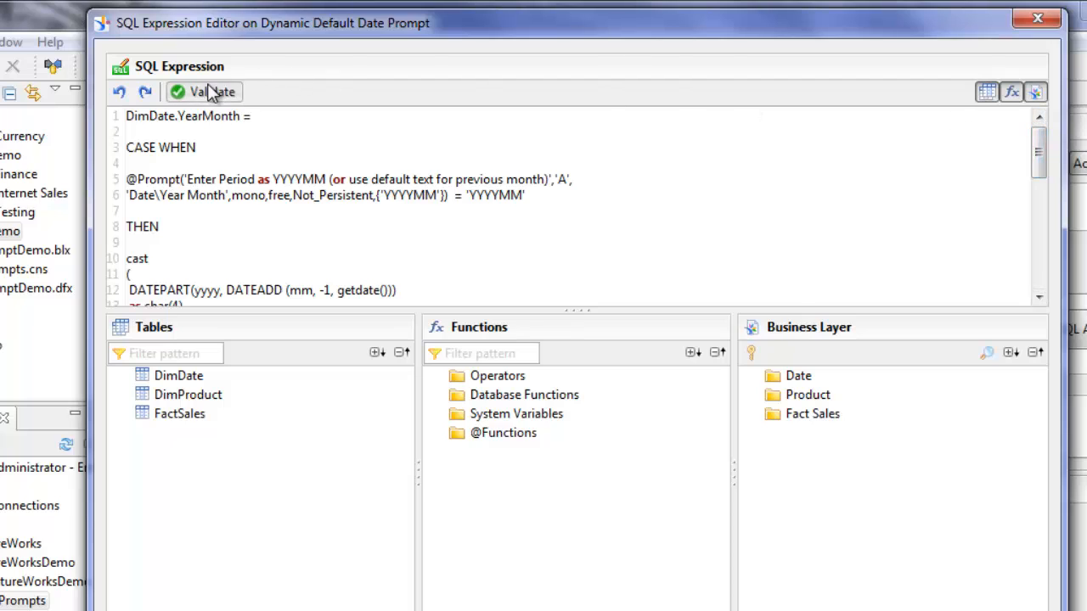
left_click(211, 92)
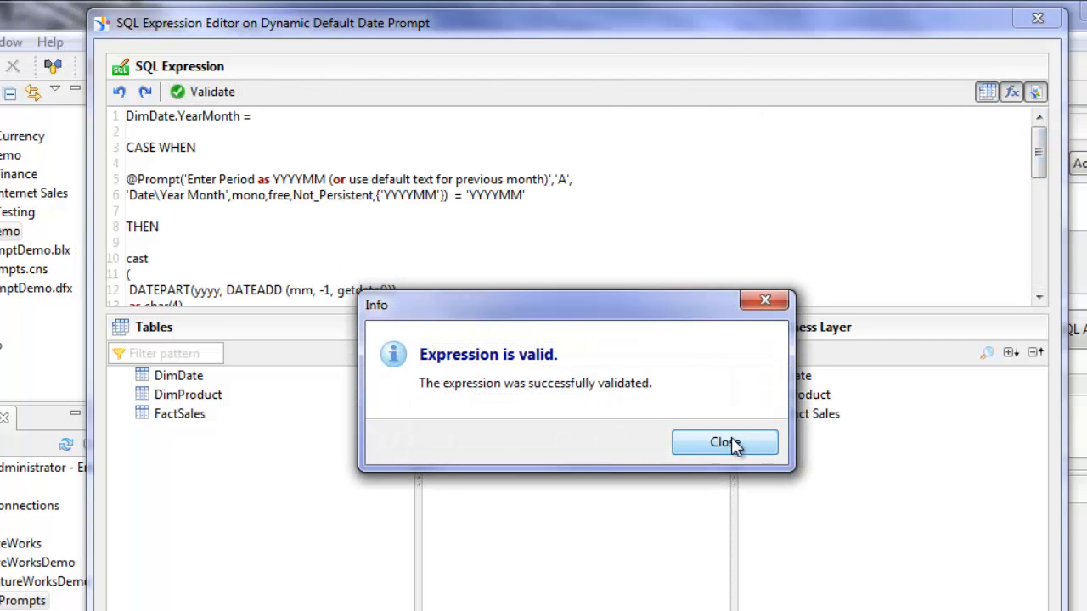
left_click(723, 442)
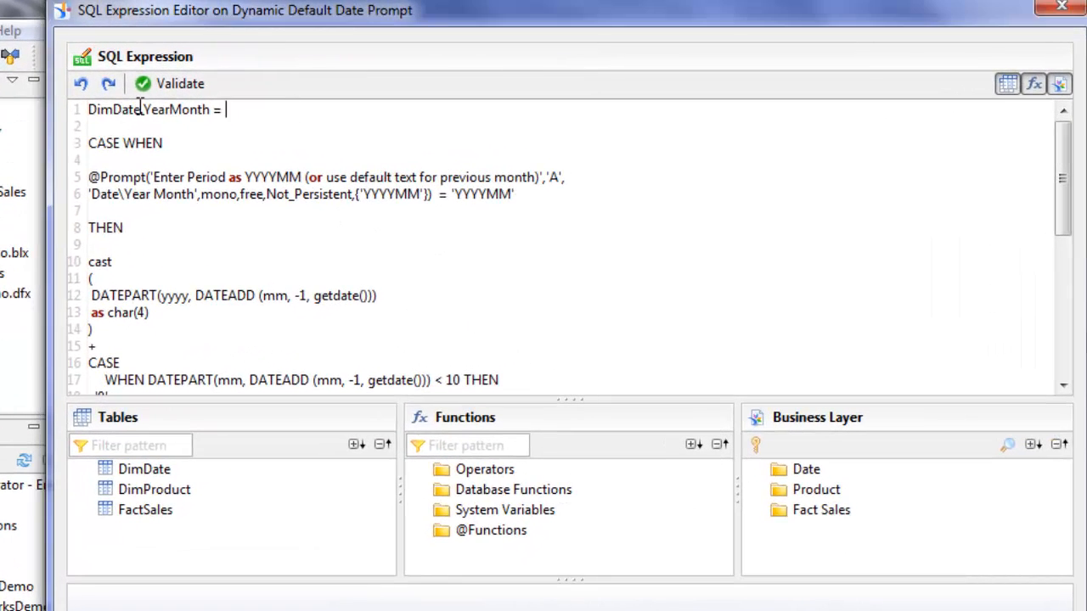
double_click(177, 109)
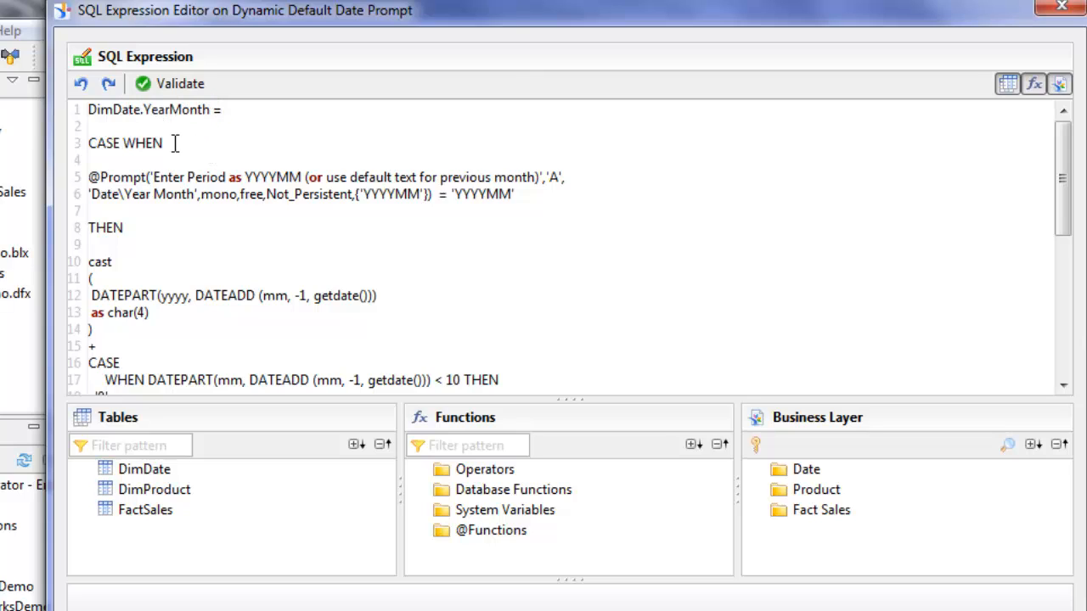
mouse_move(98, 177)
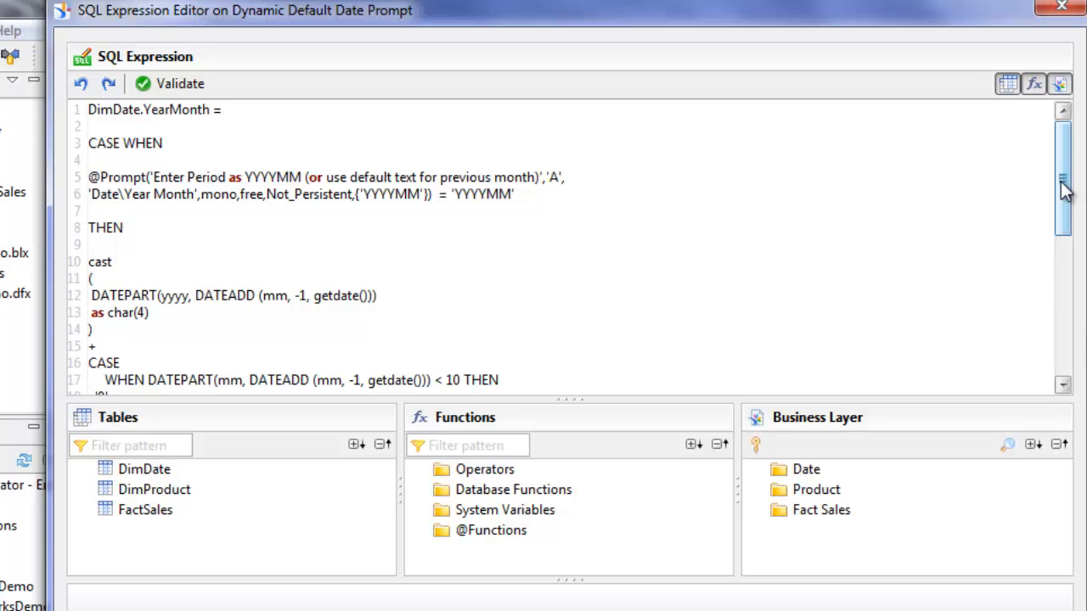
scroll("down", 3)
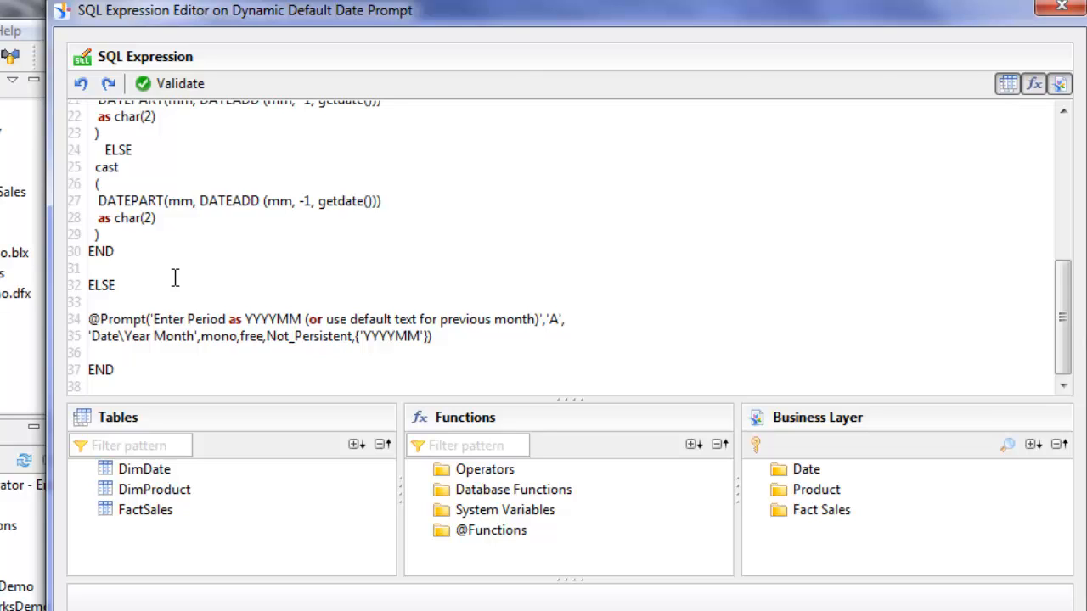
mouse_move(166, 285)
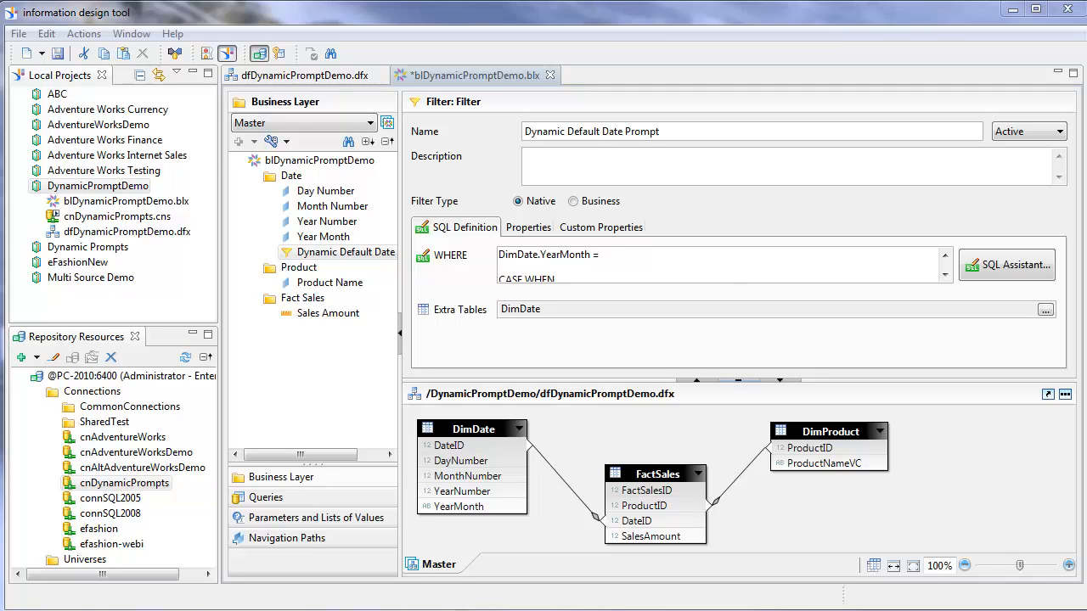
- Save the business layer and rename the universe to Dynamic Prompt Demo
left_click(128, 201)
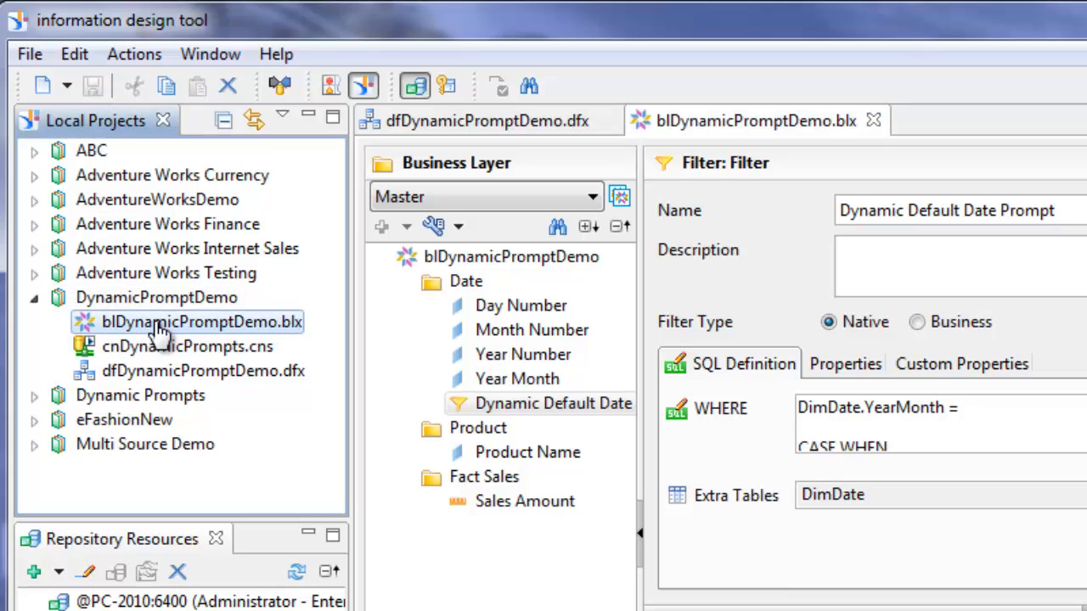
right_click(200, 321)
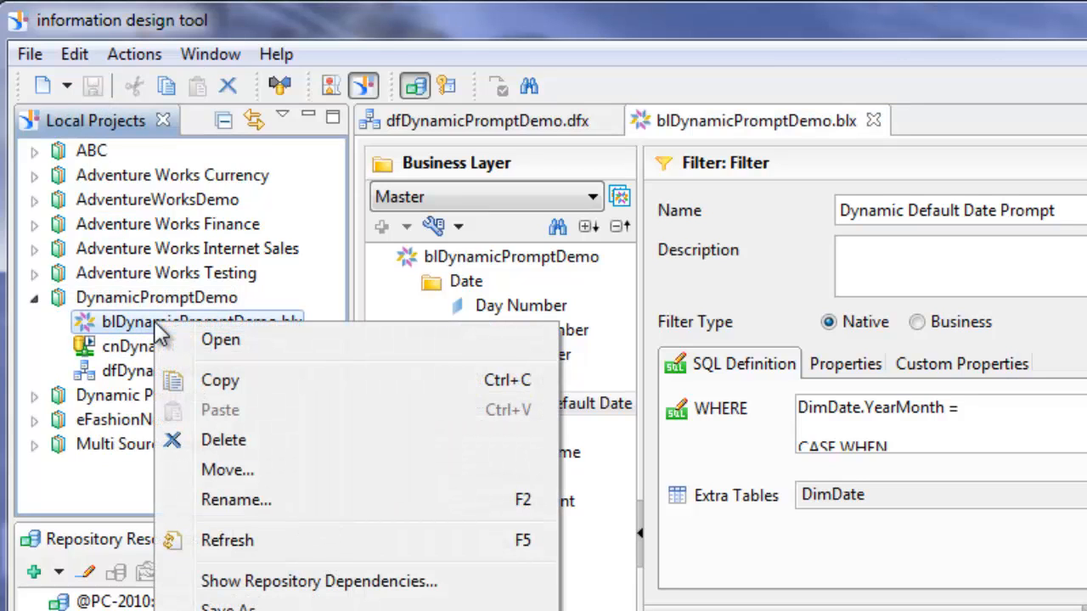
mouse_move(162, 333)
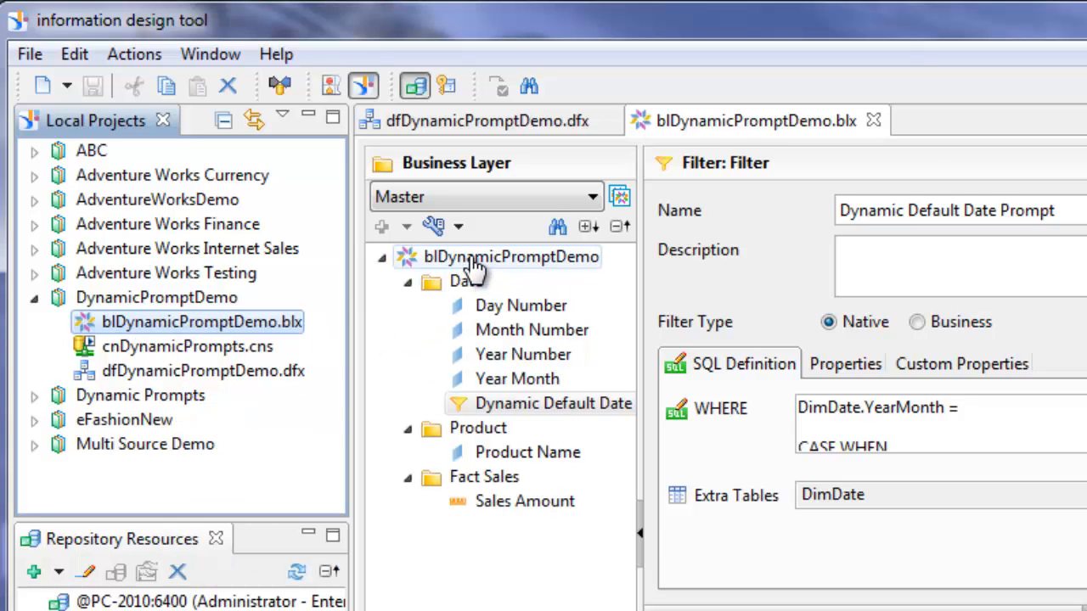
left_click(510, 257)
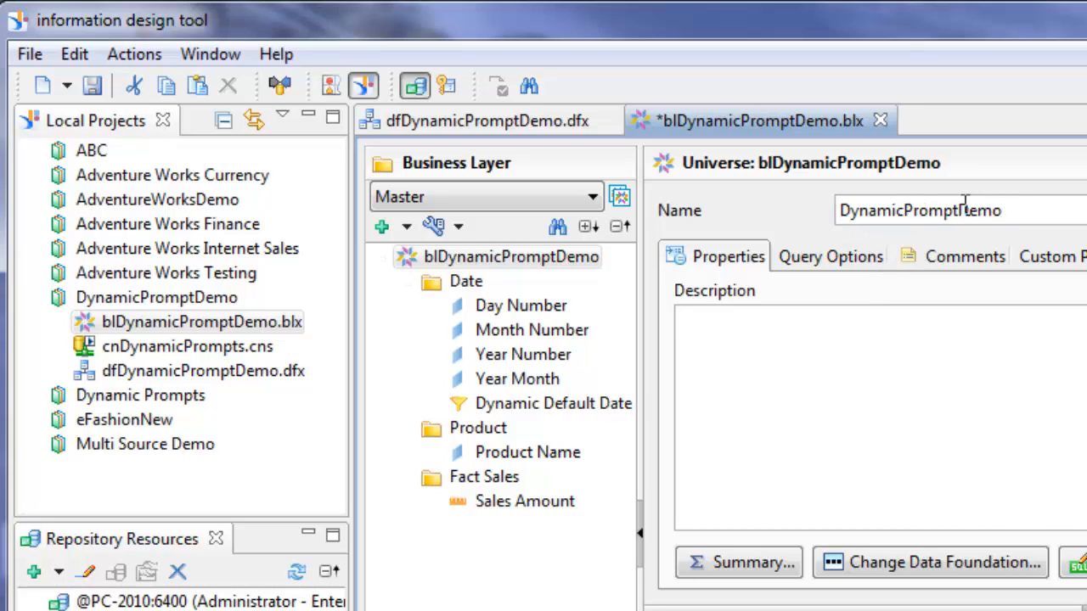
type("Dynamic Prompt Demo")
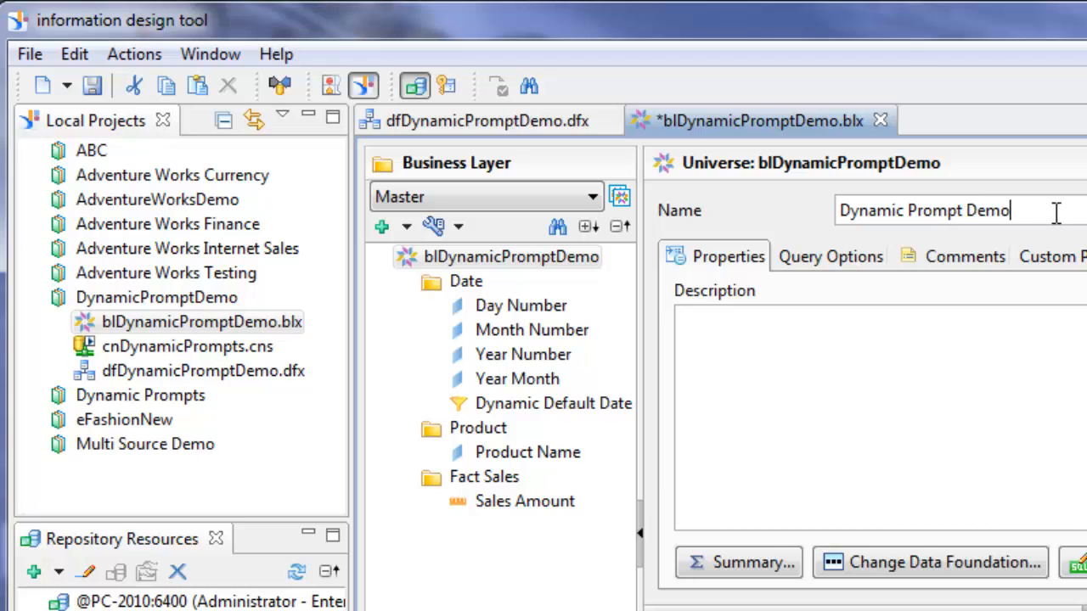
left_click(92, 85)
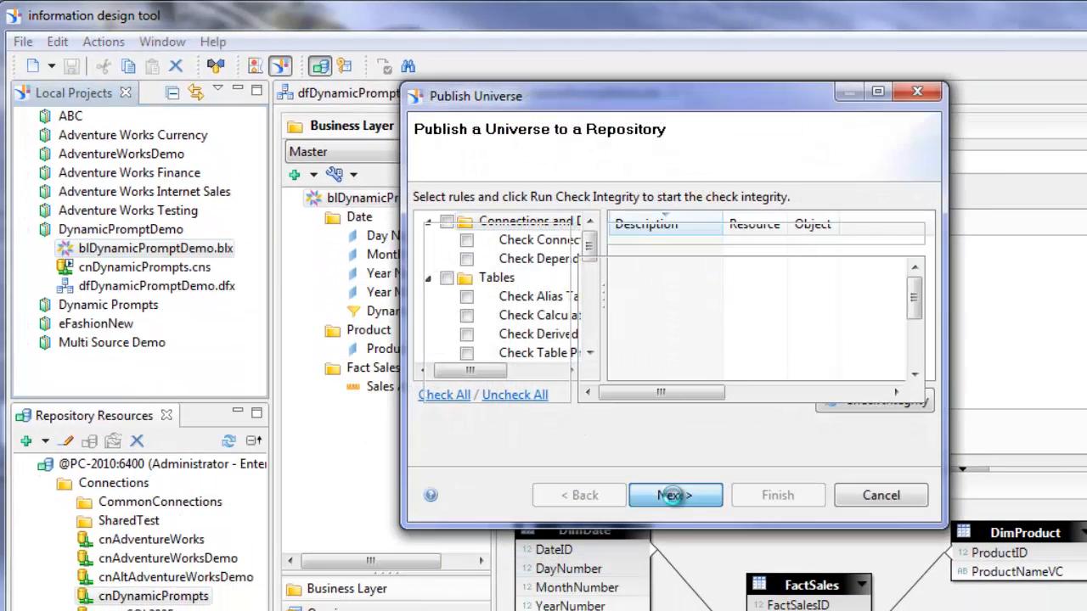
- Finish publishing Dynamic Prompt Demo and dismiss the 'Universe published successfully' message
left_click(676, 496)
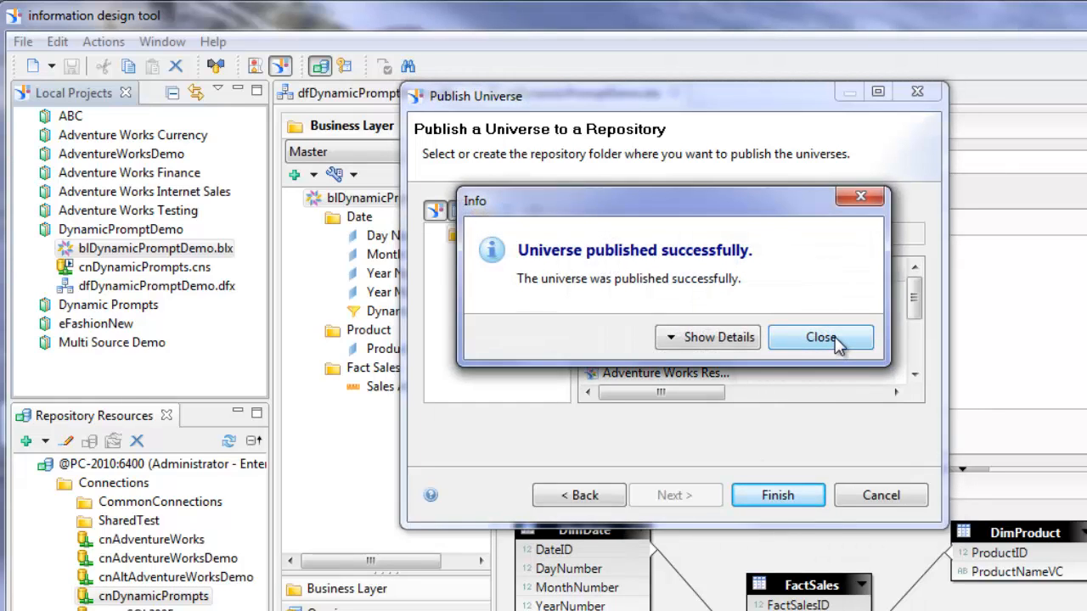
left_click(821, 337)
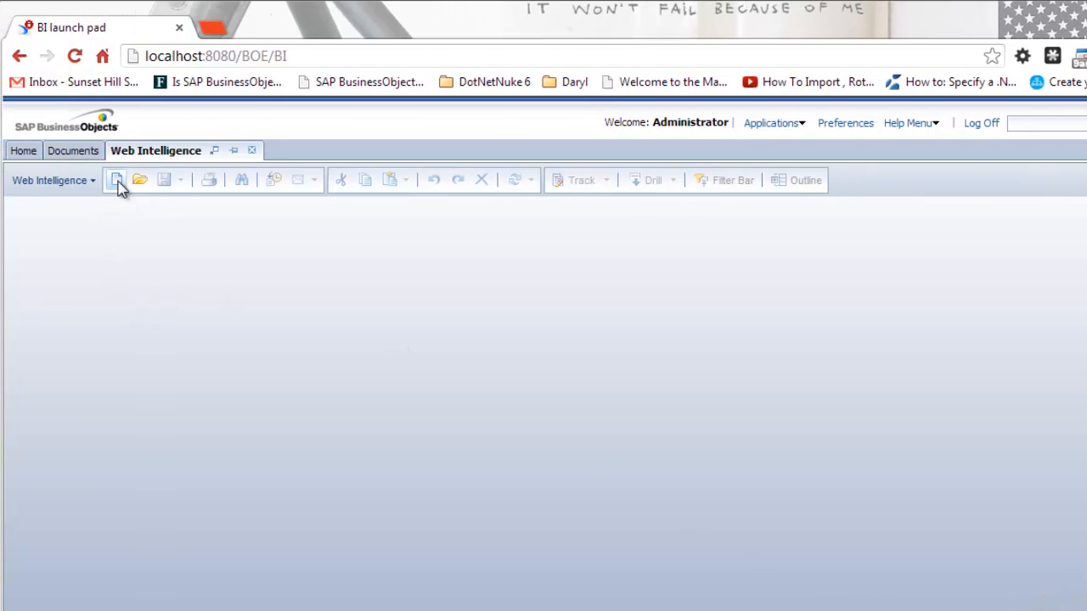
- Create a new Web Intelligence document based on the Dynamic Prompt Demo.unx universe
left_click(115, 180)
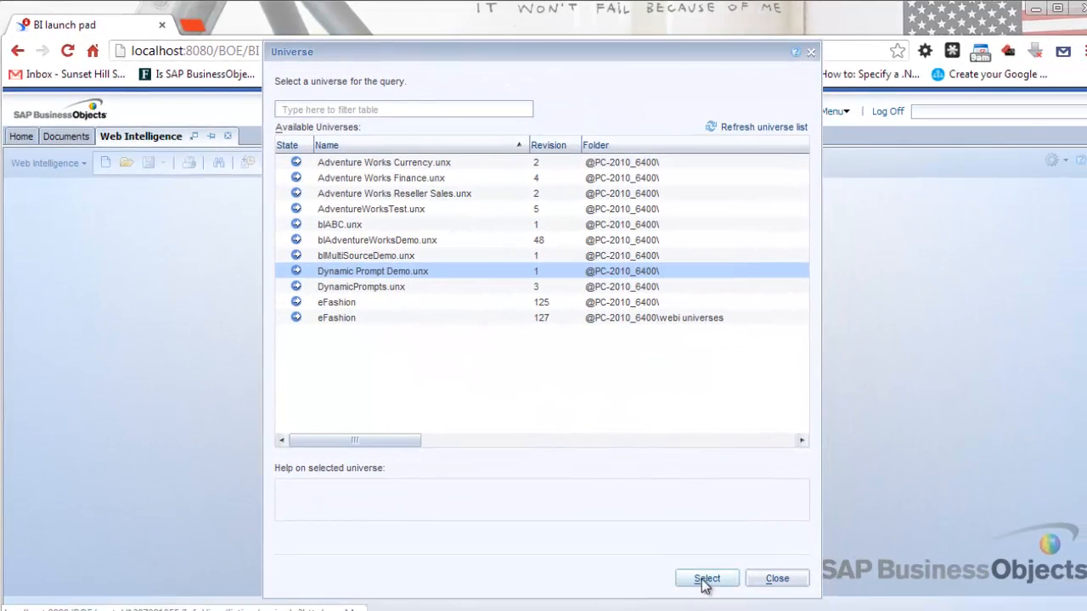
left_click(707, 577)
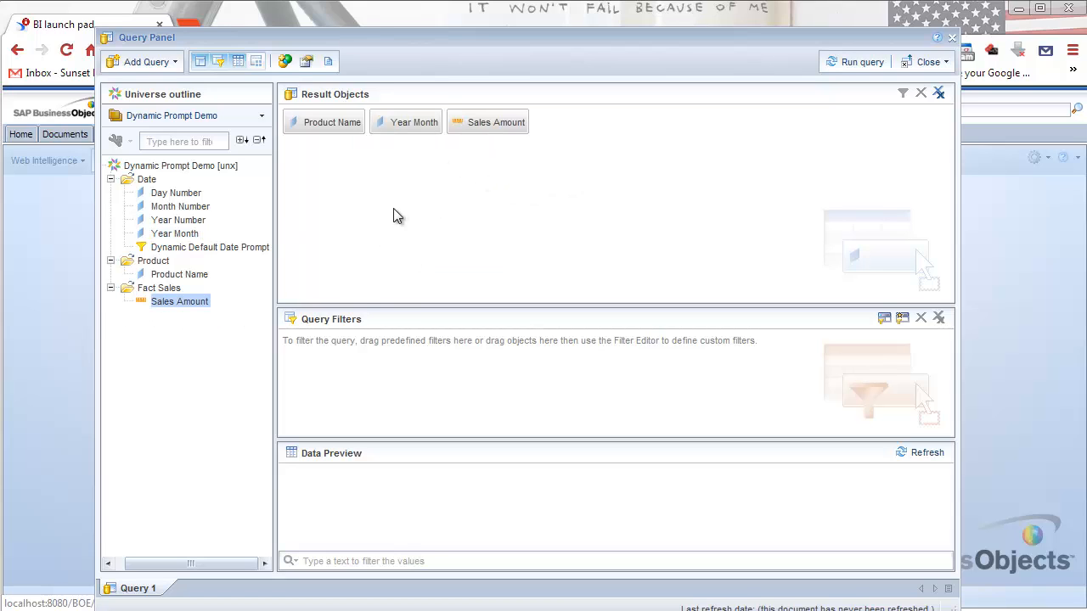
mouse_move(210, 248)
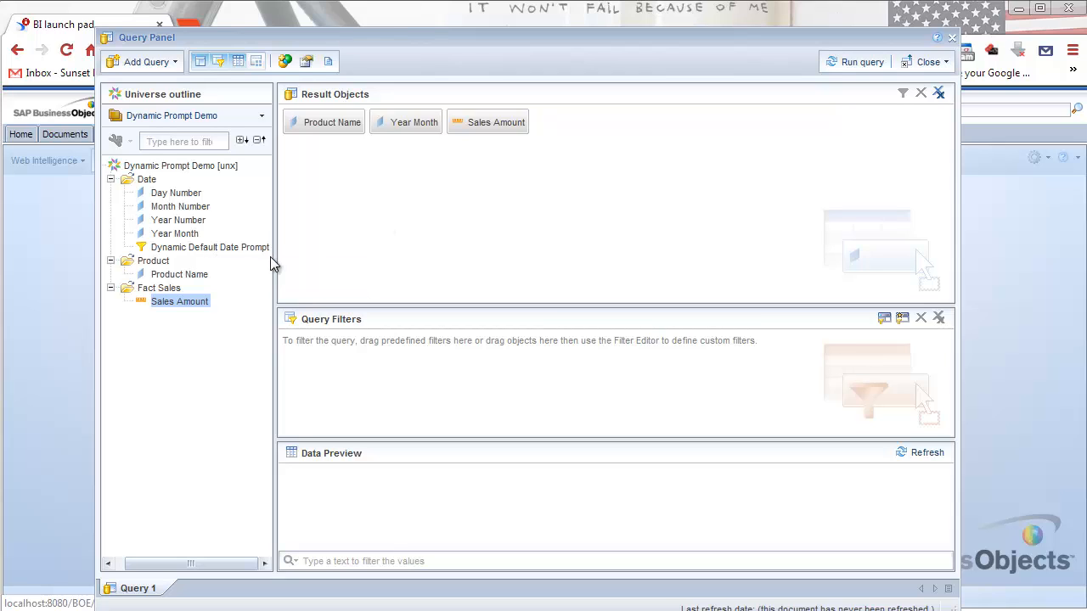
- Run the query so Report 1 lists Widget One and Widget Two sales for 201212 and 201301
left_click(861, 61)
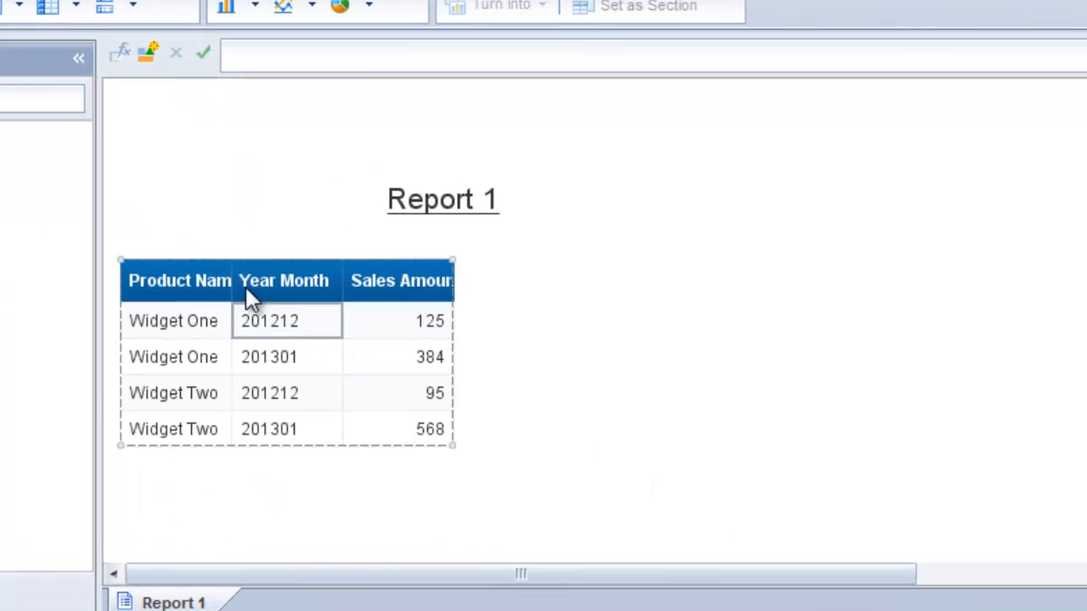
- Widen the Report 1 table columns until Product Name and Sales Amount headings read in full
left_click(176, 280)
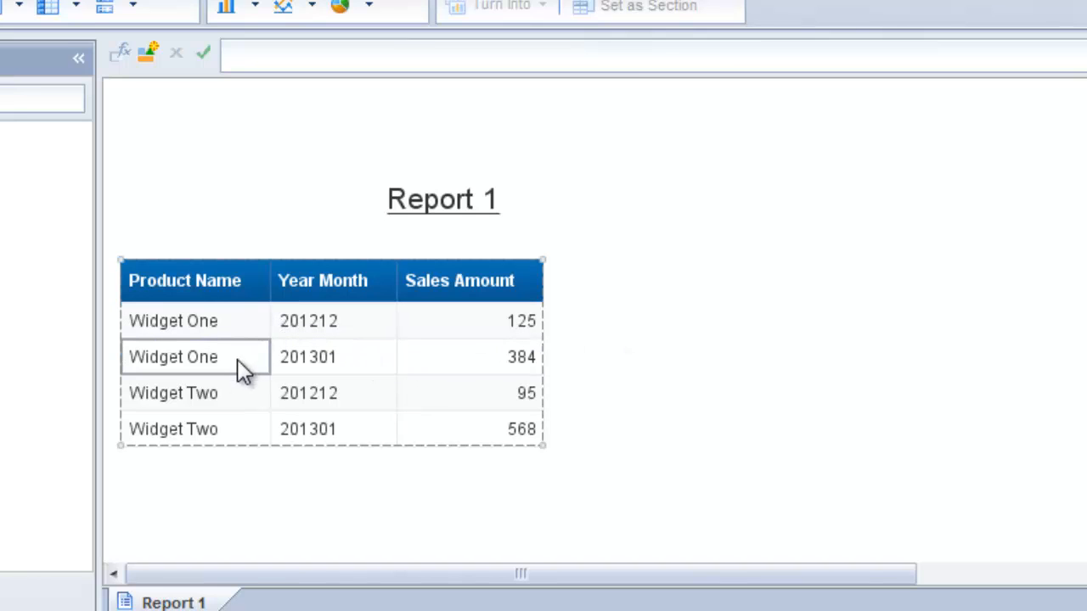
left_click(173, 428)
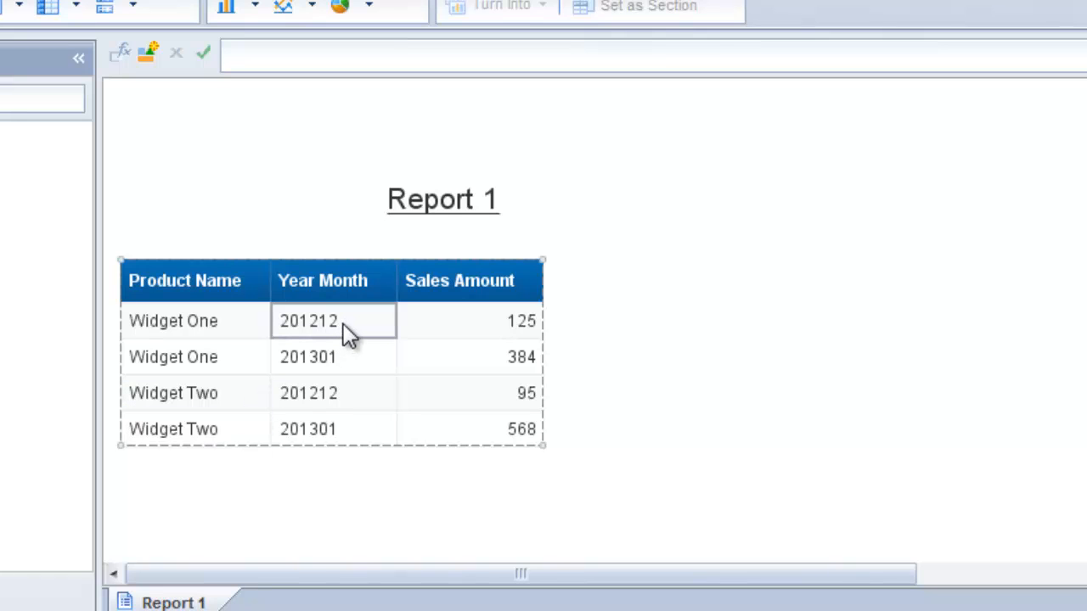
left_click(333, 357)
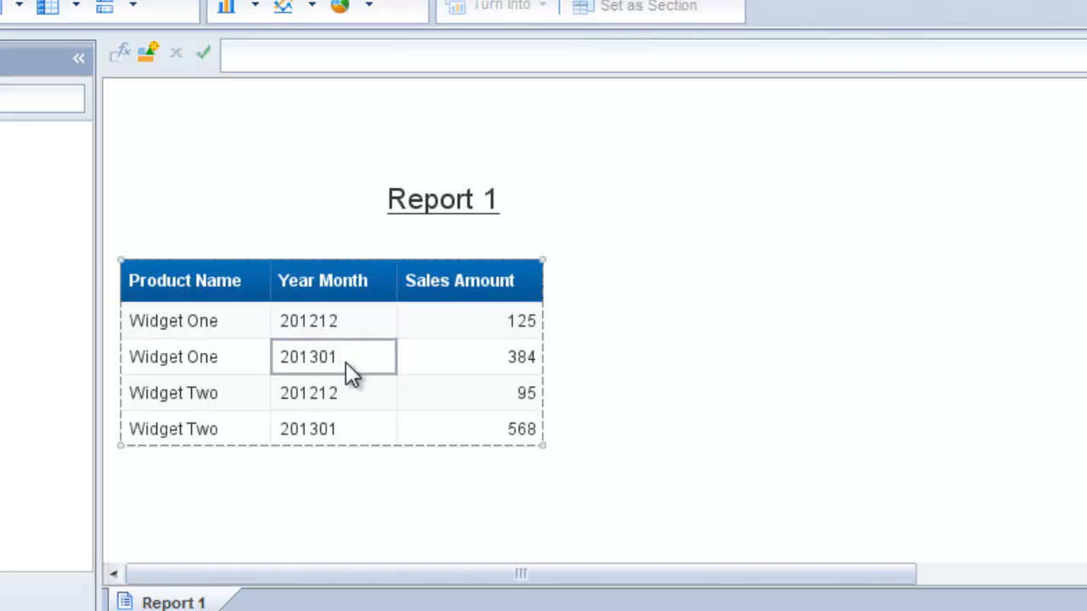
left_click(258, 223)
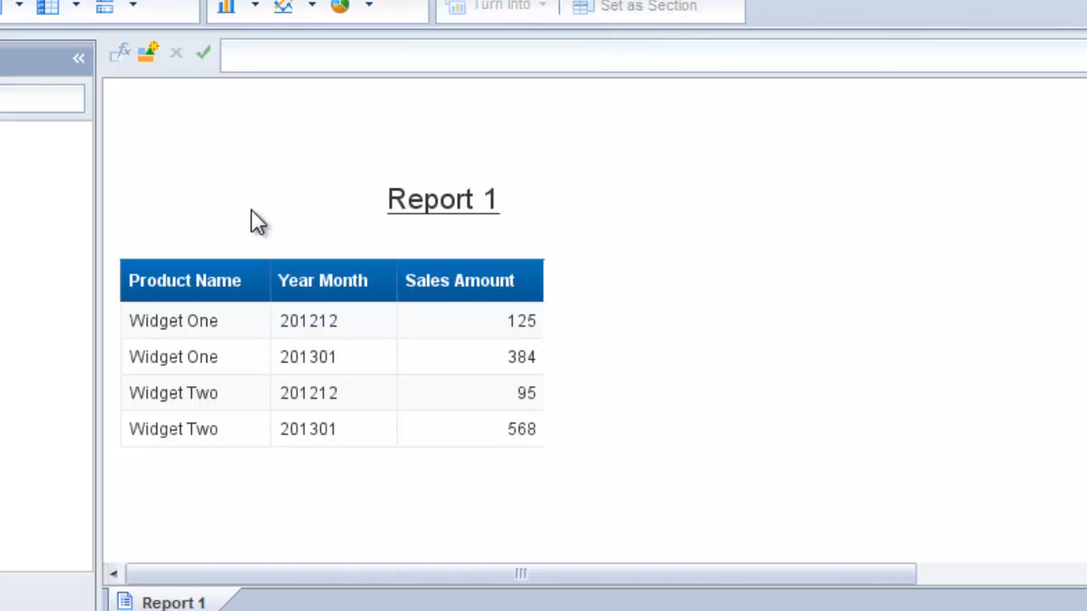
left_click(333, 392)
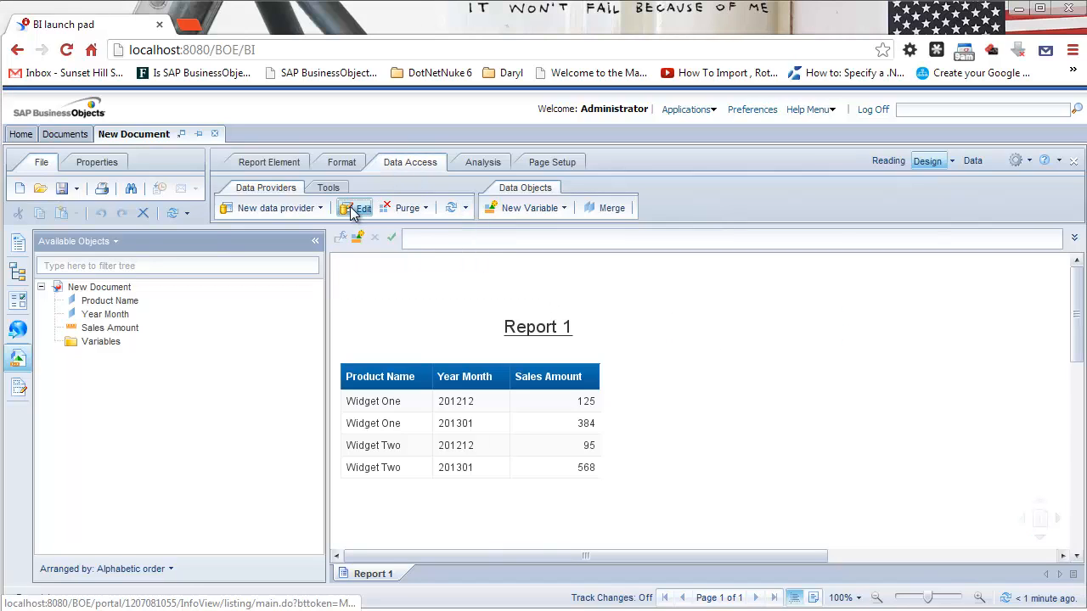
- Rerun the query with the Dynamic Default Date Prompt, answering period 201301
left_click(357, 207)
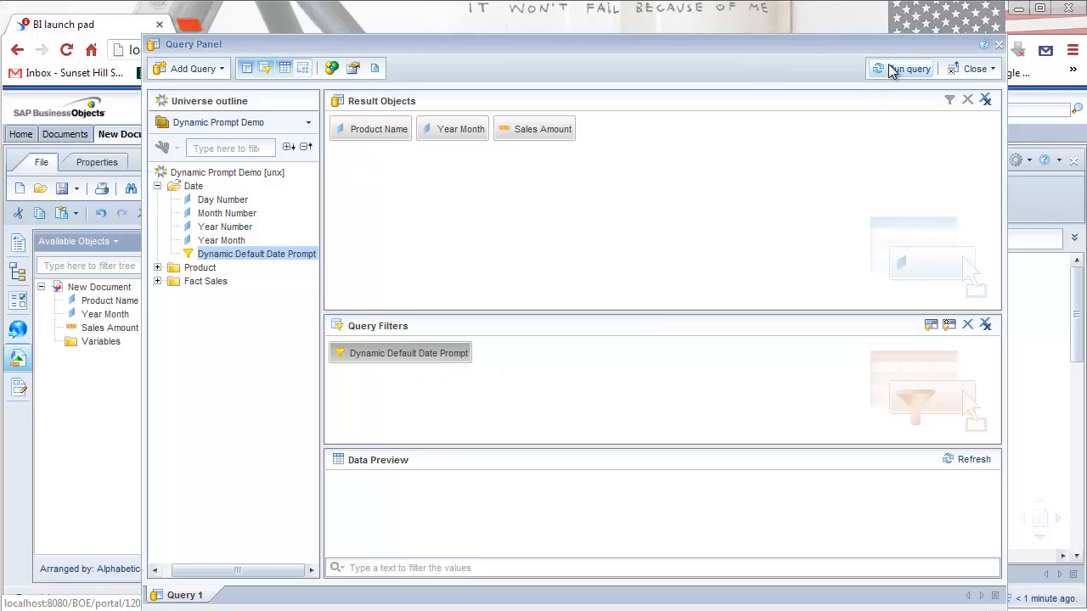
left_click(908, 68)
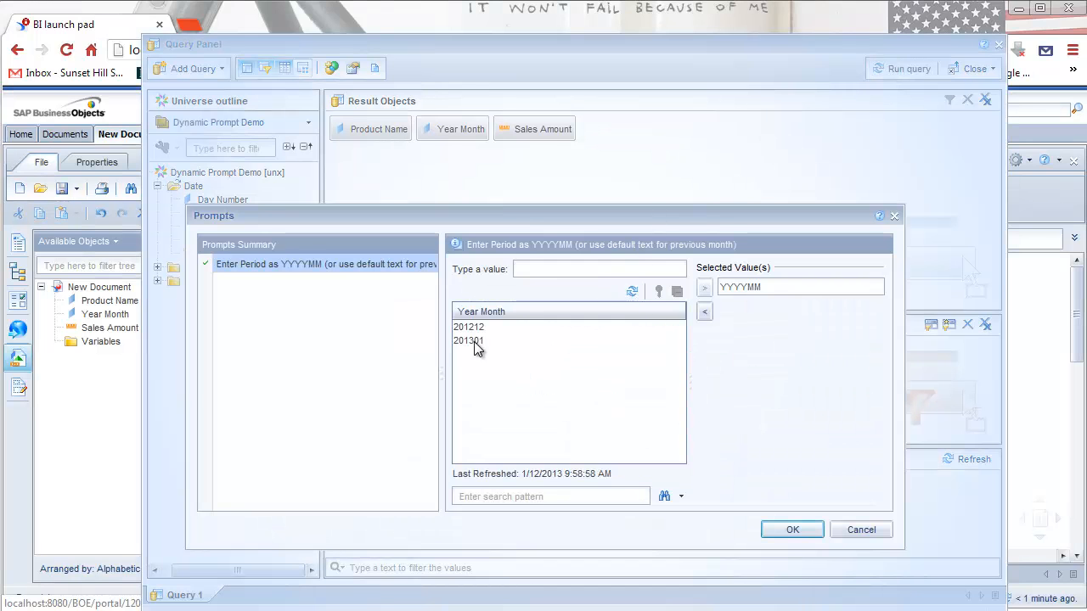
left_click(469, 340)
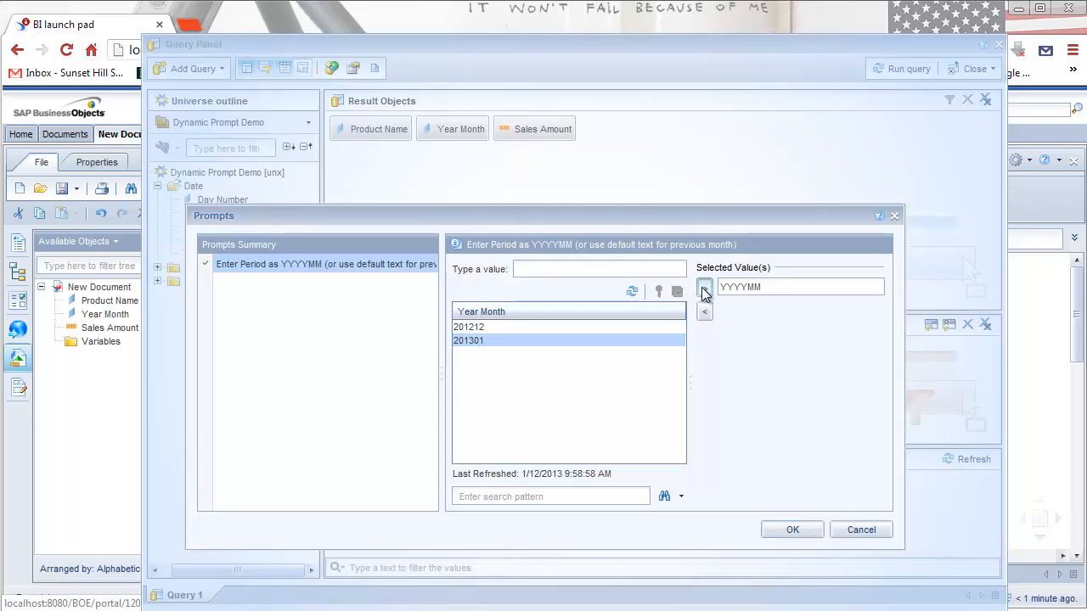
left_click(703, 287)
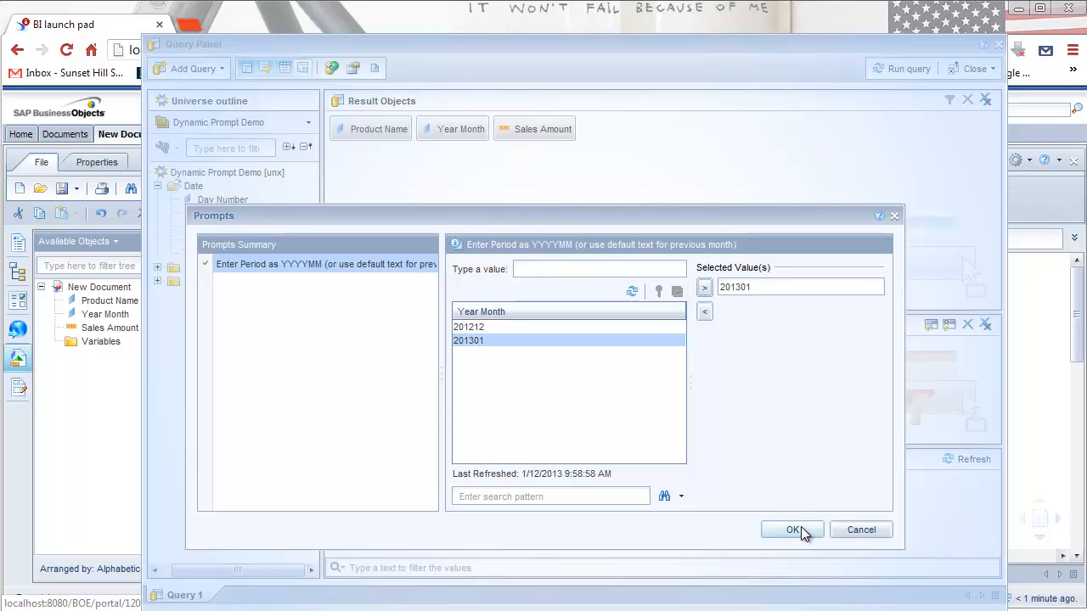
mouse_move(521, 346)
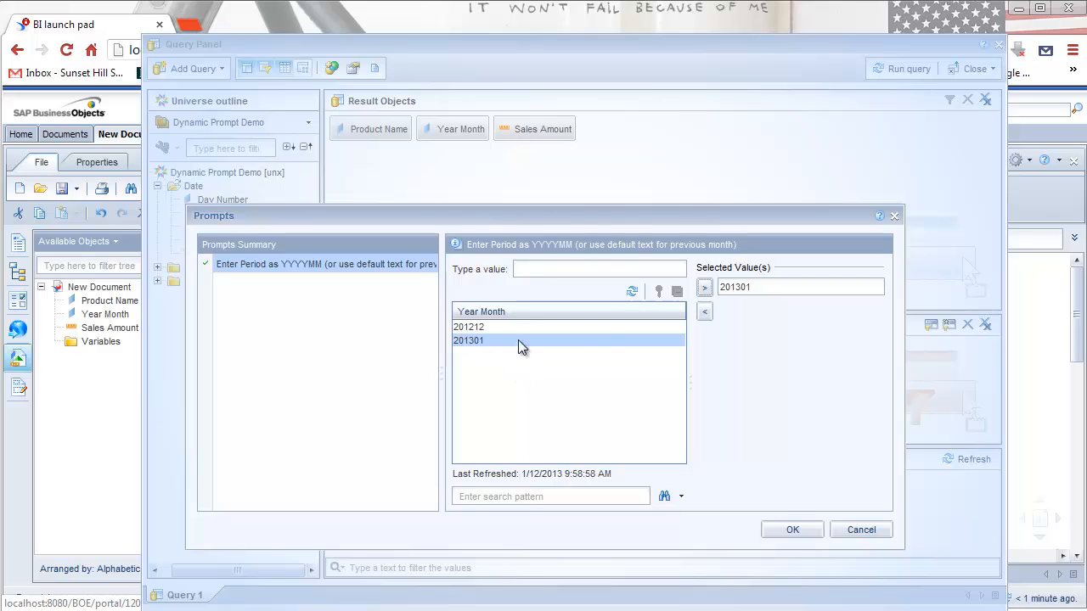
mouse_move(769, 292)
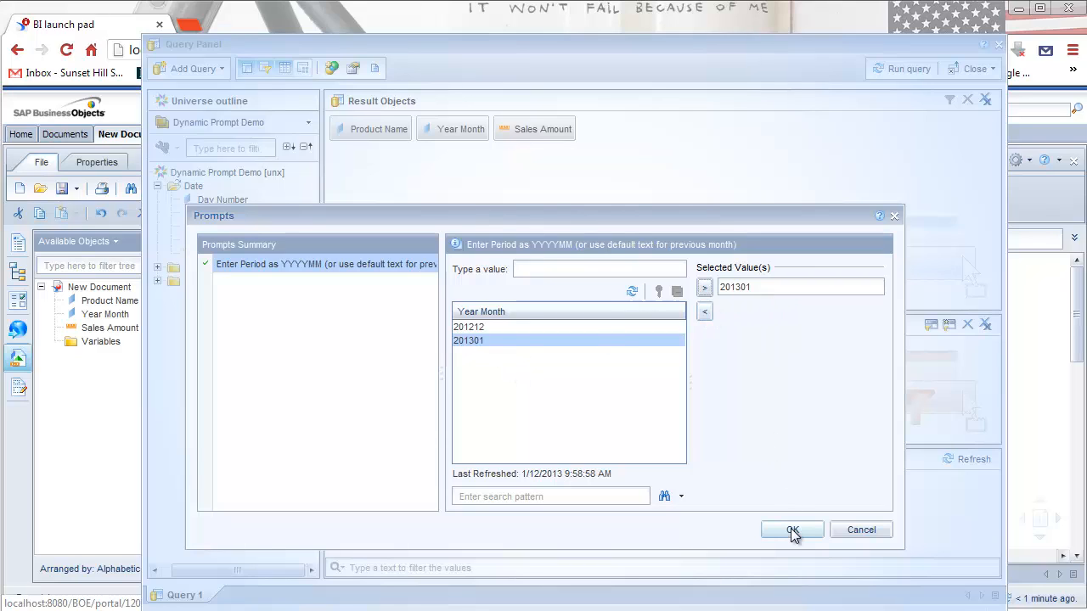
left_click(791, 530)
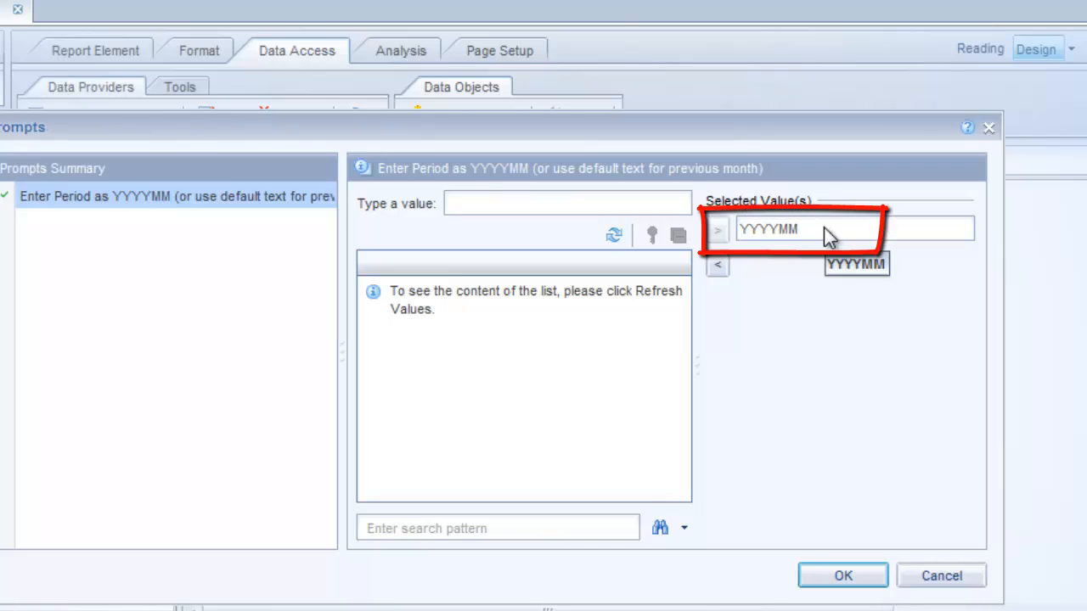
mouse_move(855, 379)
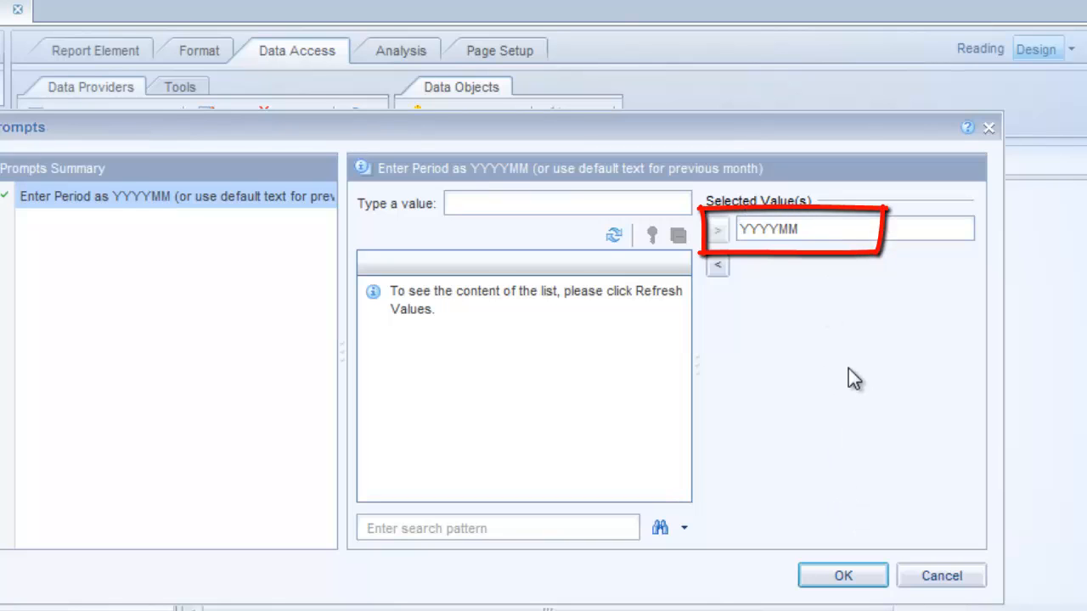
mouse_move(781, 245)
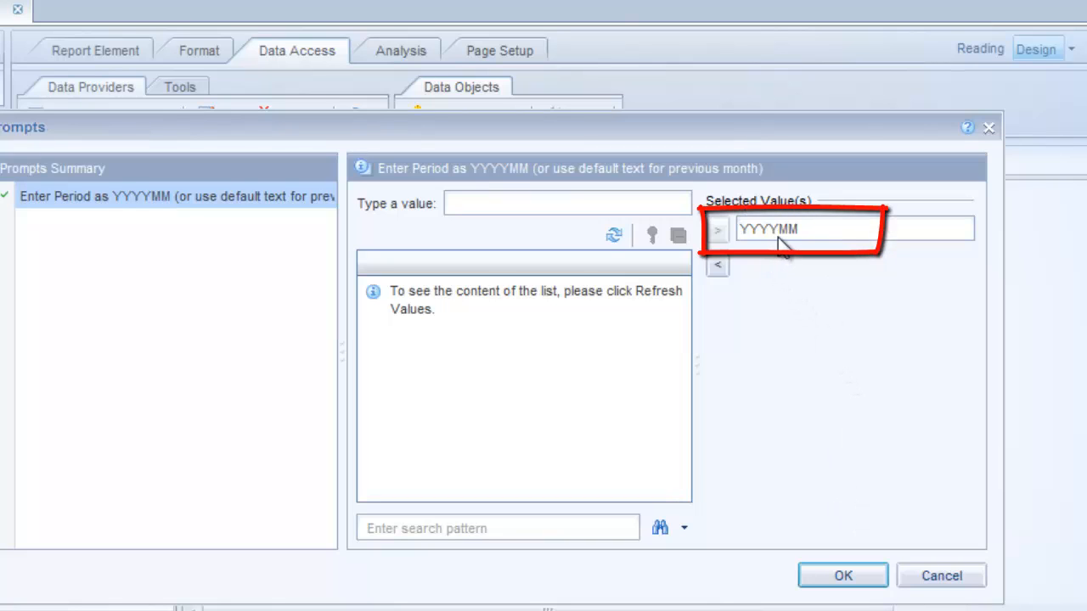
mouse_move(790, 248)
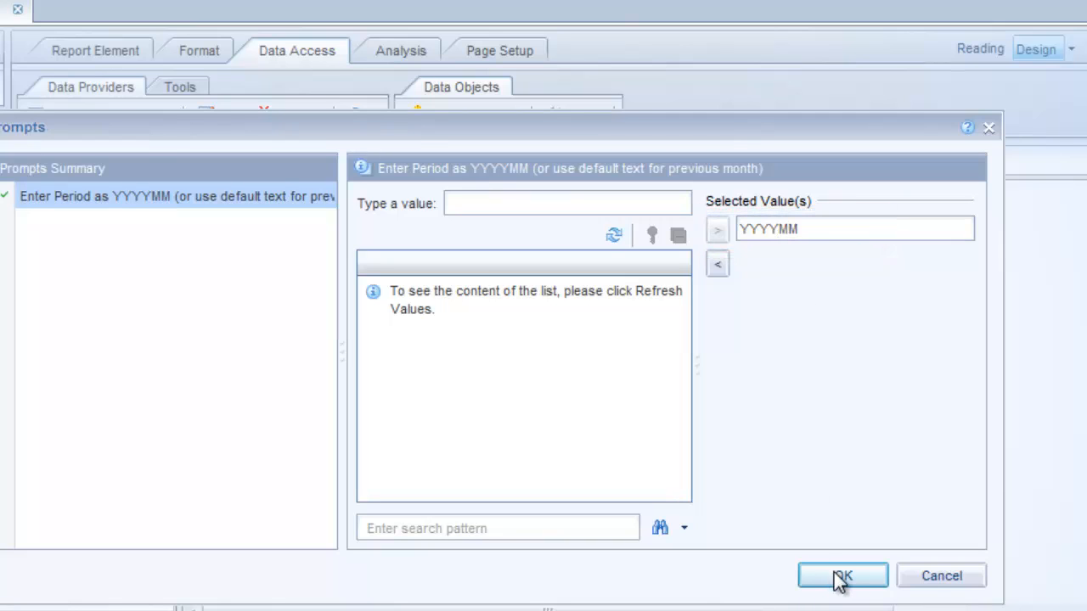
- Refresh with the YYYYMM default so Report 1 shows only 201212 rows
left_click(843, 576)
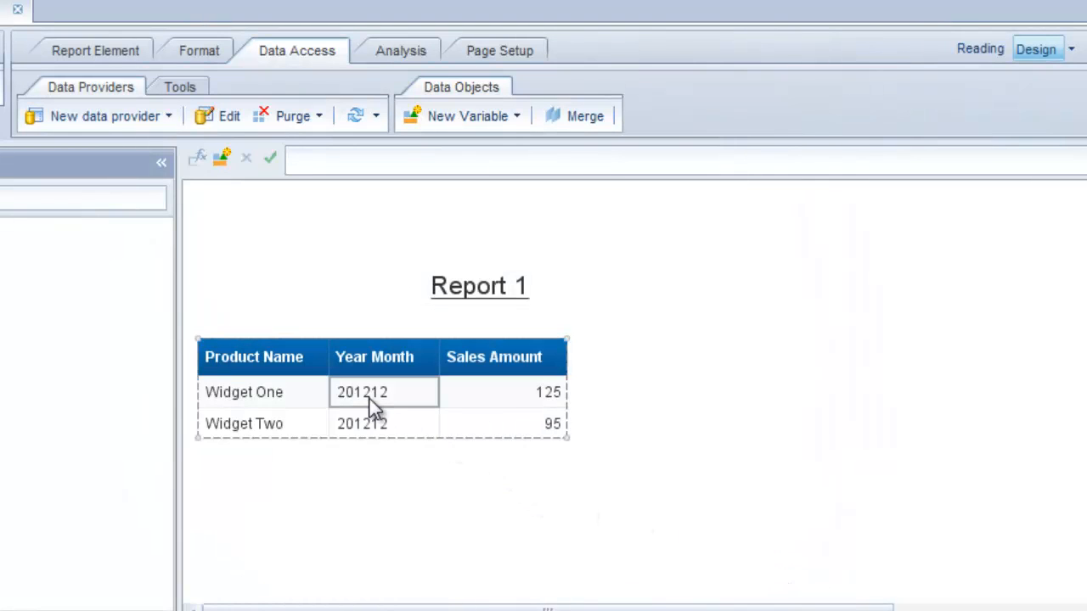
left_click(384, 424)
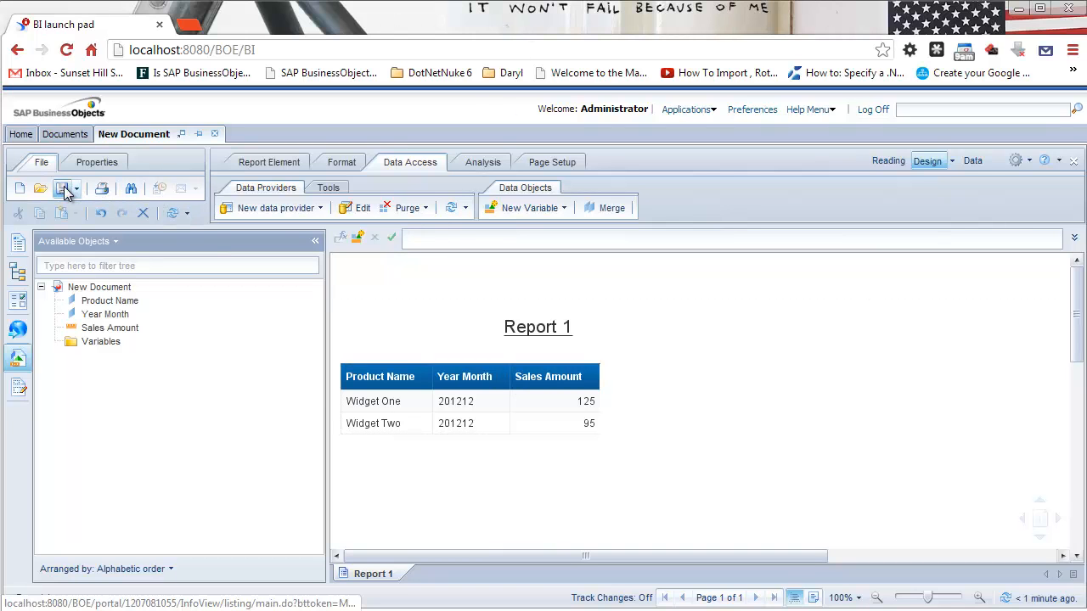
- Save the report as 'Dynamic Prompt Sample' in Public Folders > Scheduled Reports
left_click(61, 188)
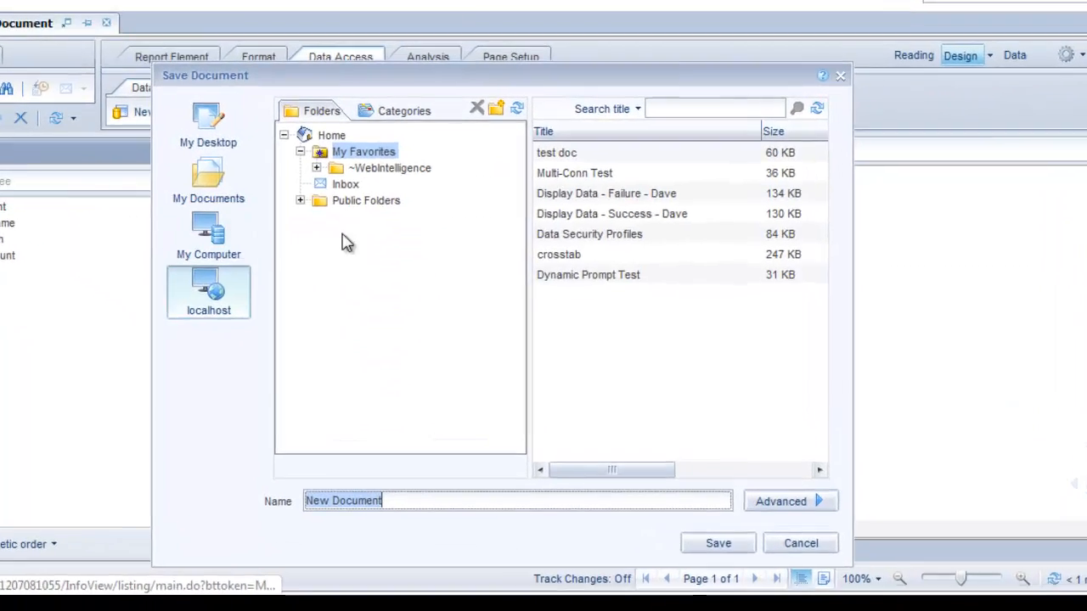
left_click(299, 200)
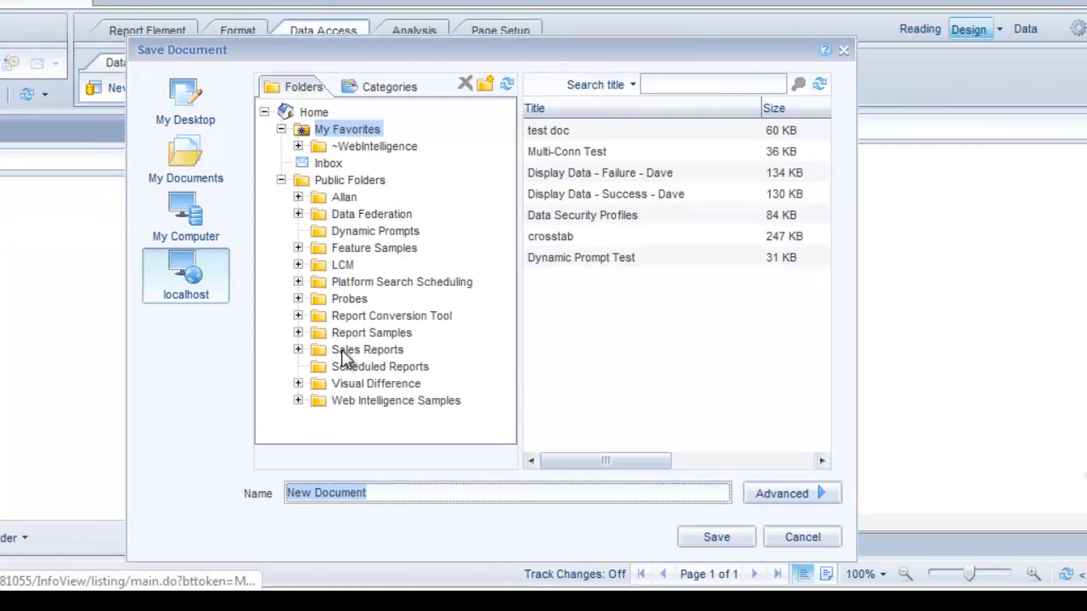
left_click(380, 367)
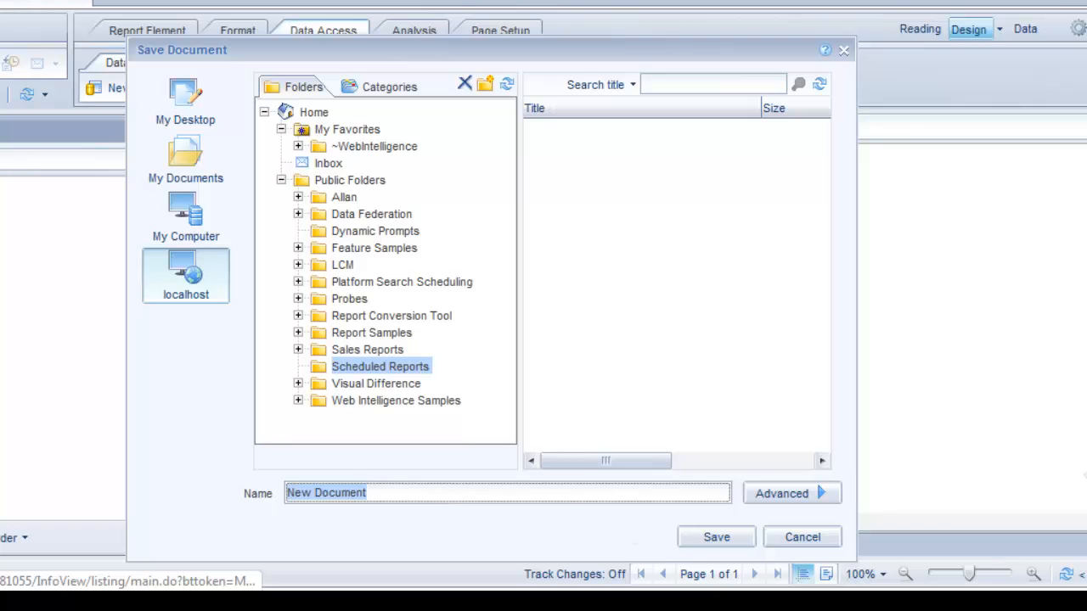
type("Dynamic Prompt Sample")
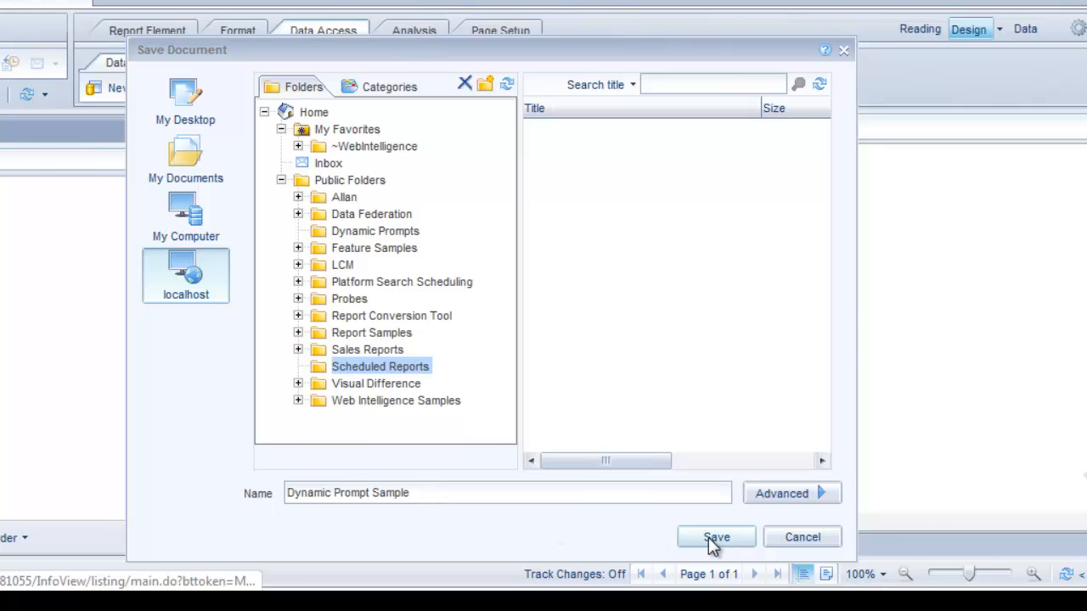
left_click(717, 536)
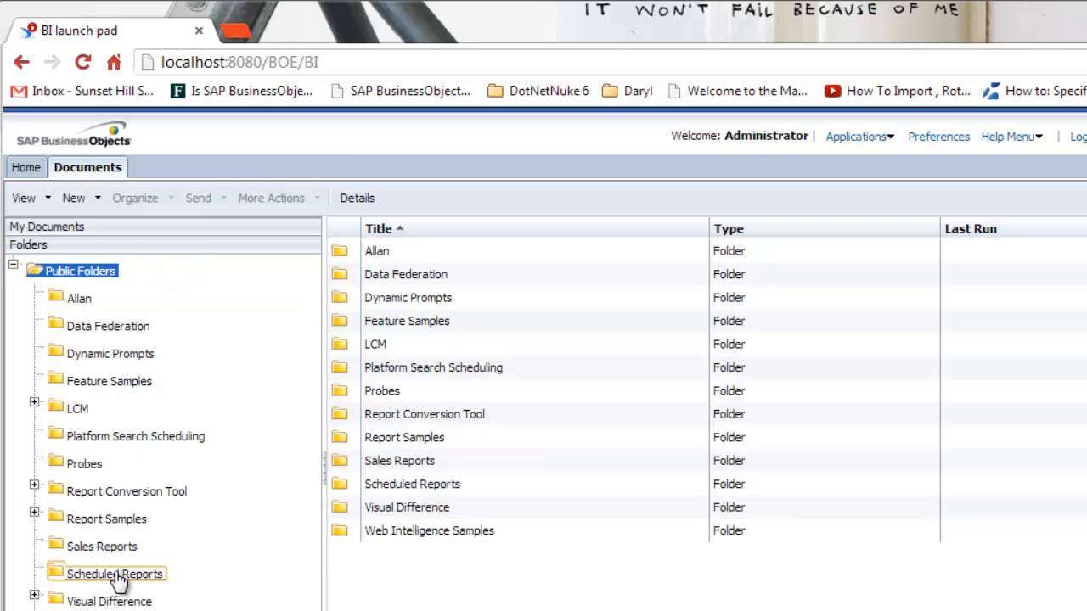
- Choose Schedule for Dynamic Prompt Sample in the Scheduled Reports folder
left_click(113, 574)
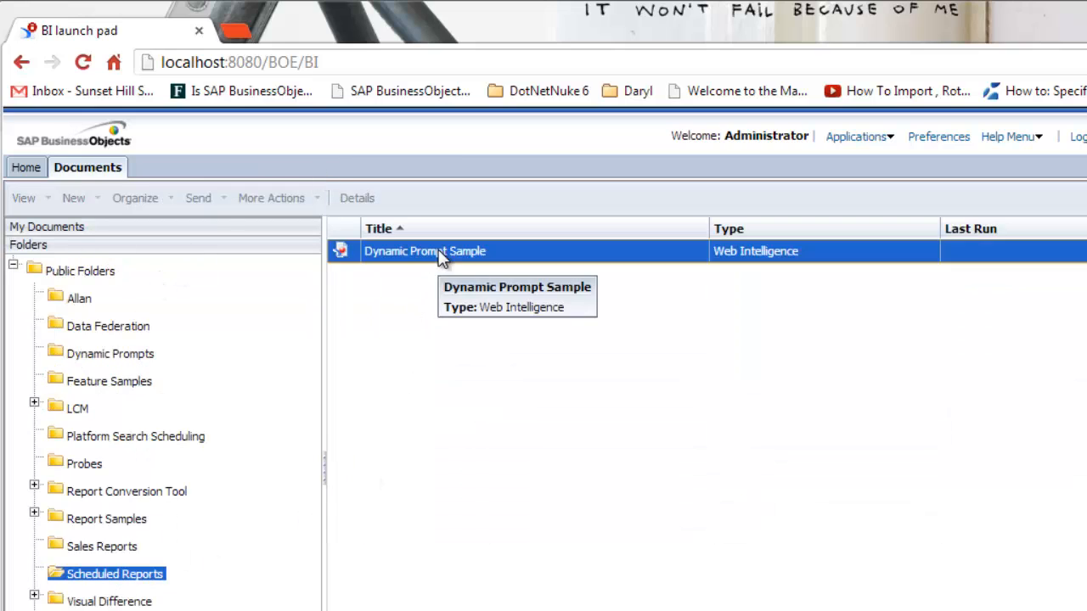
mouse_move(467, 262)
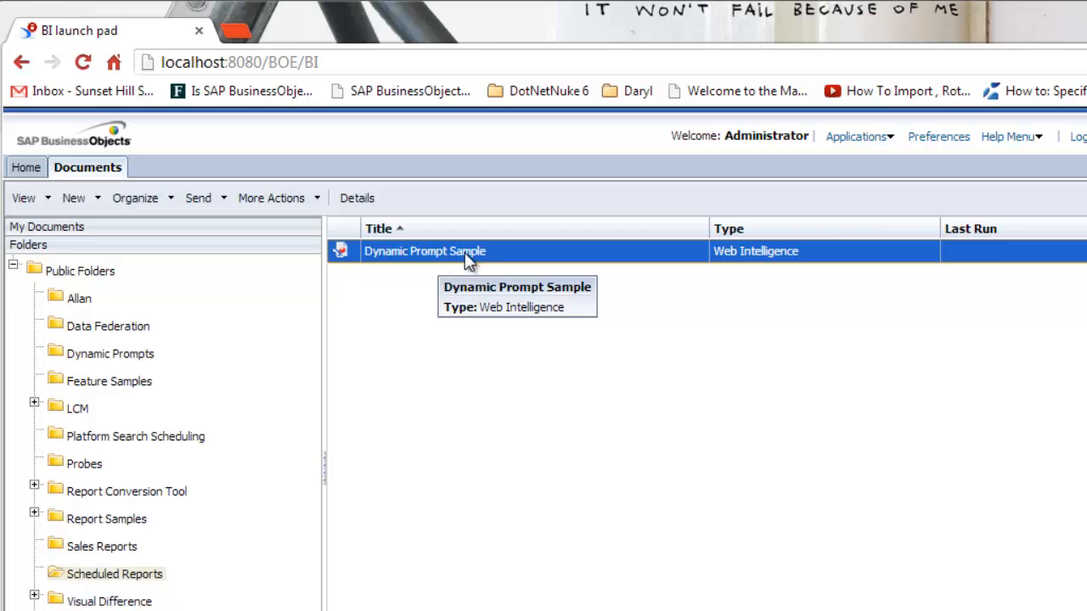
right_click(425, 252)
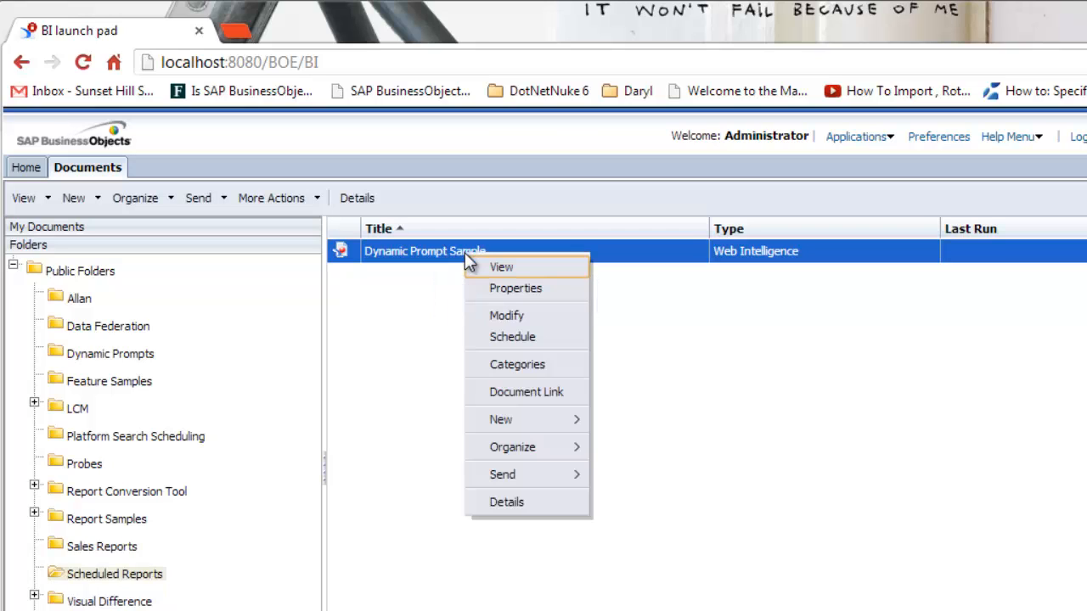
mouse_move(513, 336)
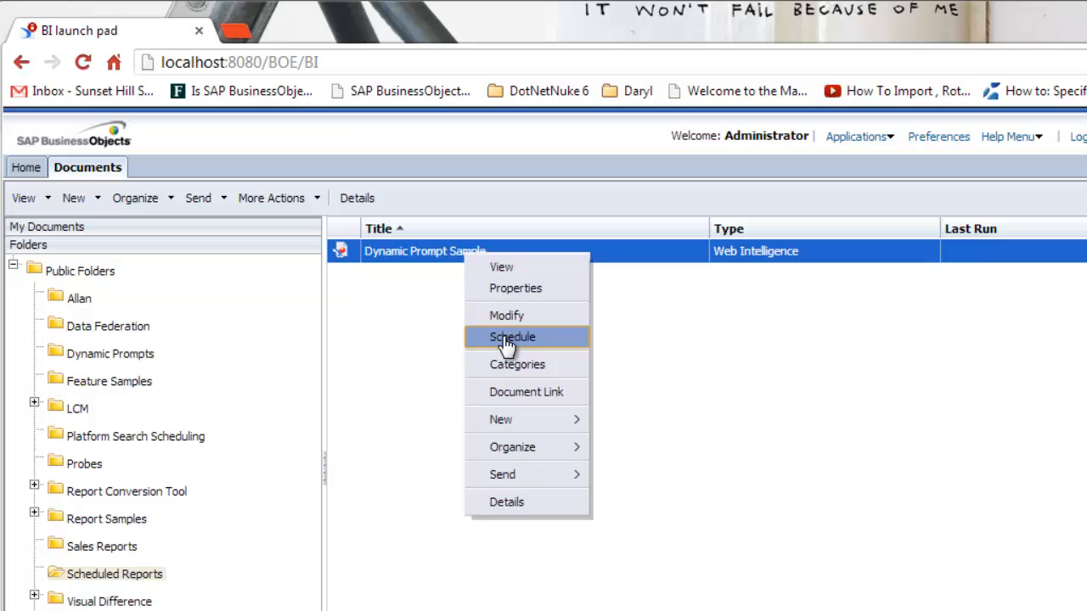
left_click(513, 336)
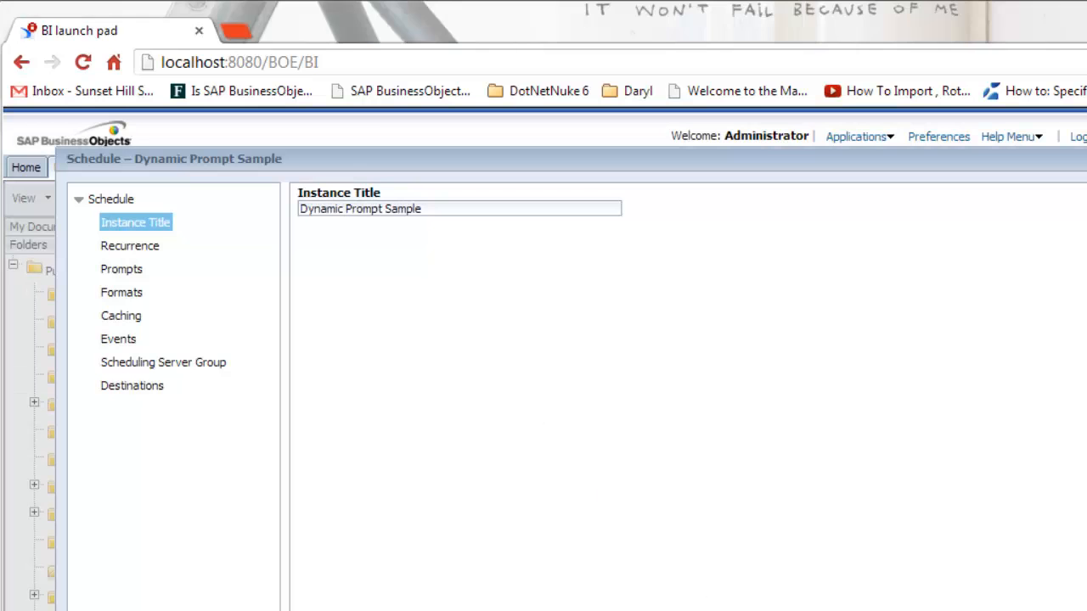
mouse_move(132, 262)
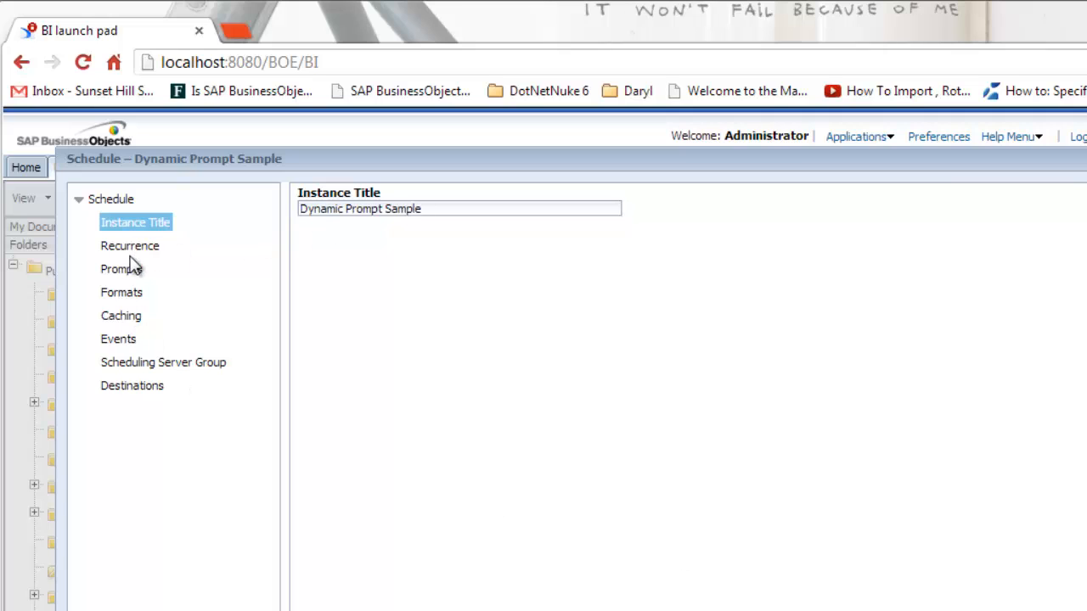
mouse_move(70, 261)
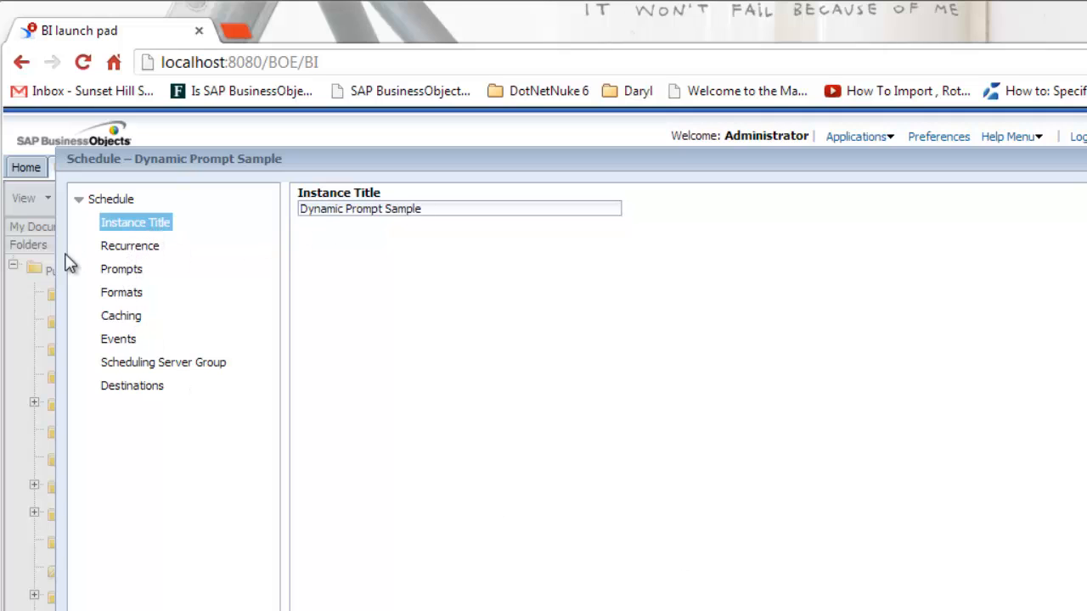
- Schedule Dynamic Prompt Sample to run now, keeping the default period prompt value
left_click(123, 268)
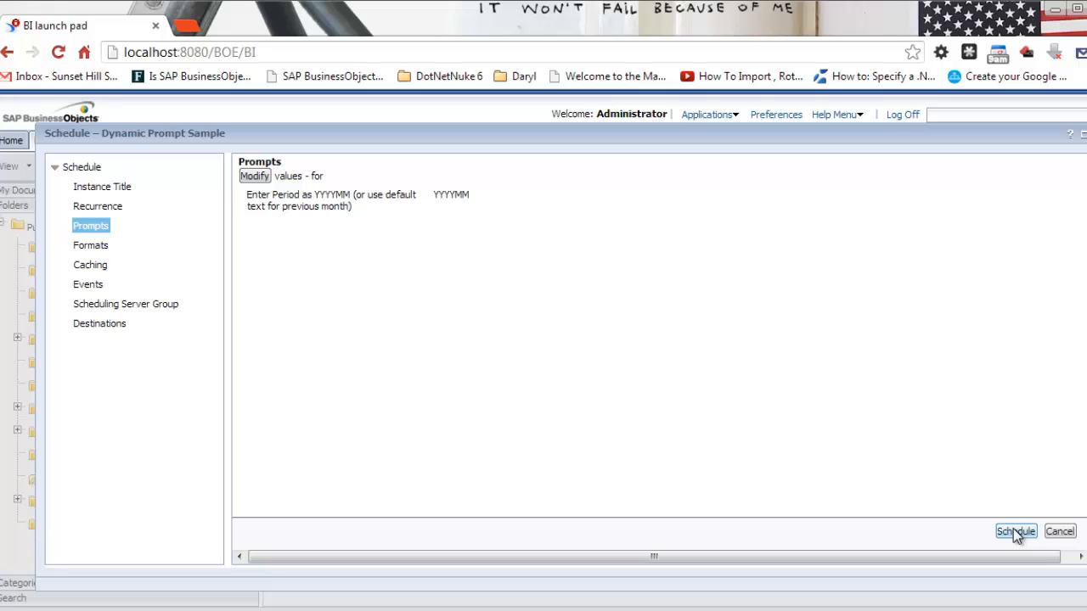
left_click(1016, 530)
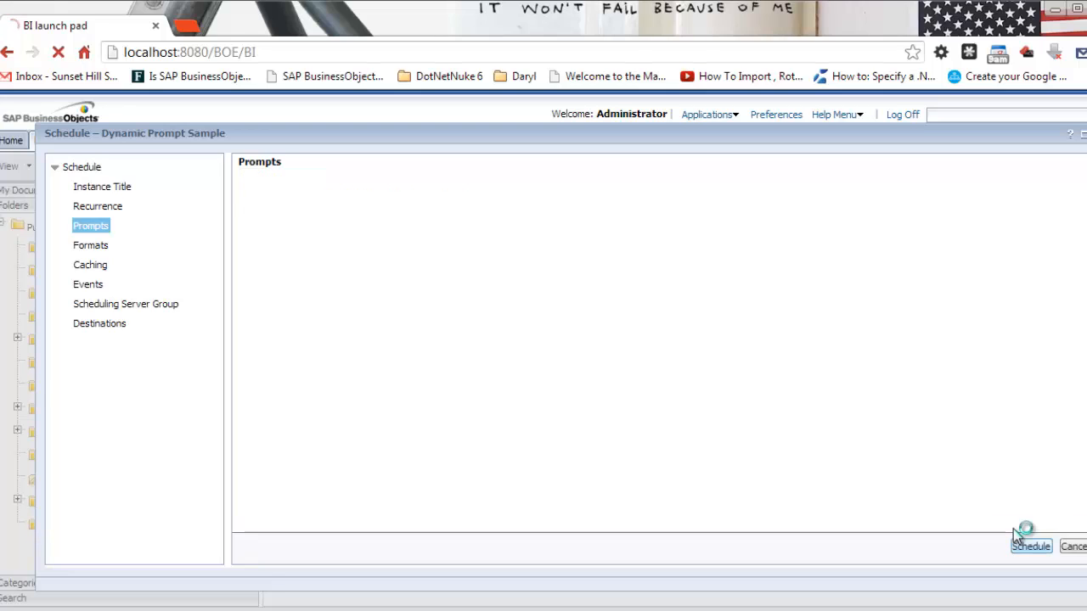
left_click(1029, 547)
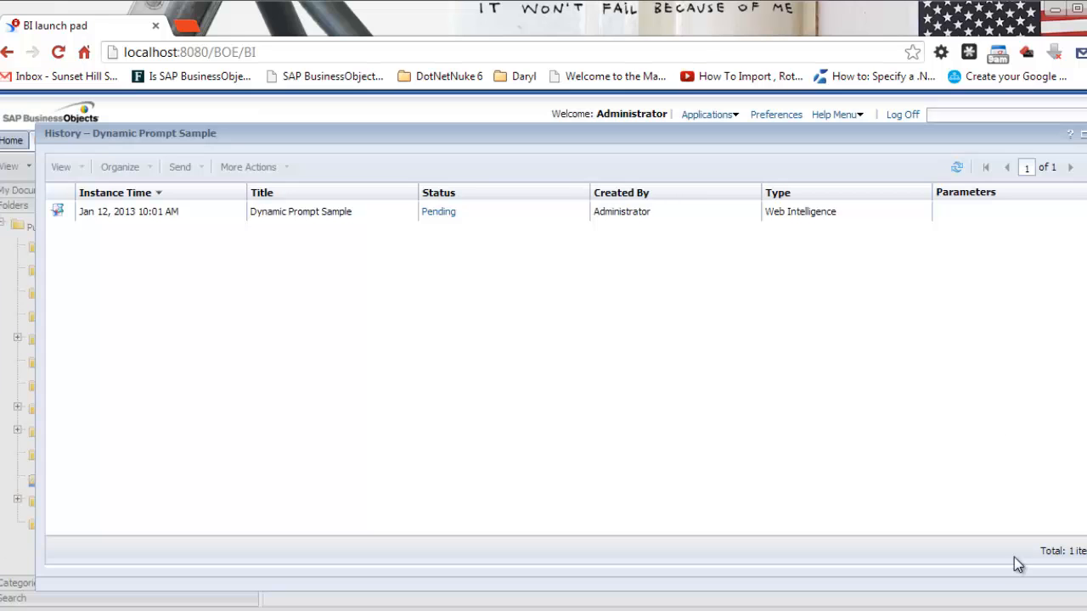
mouse_move(957, 168)
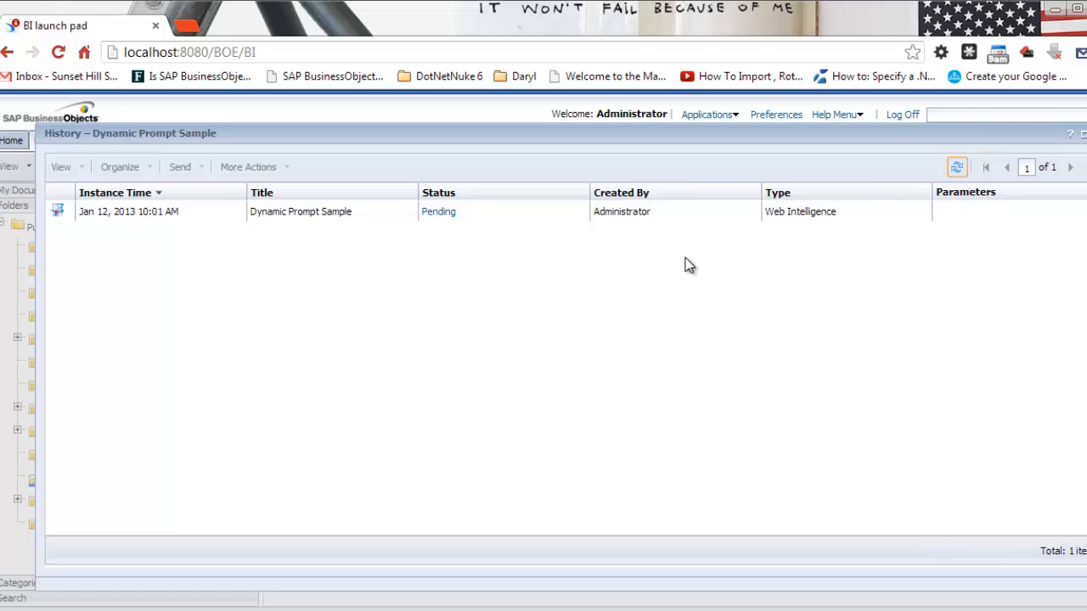
mouse_move(615, 262)
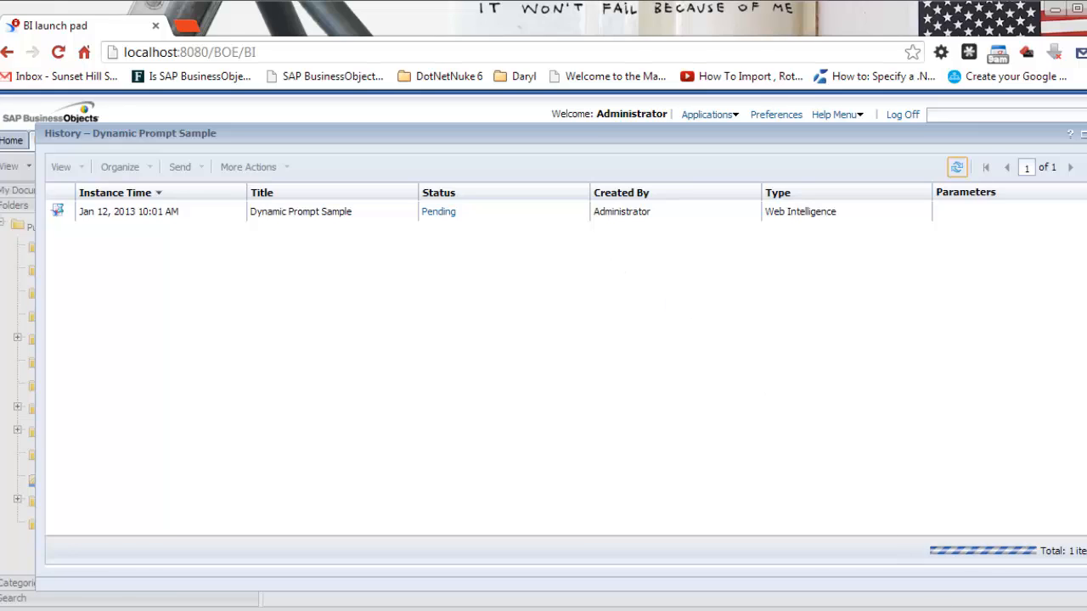
- Leave the History view of the Pending instance and return to the Scheduled Reports folder
left_click(958, 166)
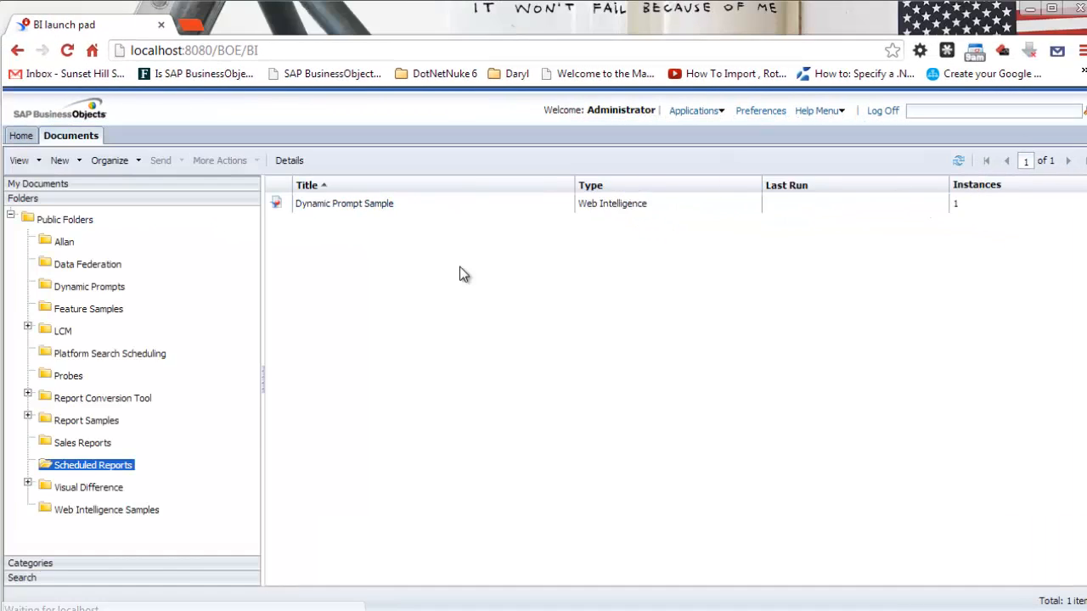
right_click(343, 204)
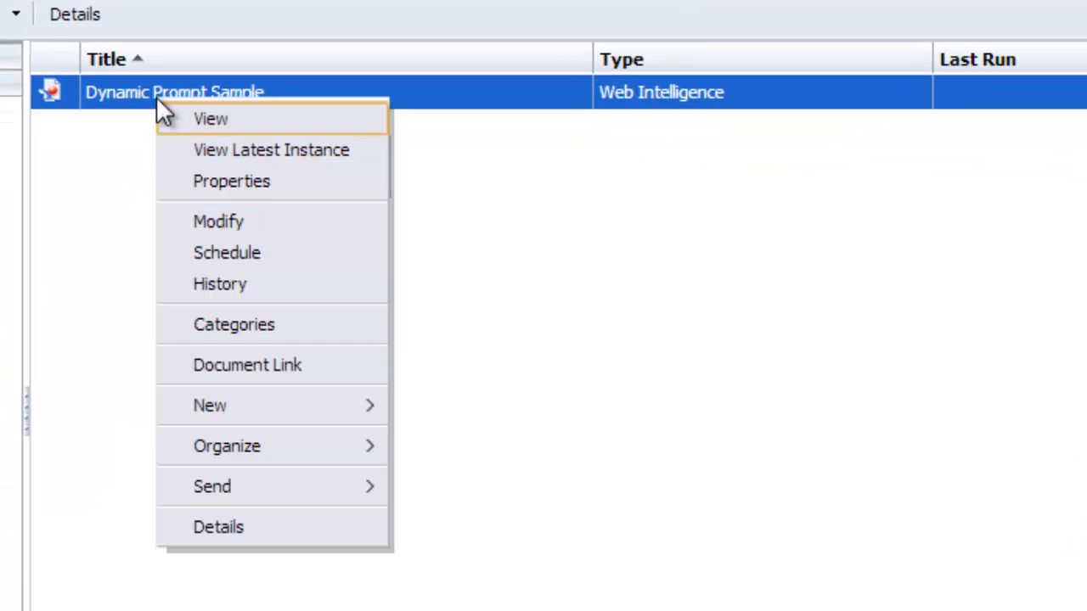
left_click(210, 118)
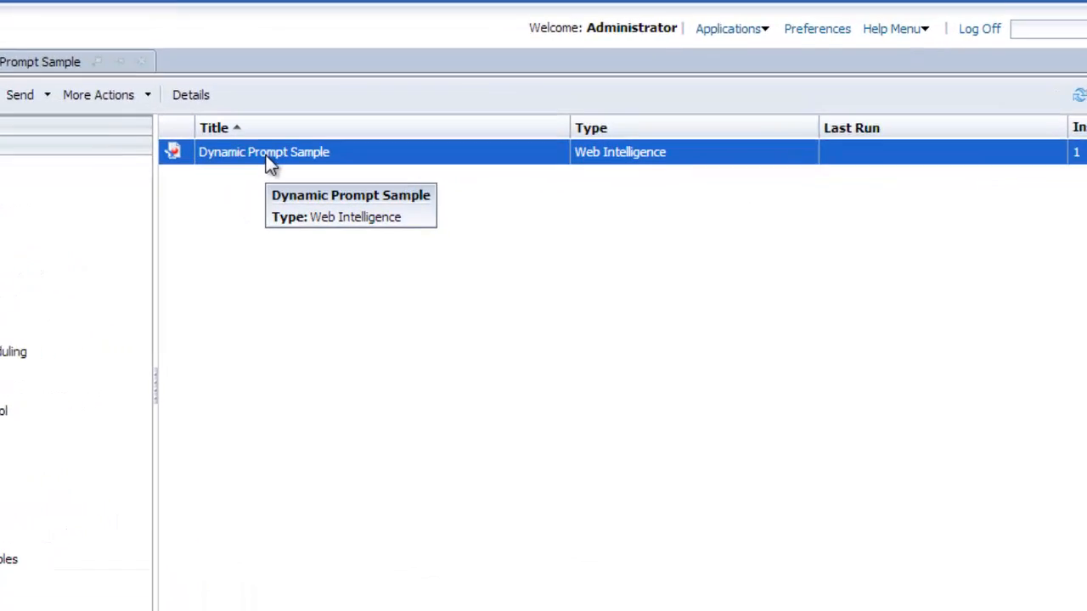
- Set the report's recurrence to Monthly with a start time of 06:00 AM
right_click(263, 153)
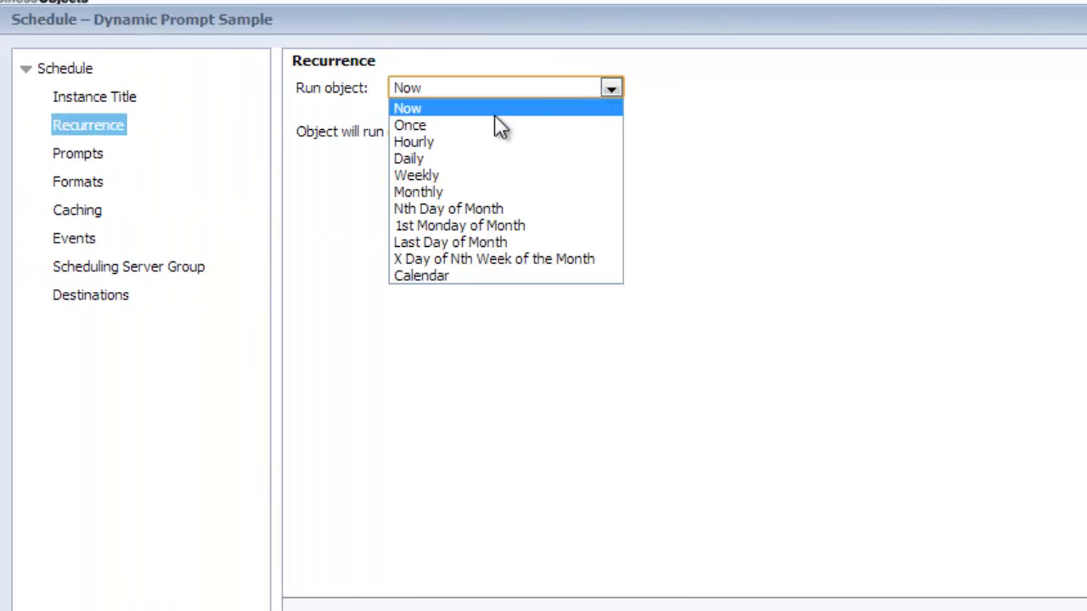
left_click(418, 190)
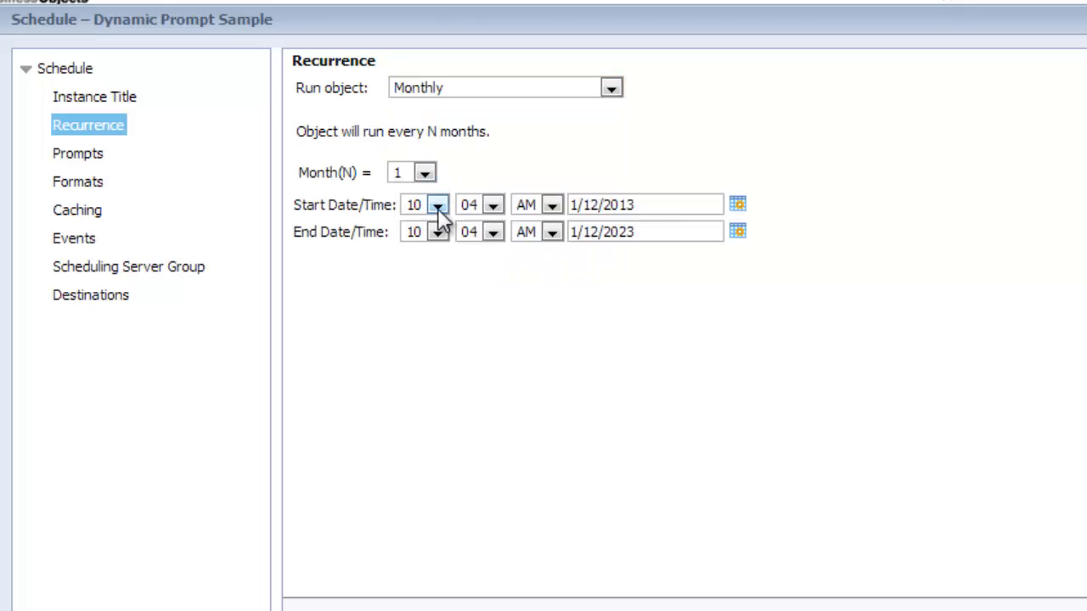
left_click(438, 204)
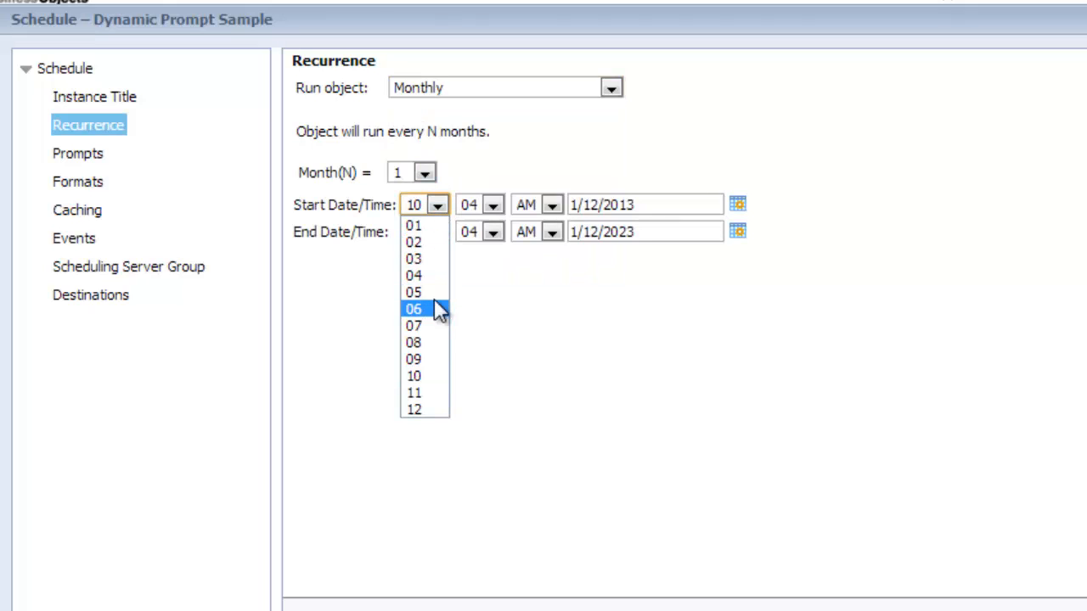
left_click(415, 309)
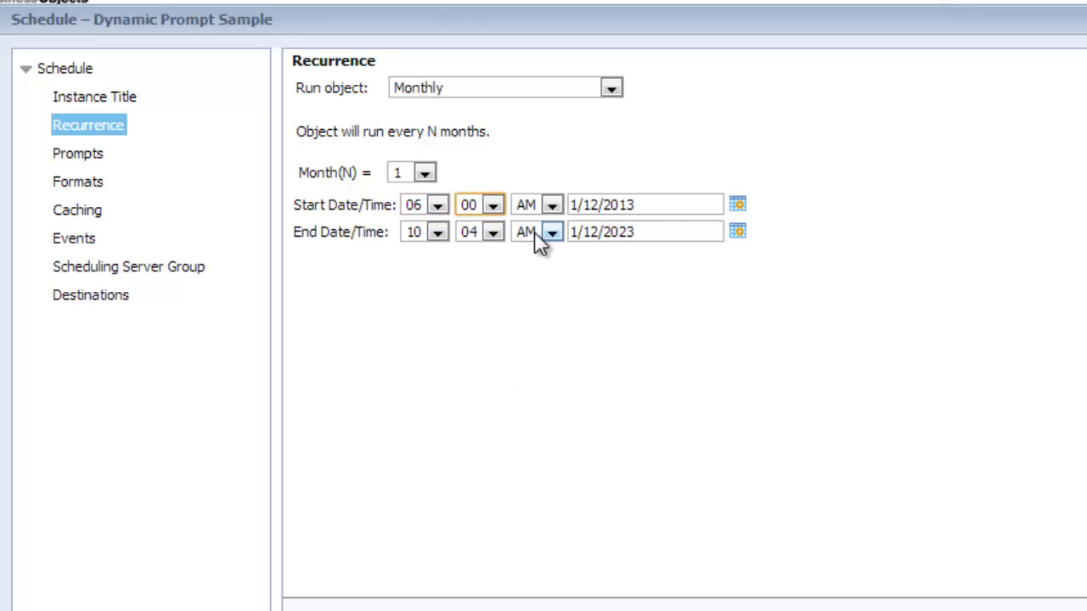
mouse_move(740, 207)
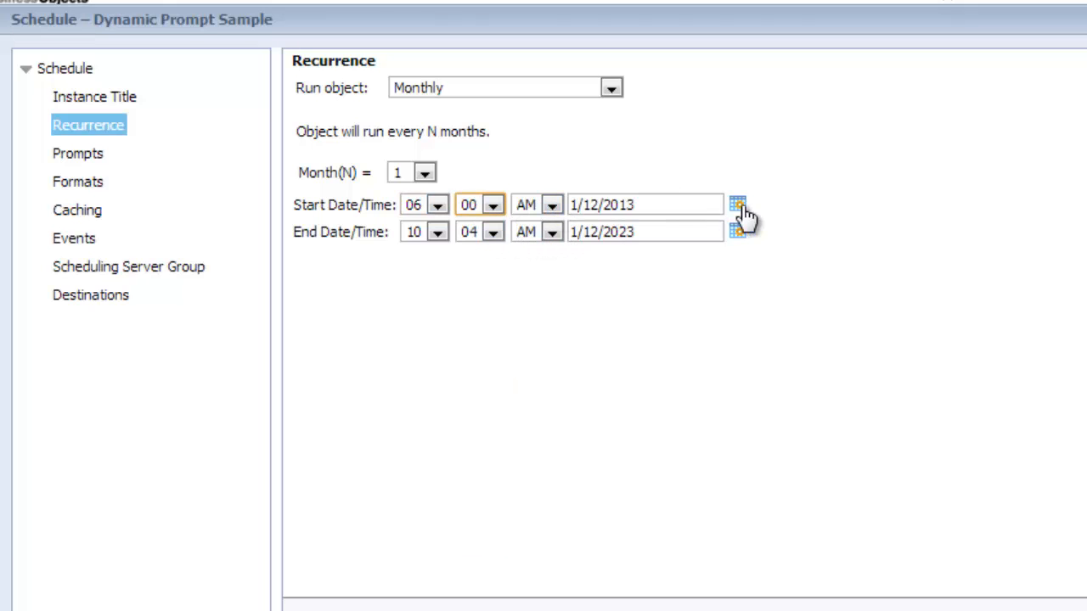
- Set the start date to February 1, 2013 and submit the recurring schedule
left_click(738, 204)
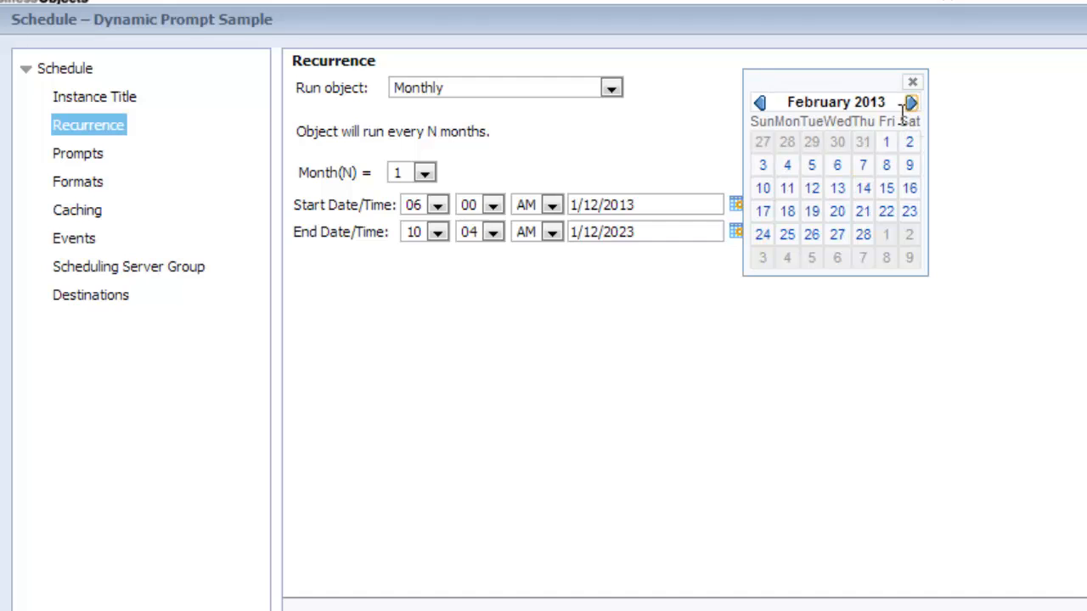
left_click(887, 143)
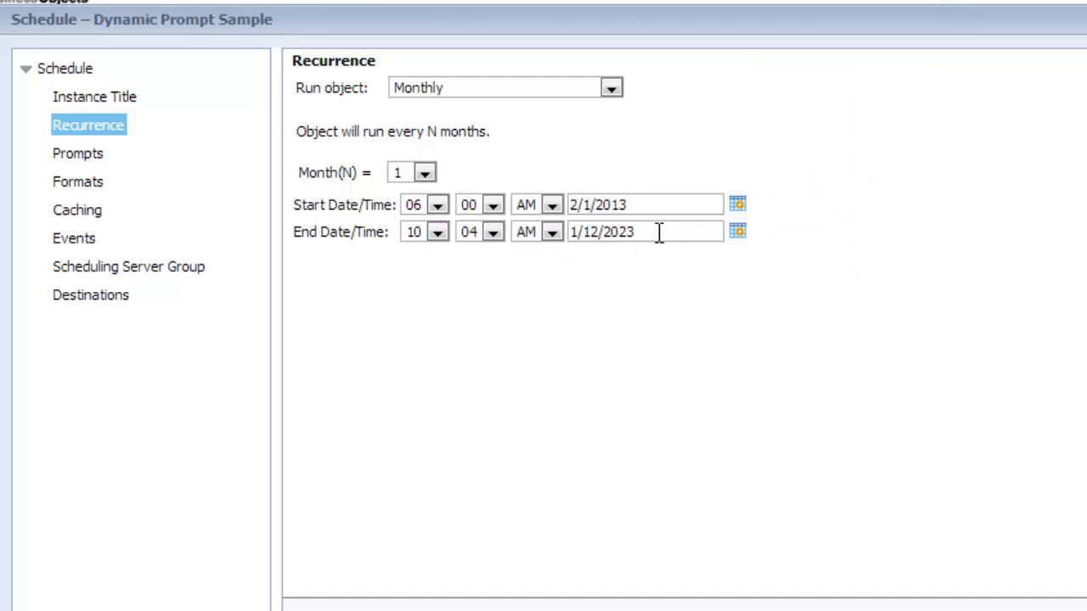
left_click(646, 231)
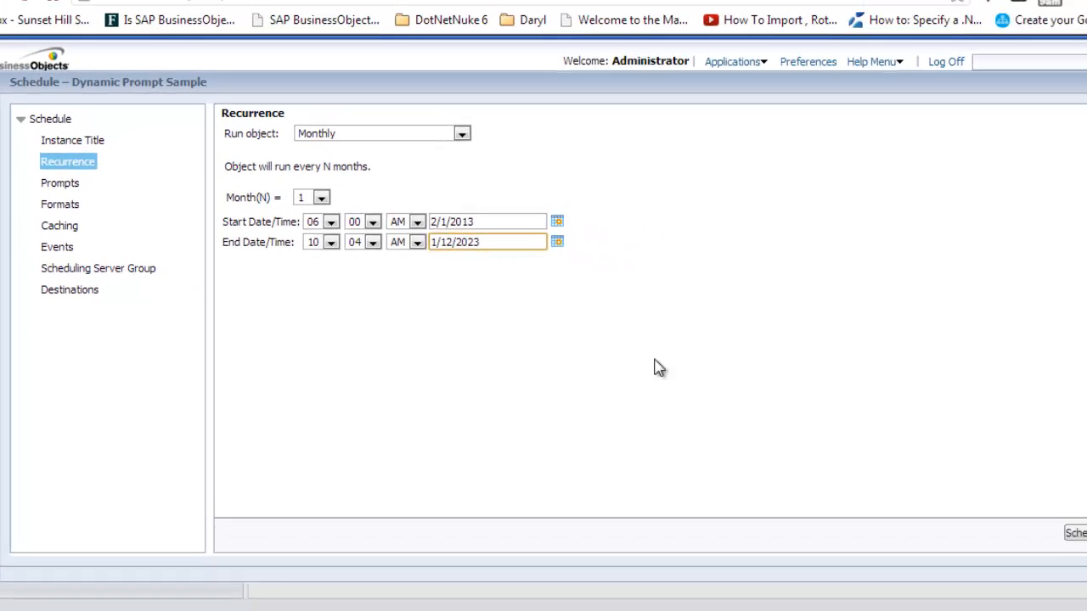
left_click(1075, 533)
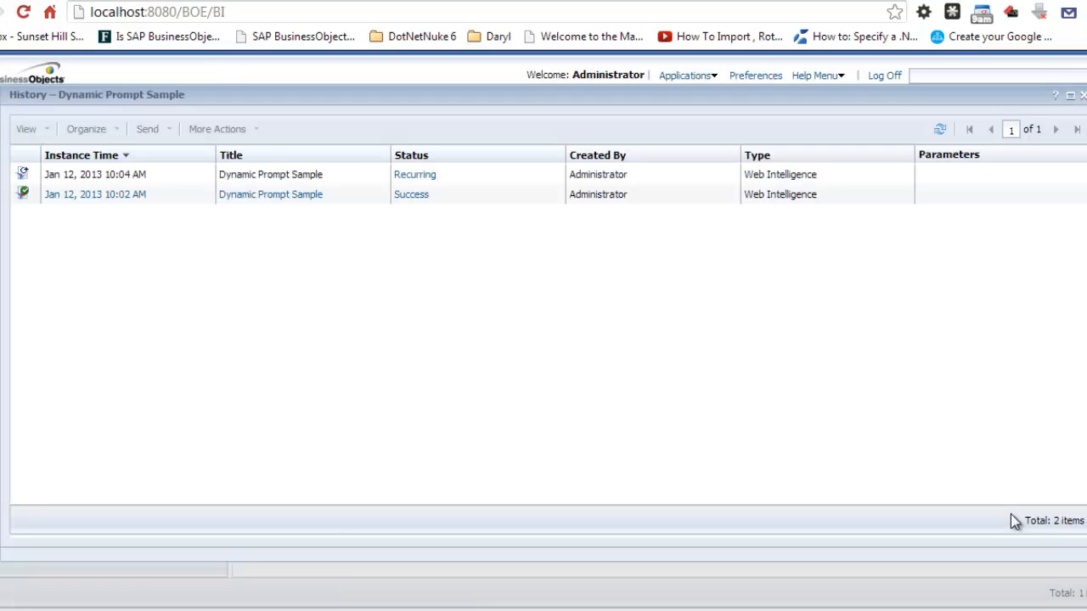
mouse_move(472, 173)
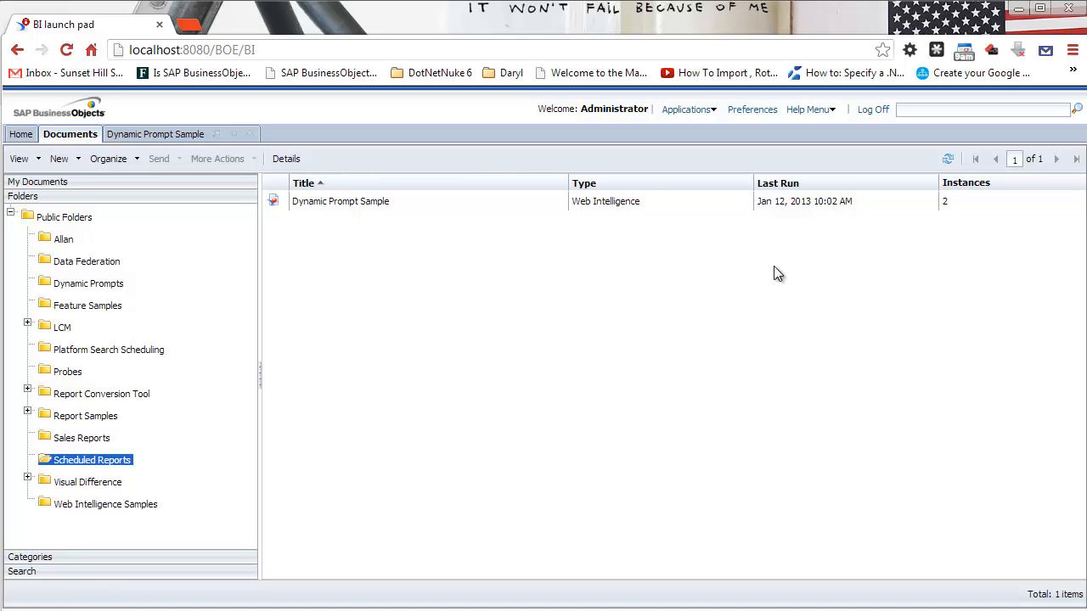
mouse_move(958, 557)
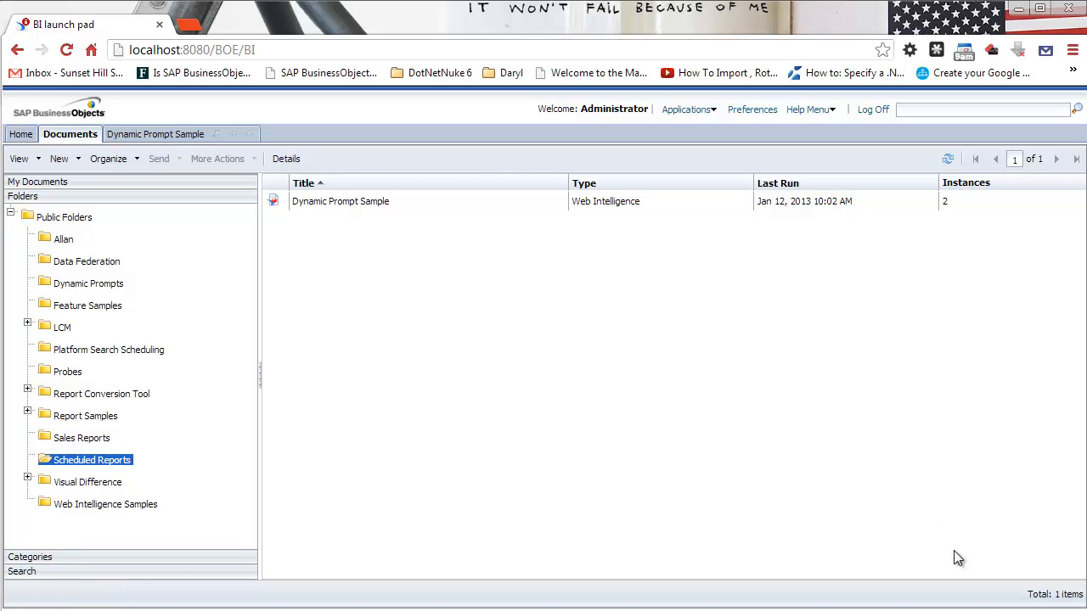